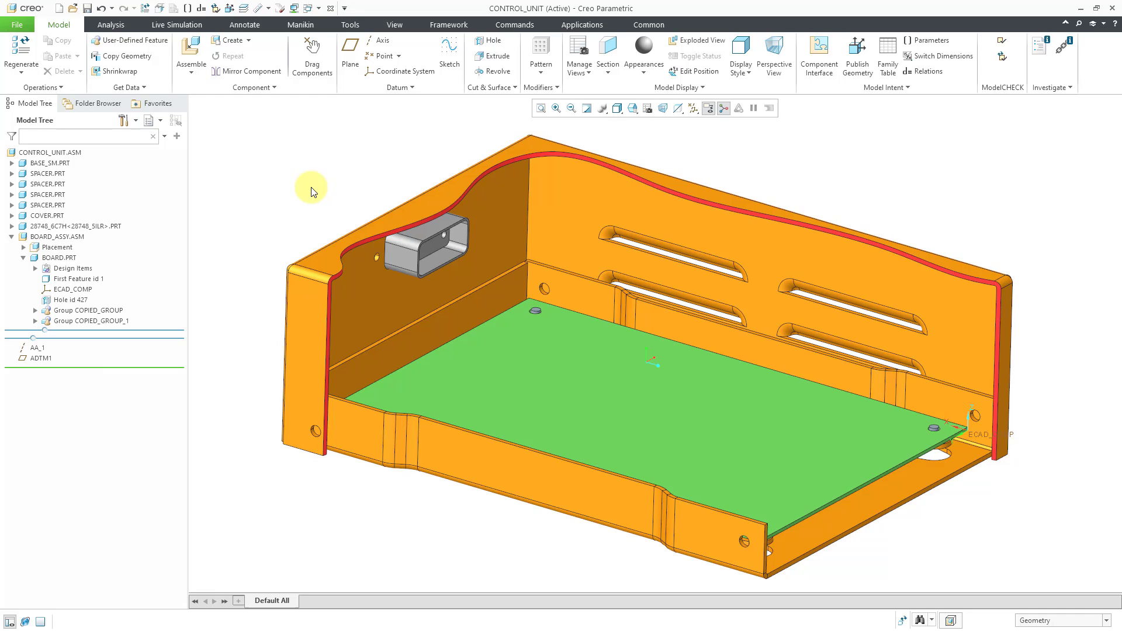
mouse_move(268, 209)
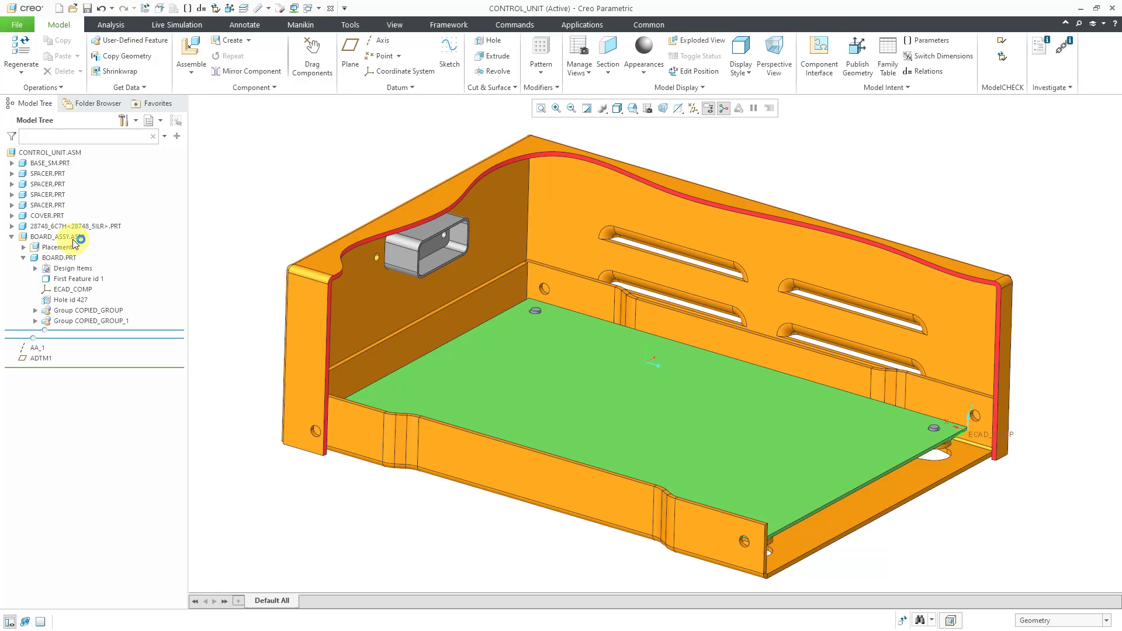
Step: Activate BOARD_ASSY.ASM from the Model Tree as the working sub-assembly
click(57, 236)
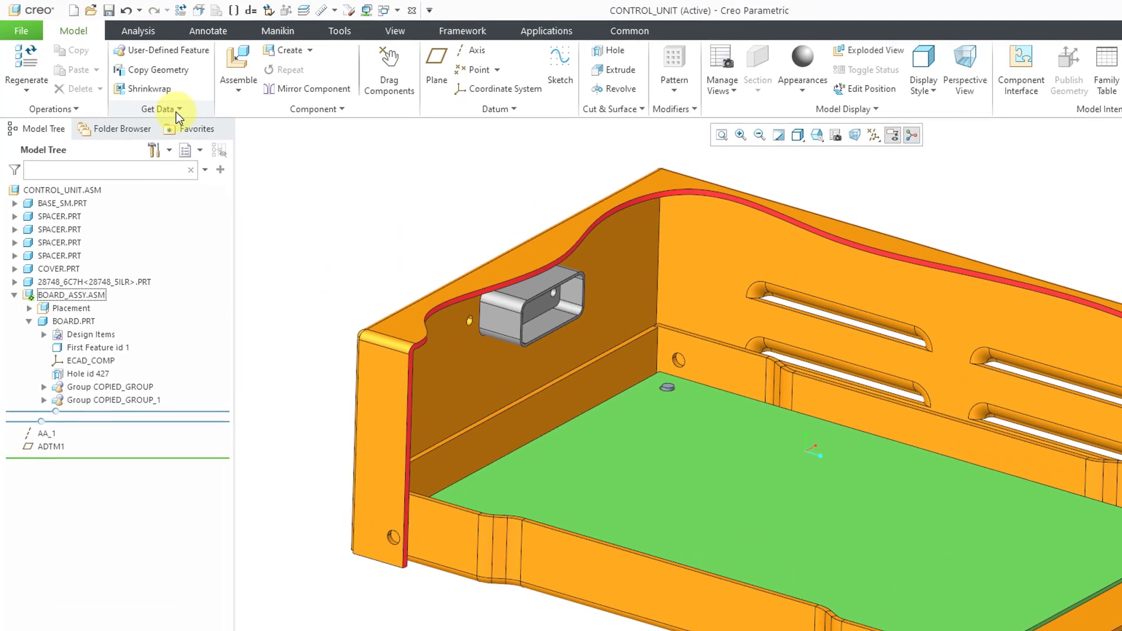
Step: Start an import and pick crit.emn from Models\ECAD\ECAD as an ECAD IDF file
click(160, 109)
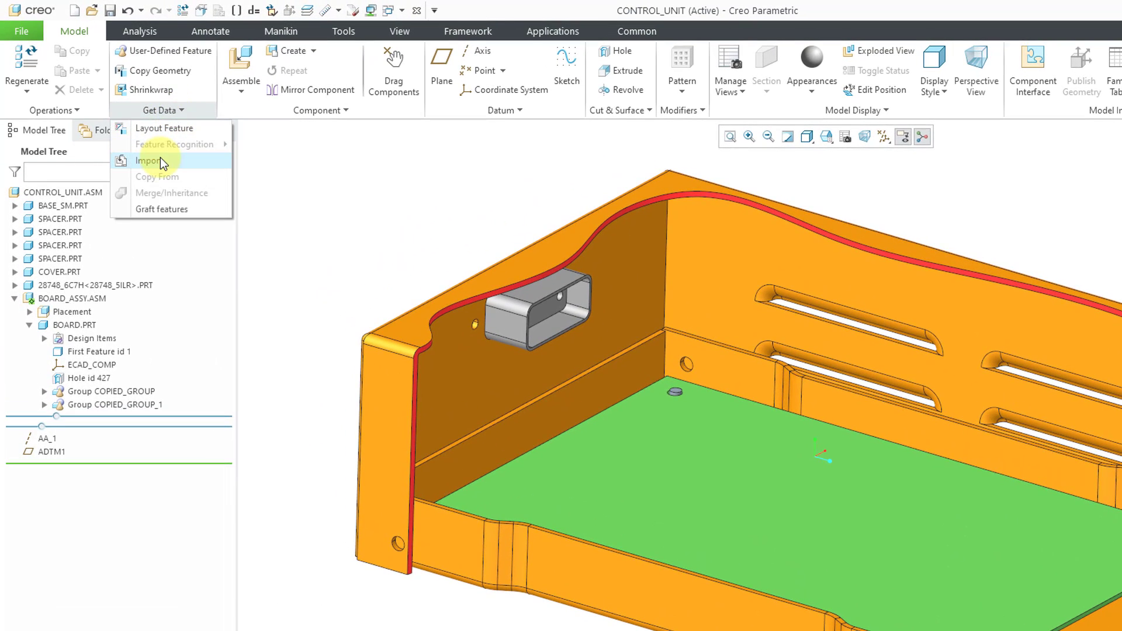
click(151, 160)
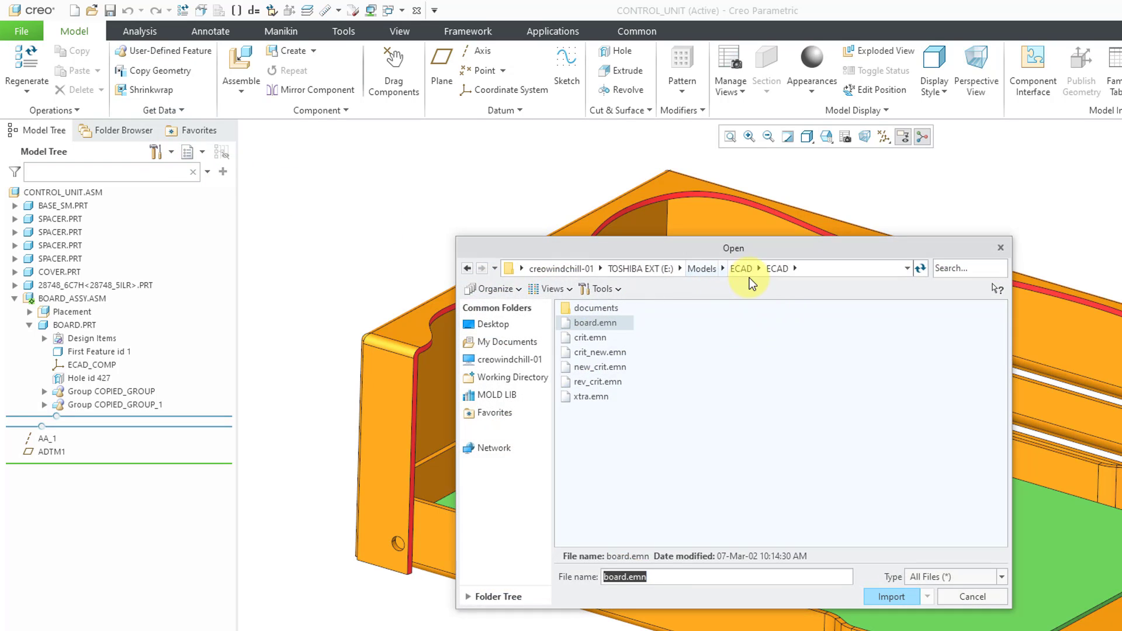
mouse_move(631, 335)
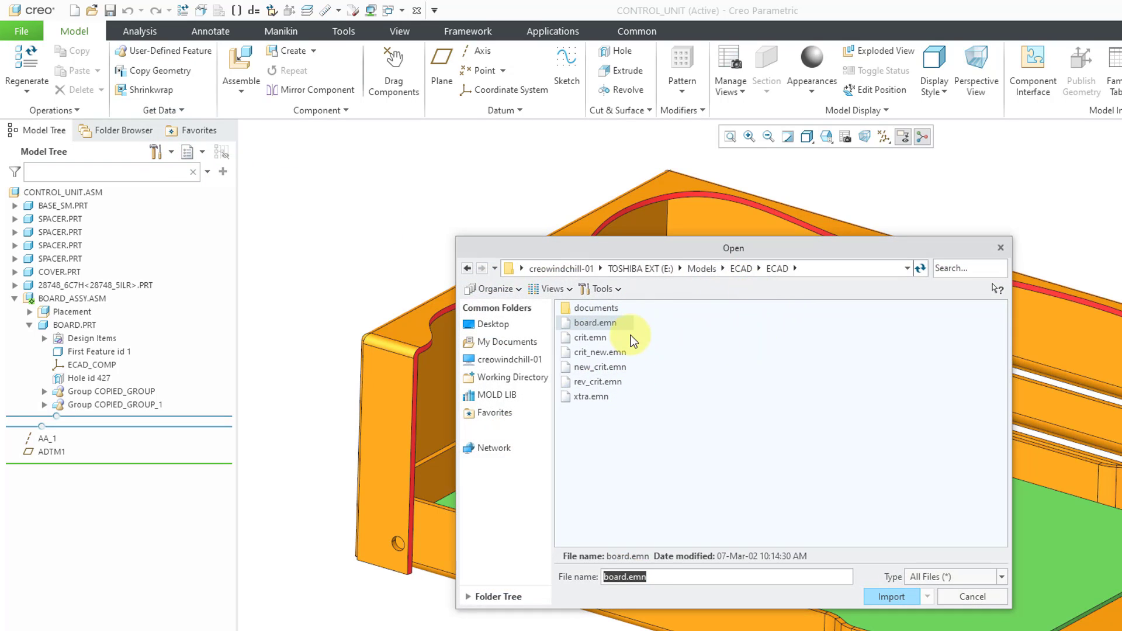
mouse_move(676, 367)
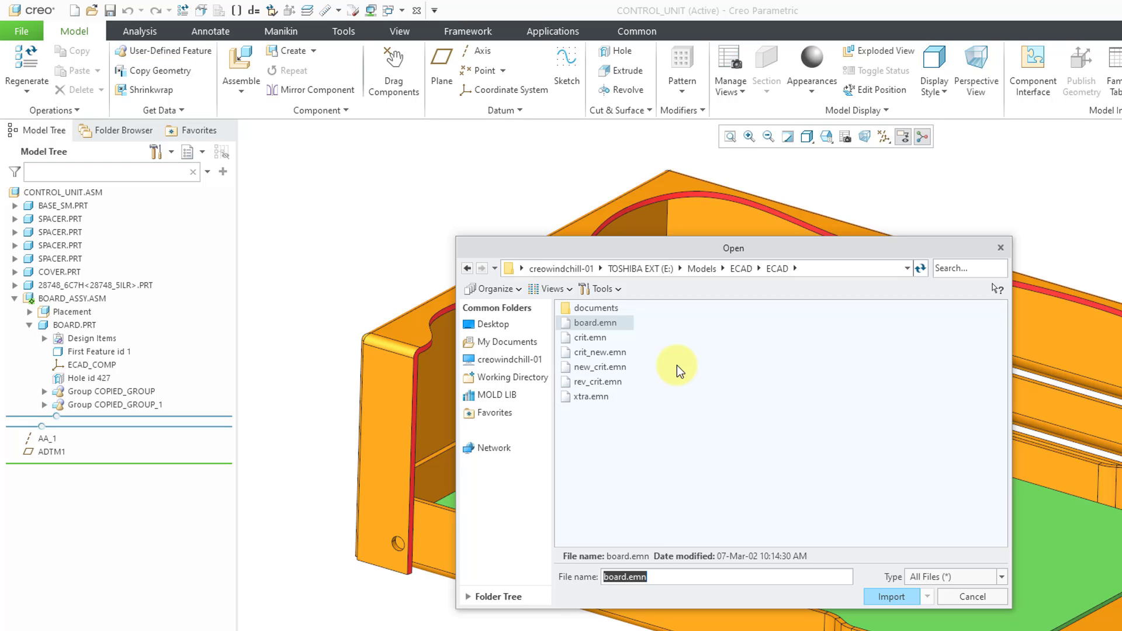
mouse_move(652, 363)
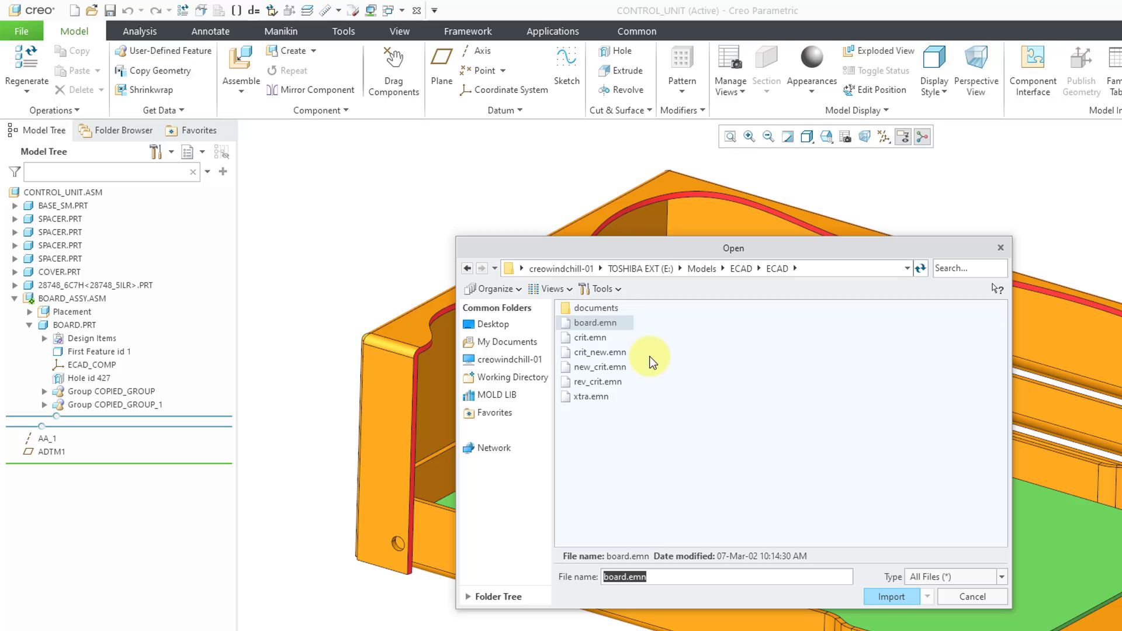
click(589, 337)
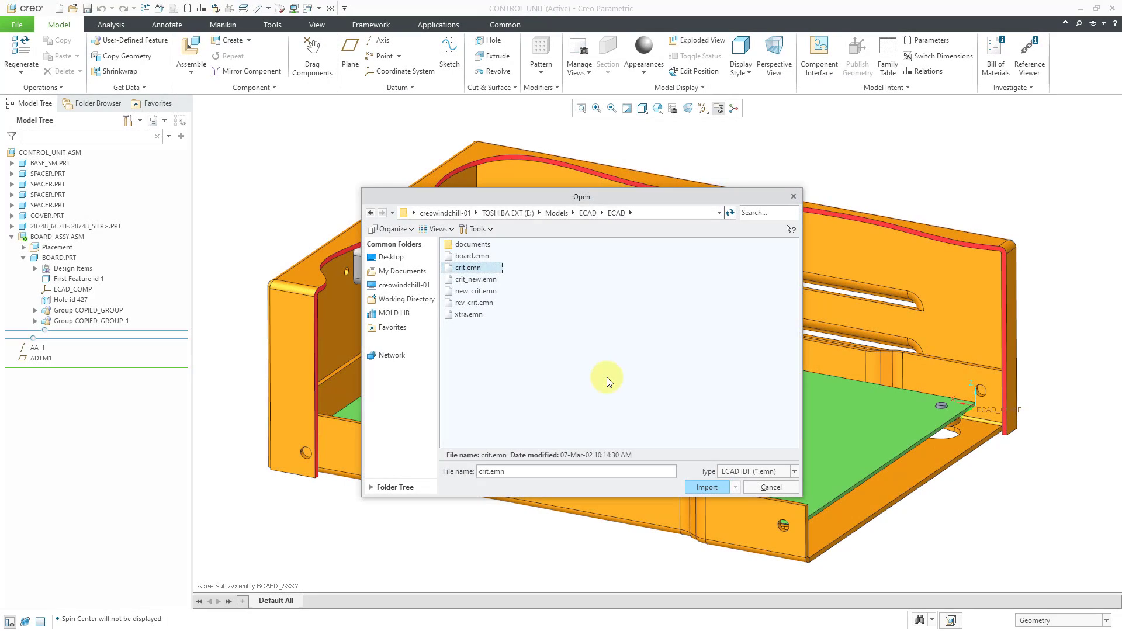
mouse_move(705, 487)
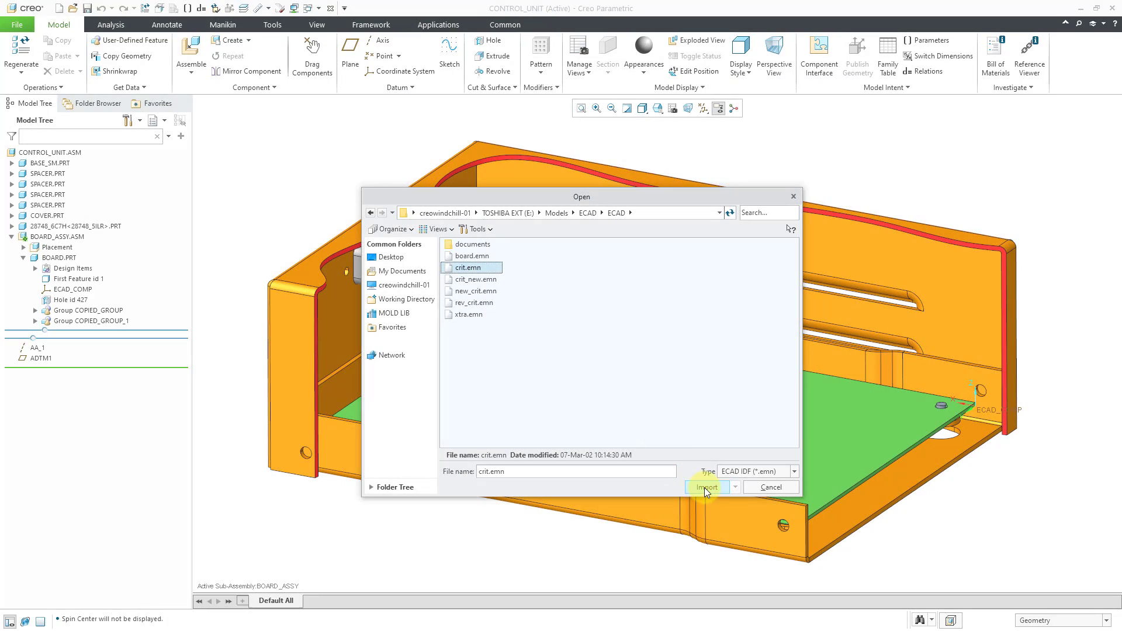
Step: Import crit.emn and keep ECAD_COMP as the board reference coordinate system
click(704, 487)
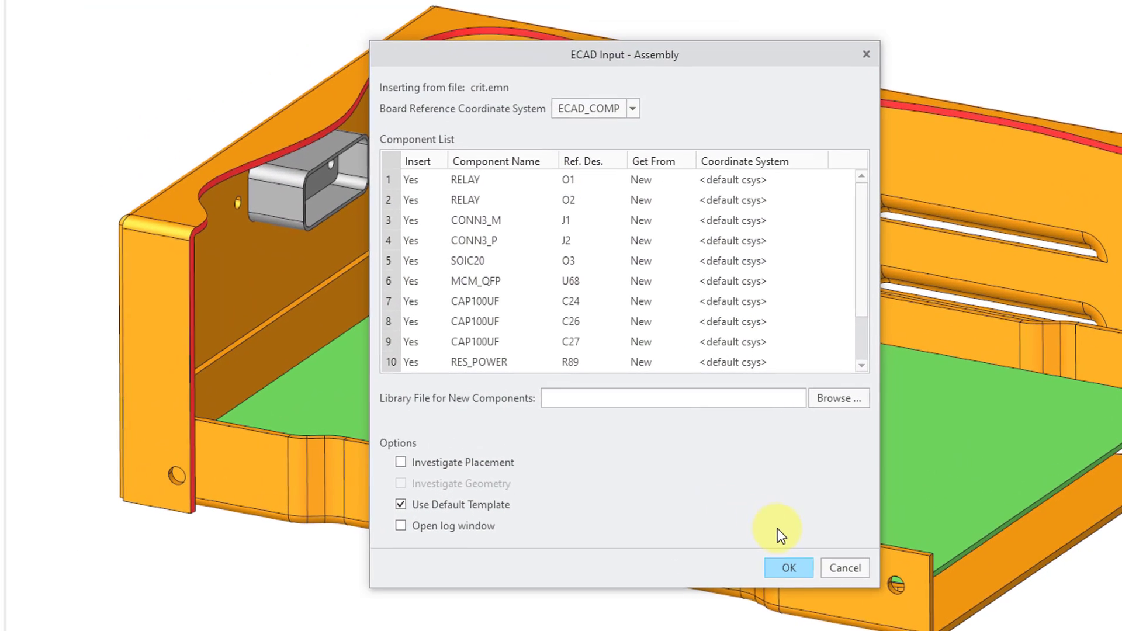
mouse_move(643, 300)
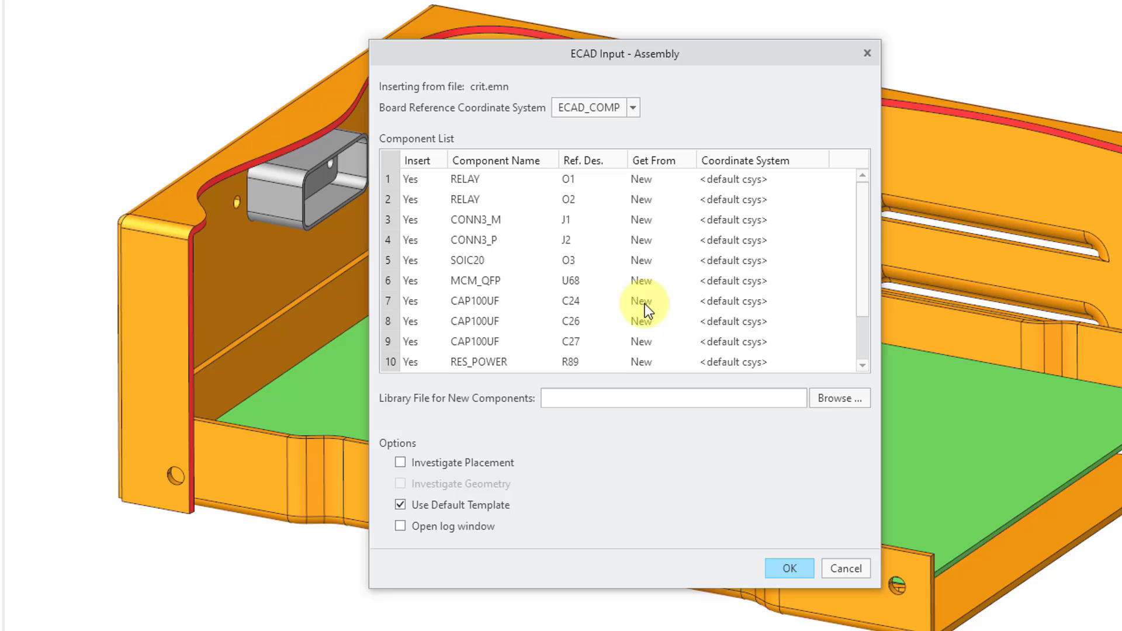
mouse_move(634, 113)
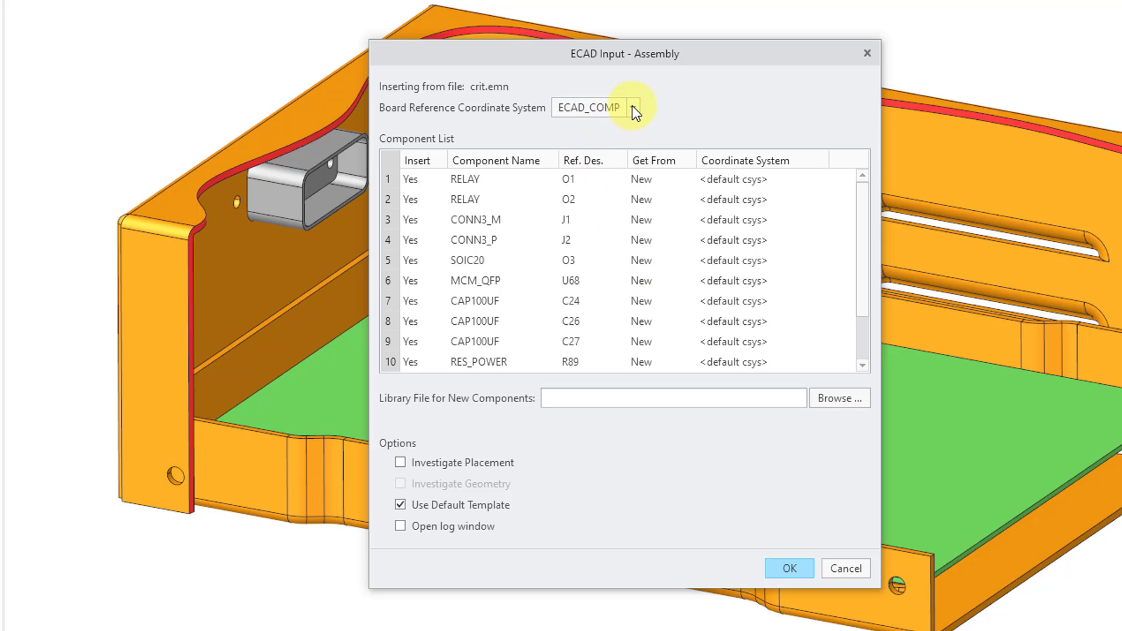
click(632, 108)
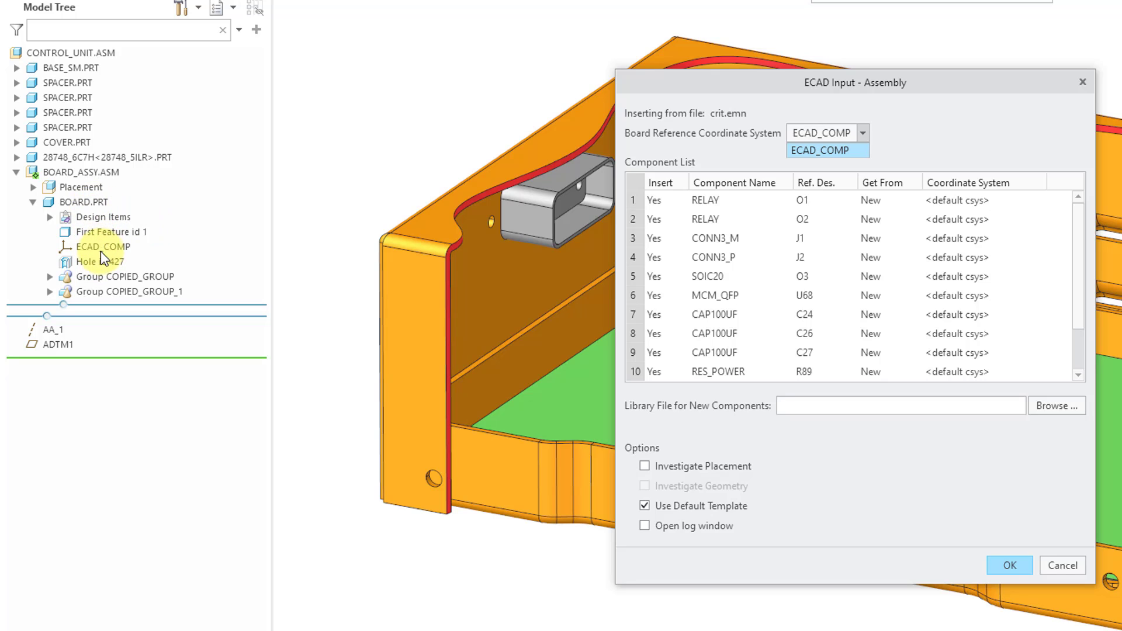
mouse_move(740, 157)
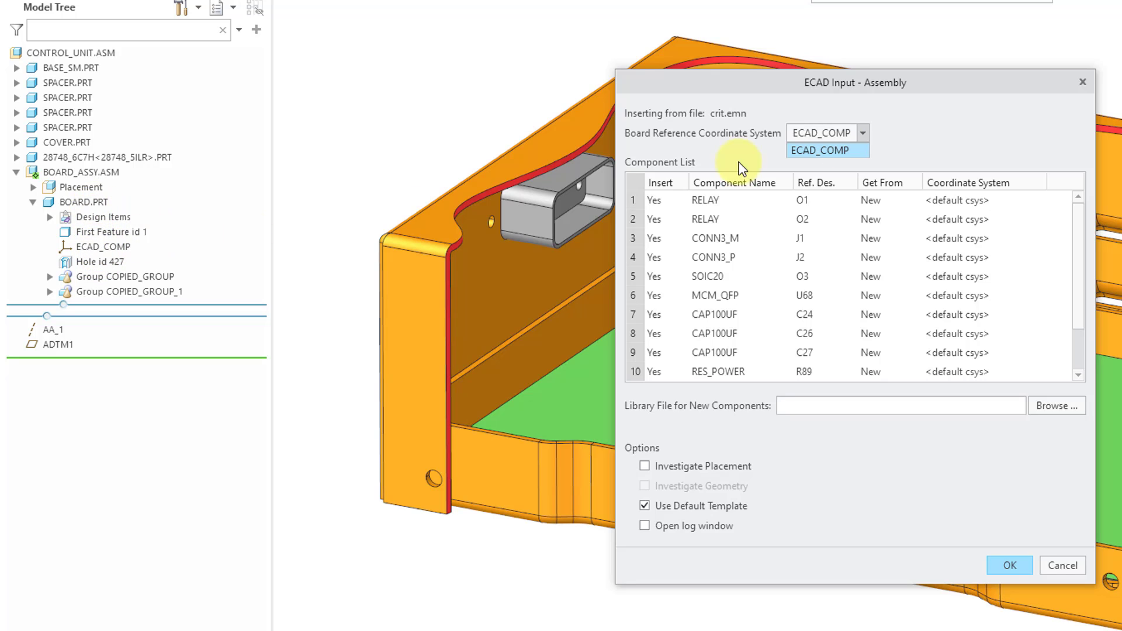
mouse_move(945, 134)
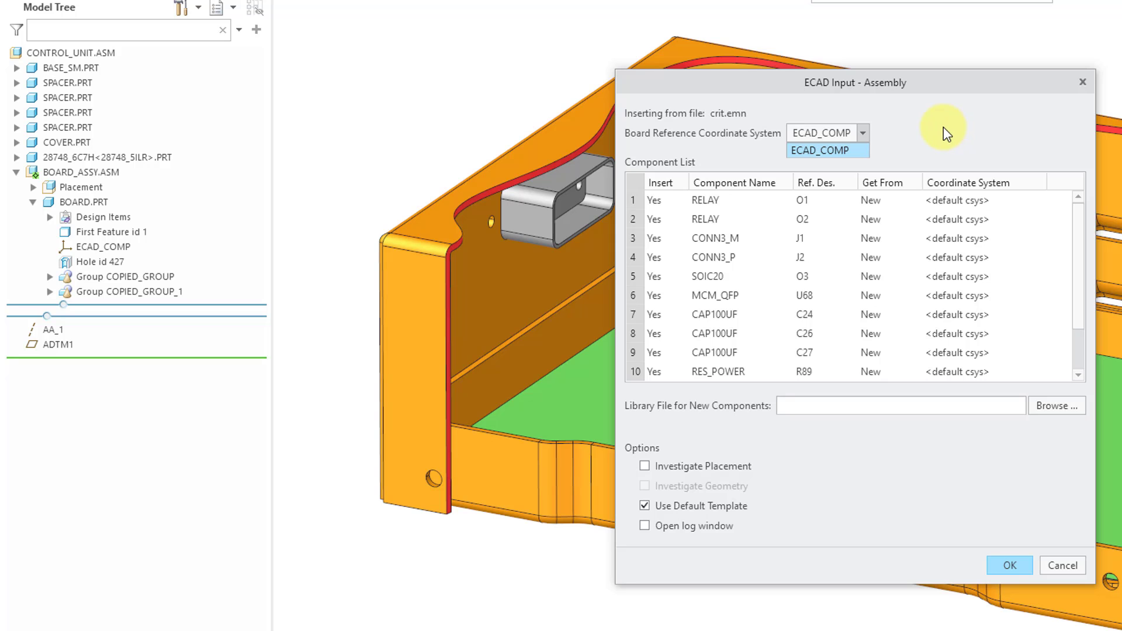
mouse_move(900, 137)
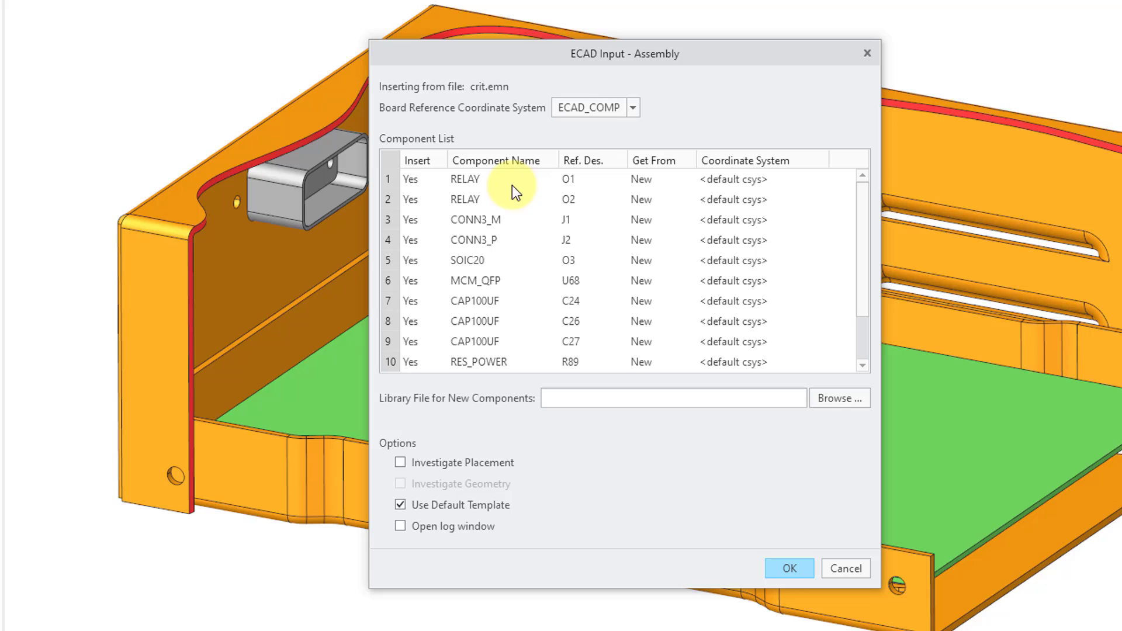
mouse_move(531, 261)
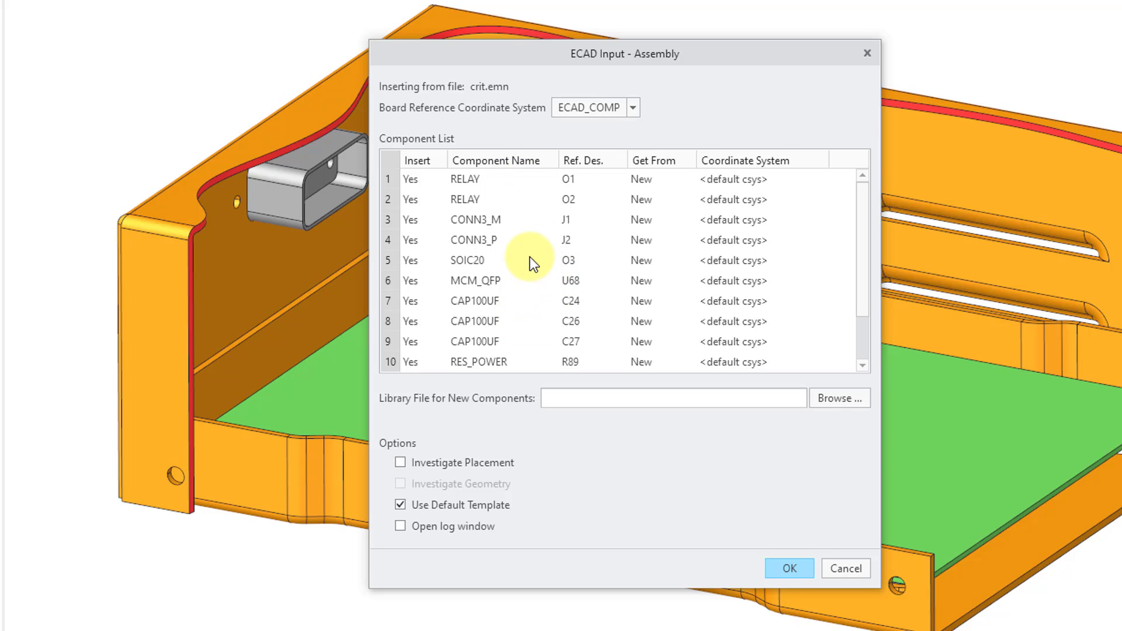
mouse_move(609, 174)
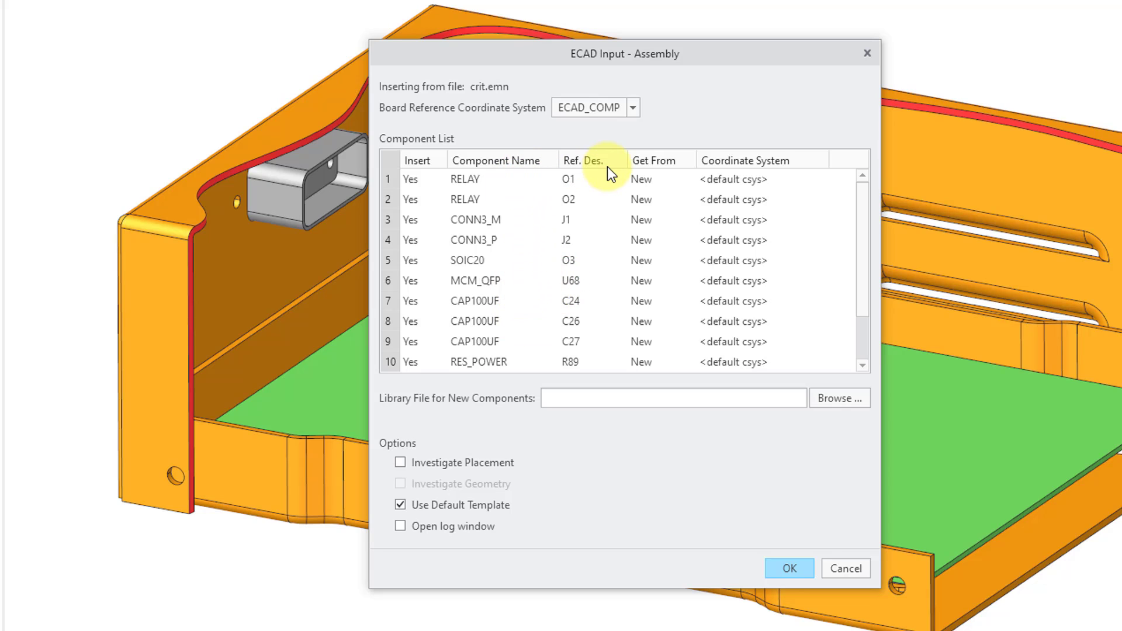
mouse_move(666, 181)
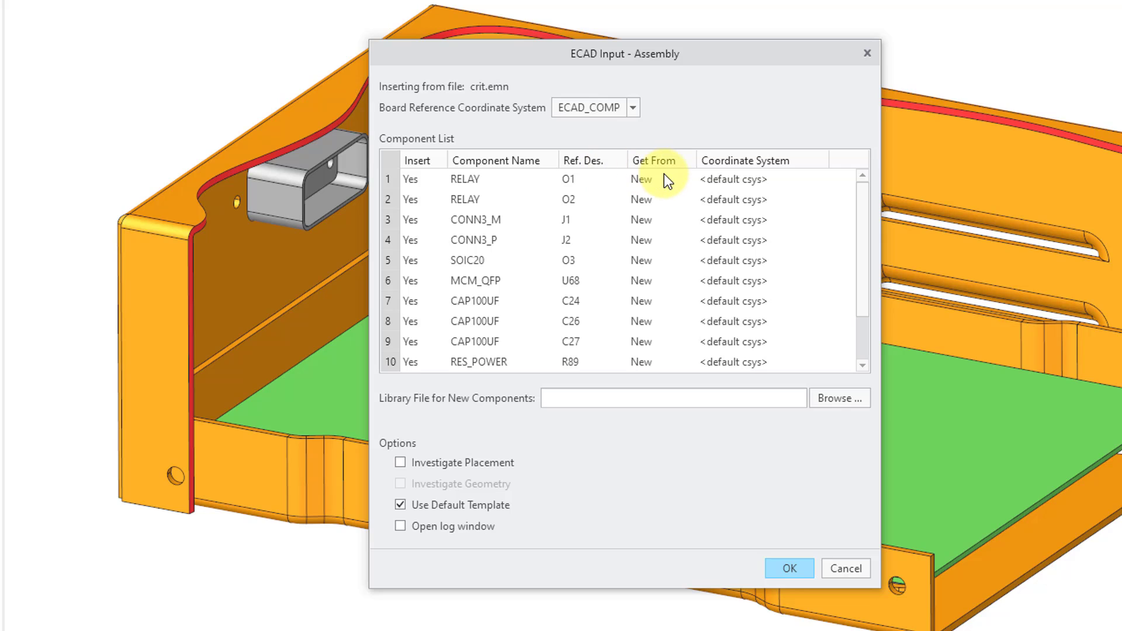
mouse_move(641, 286)
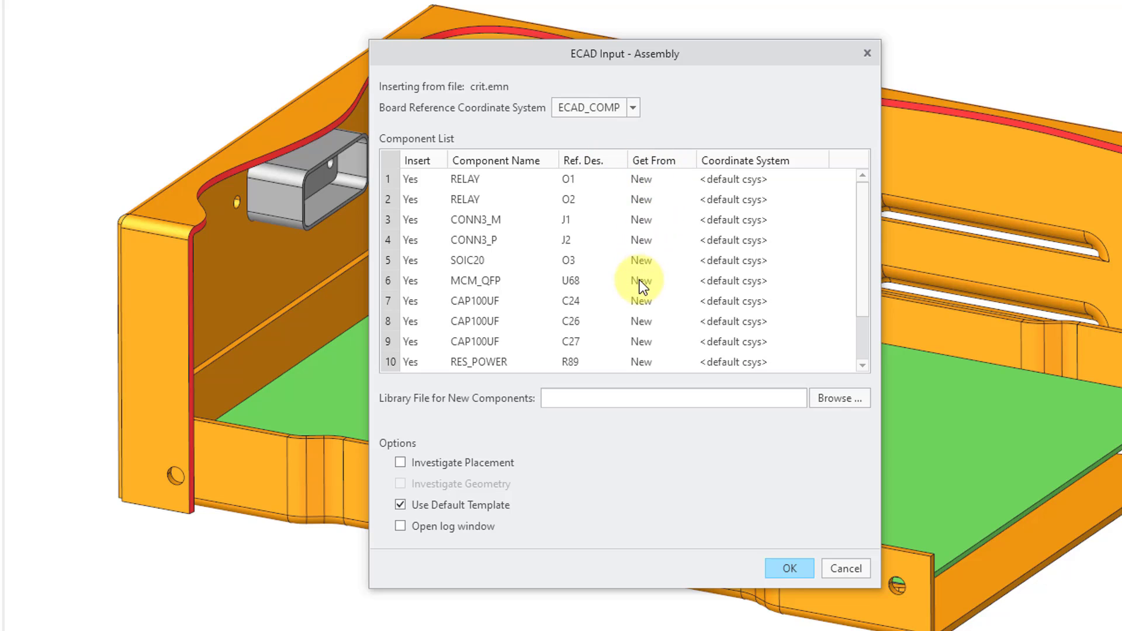
mouse_move(751, 226)
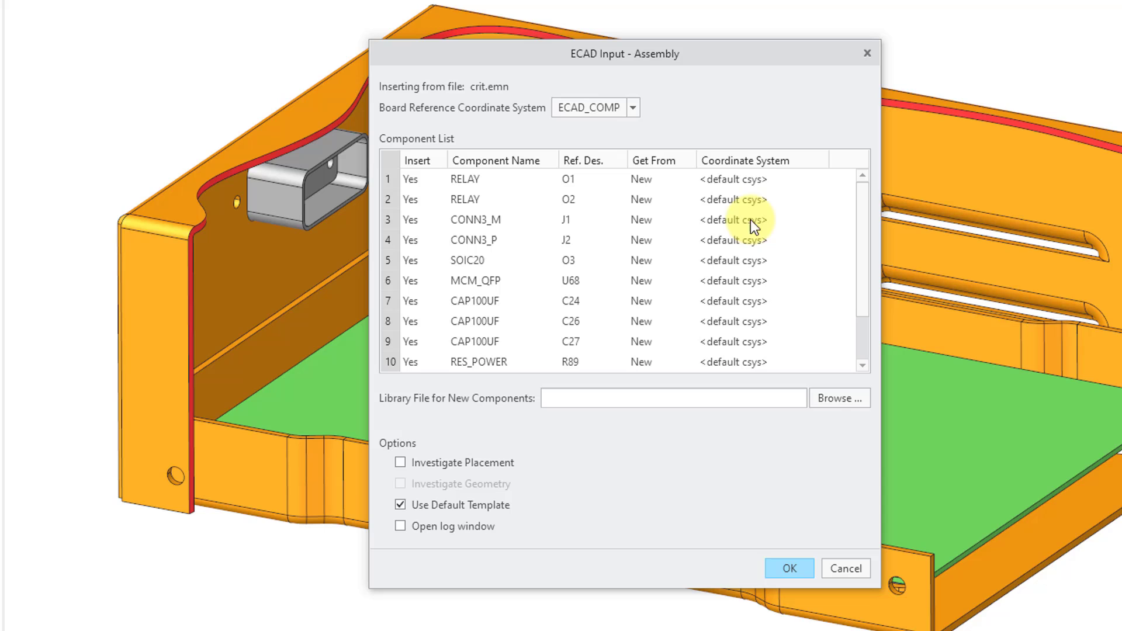
mouse_move(749, 339)
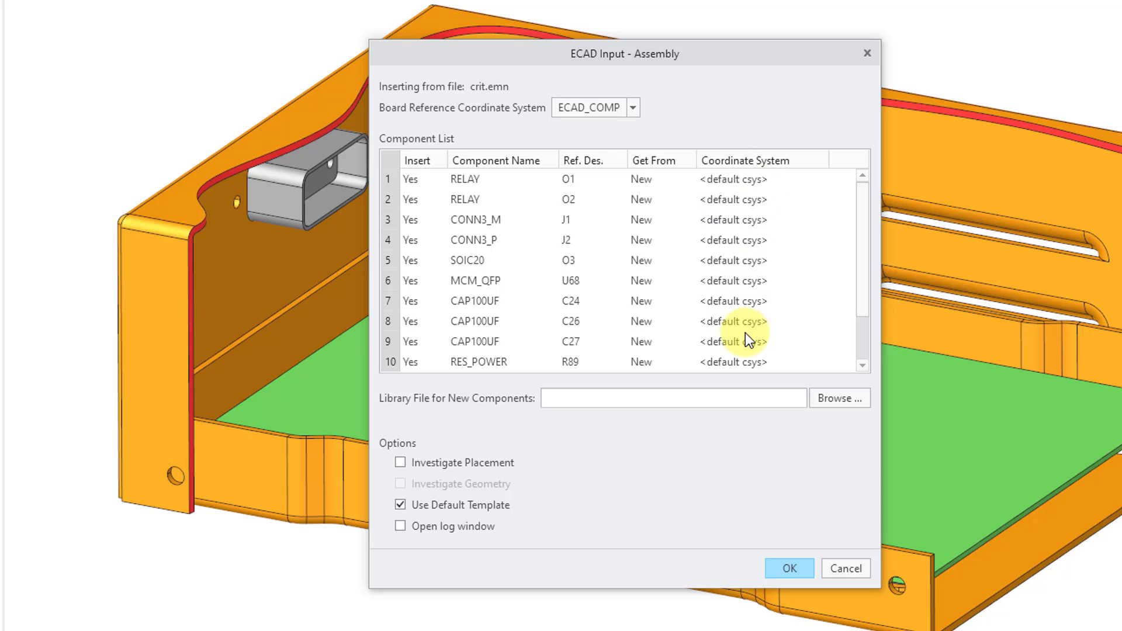
mouse_move(465, 418)
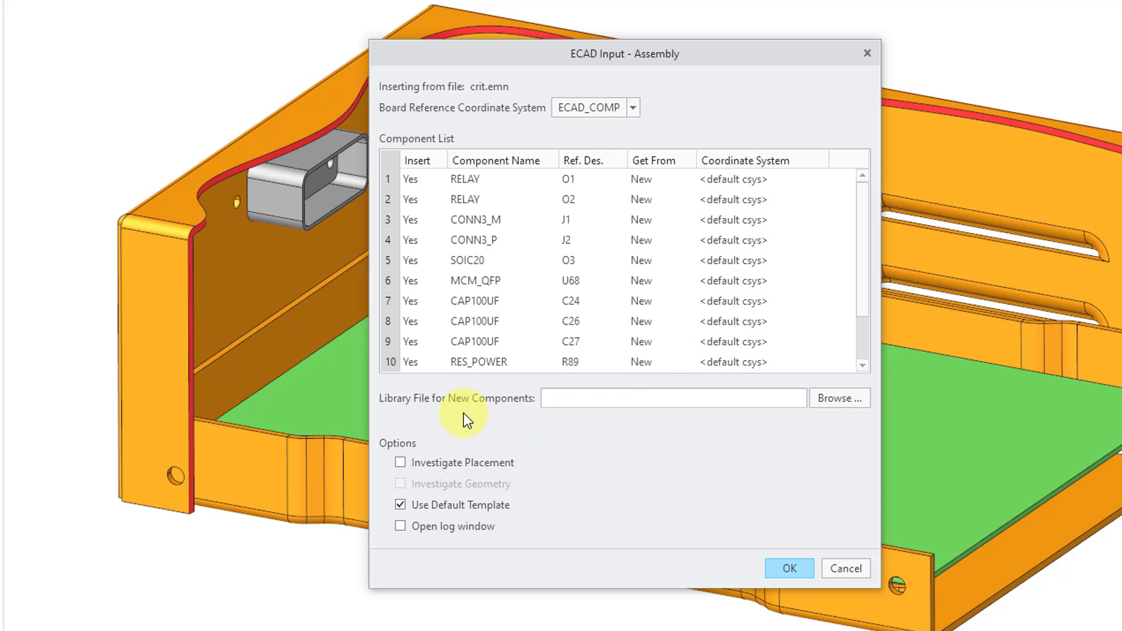
mouse_move(506, 415)
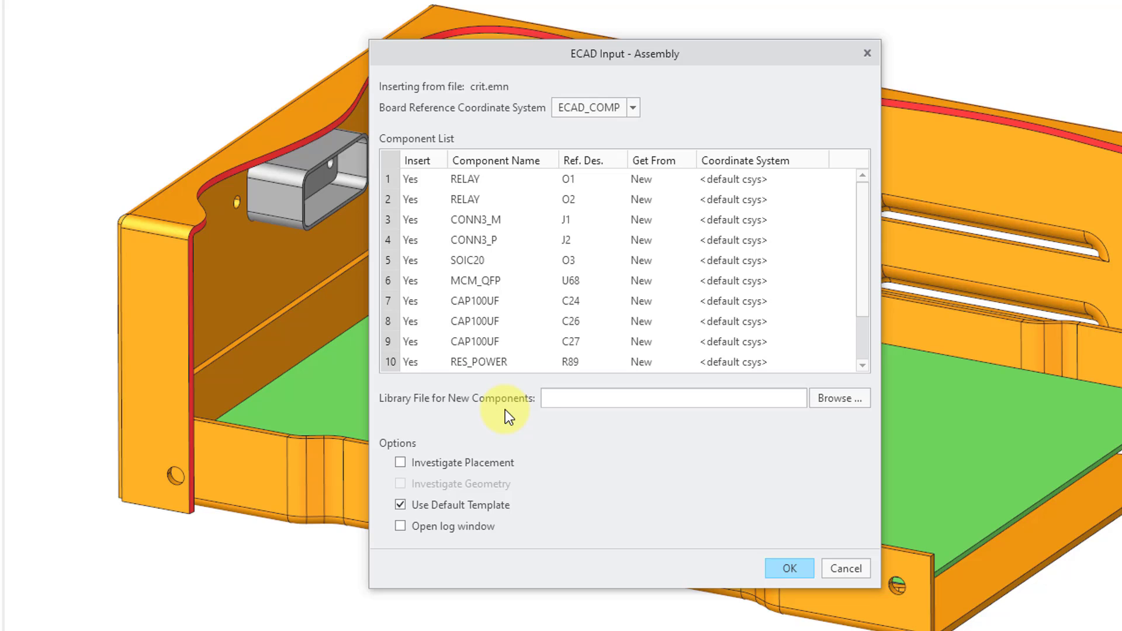
mouse_move(828, 405)
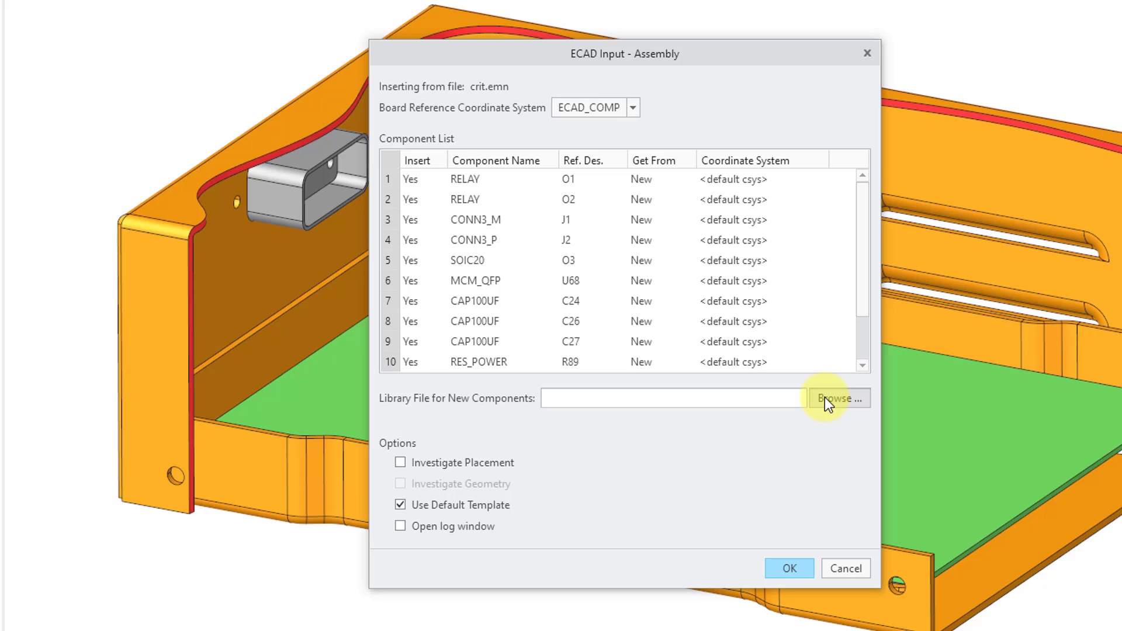
Step: Set E:\Models\ECAD\ECAD\crit.emp as the library file for new components
click(837, 397)
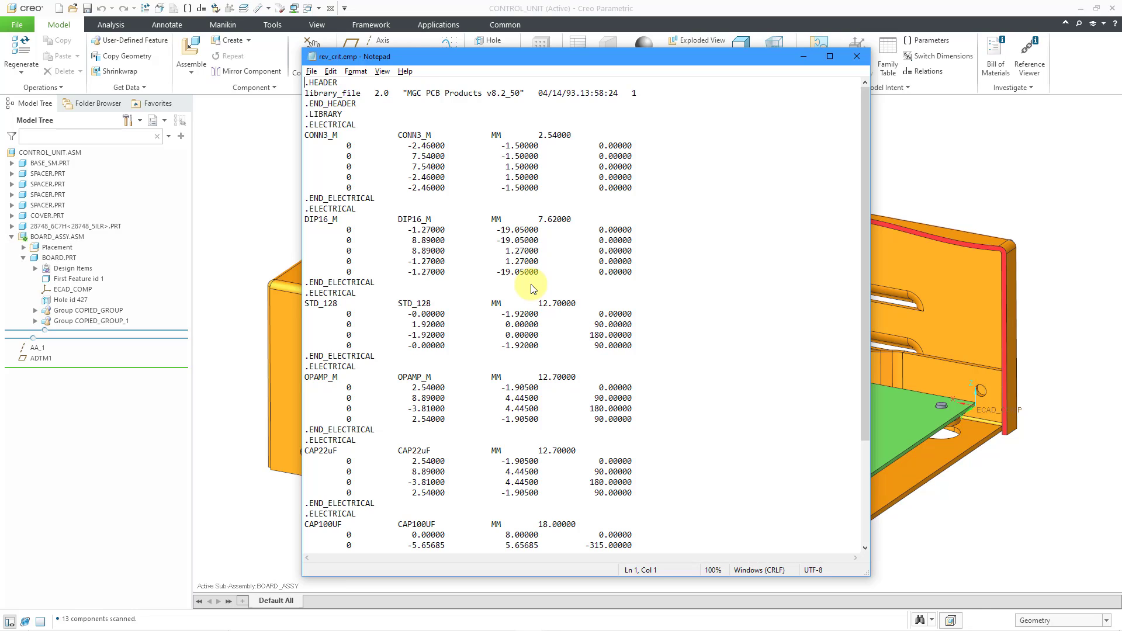
mouse_move(710, 267)
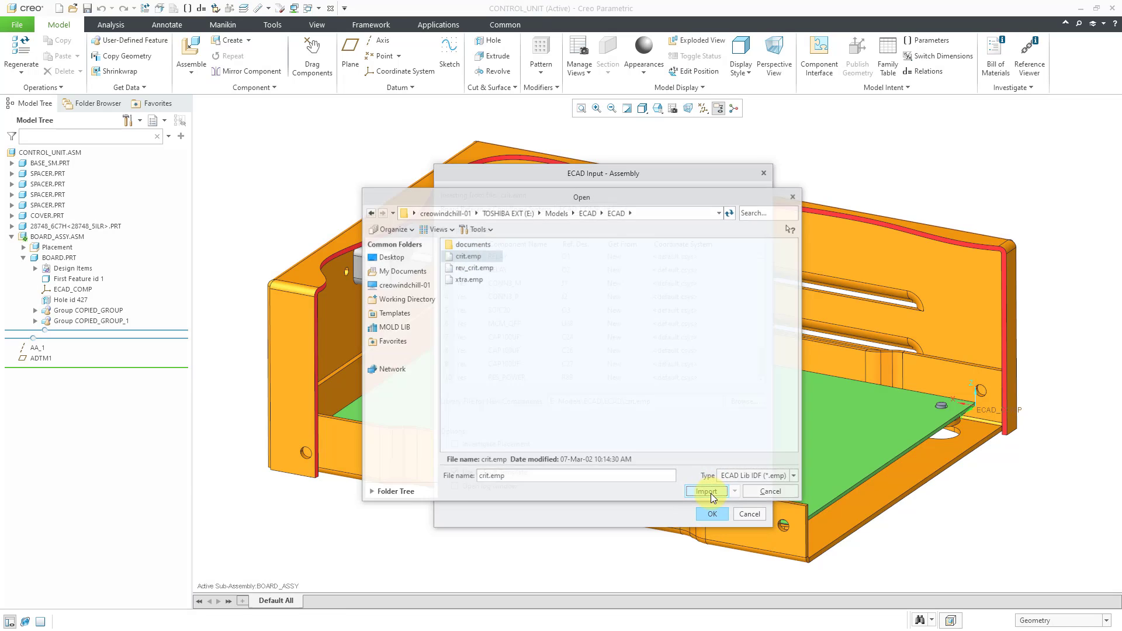
click(706, 492)
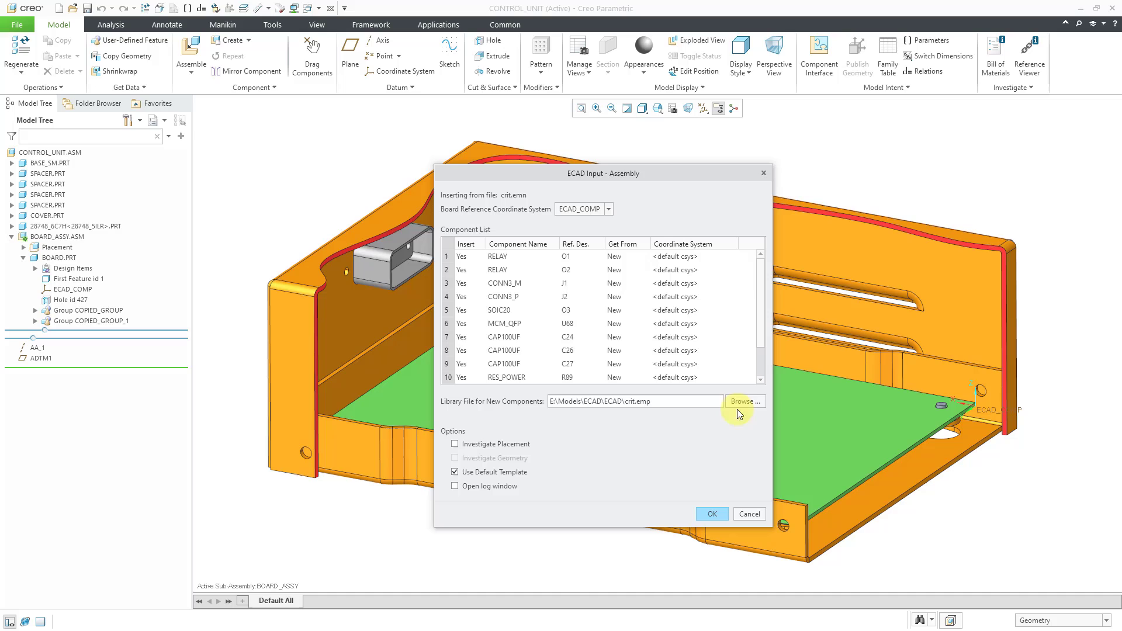
mouse_move(517, 462)
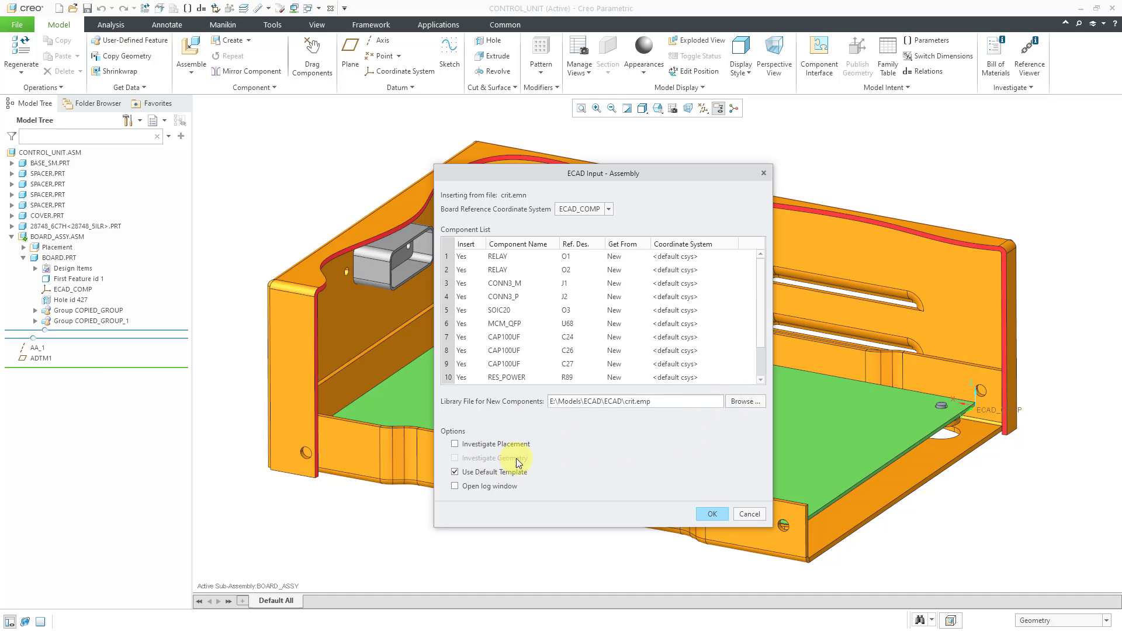
mouse_move(556, 462)
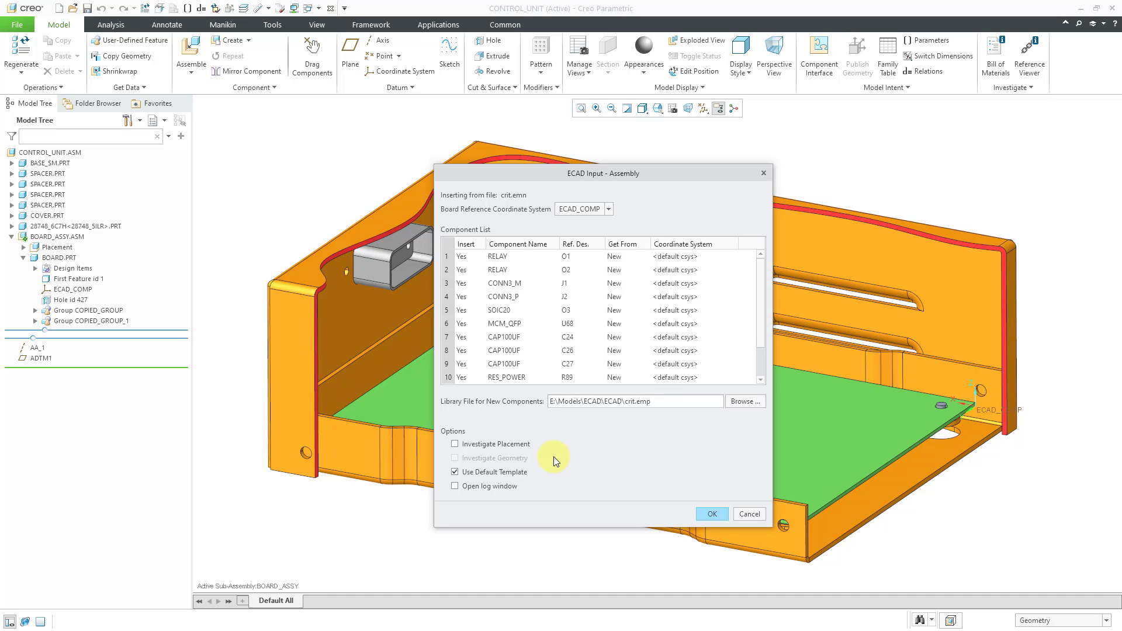
mouse_move(711, 513)
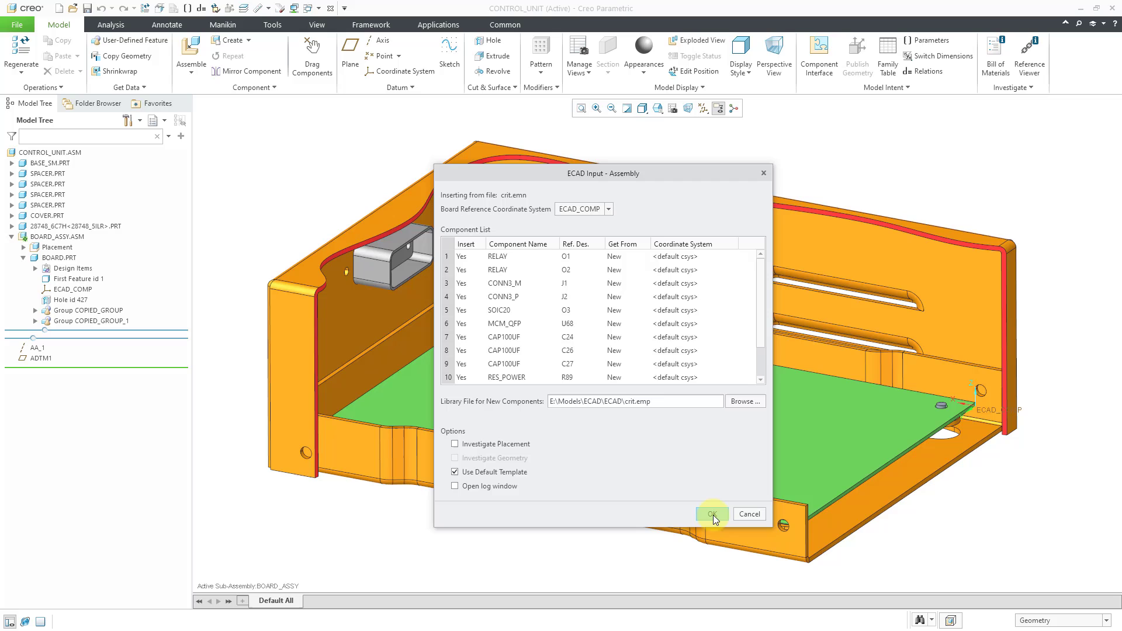
Step: Confirm the component import, choosing ECAD_DEFAULT as each new component's coordinate system
click(710, 514)
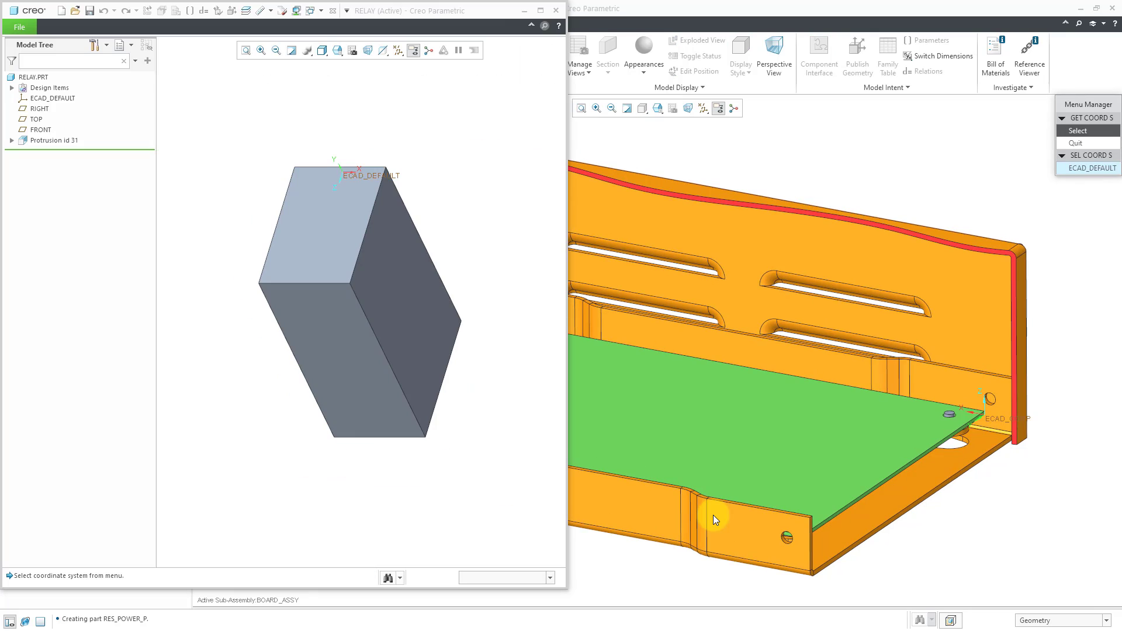
mouse_move(74, 124)
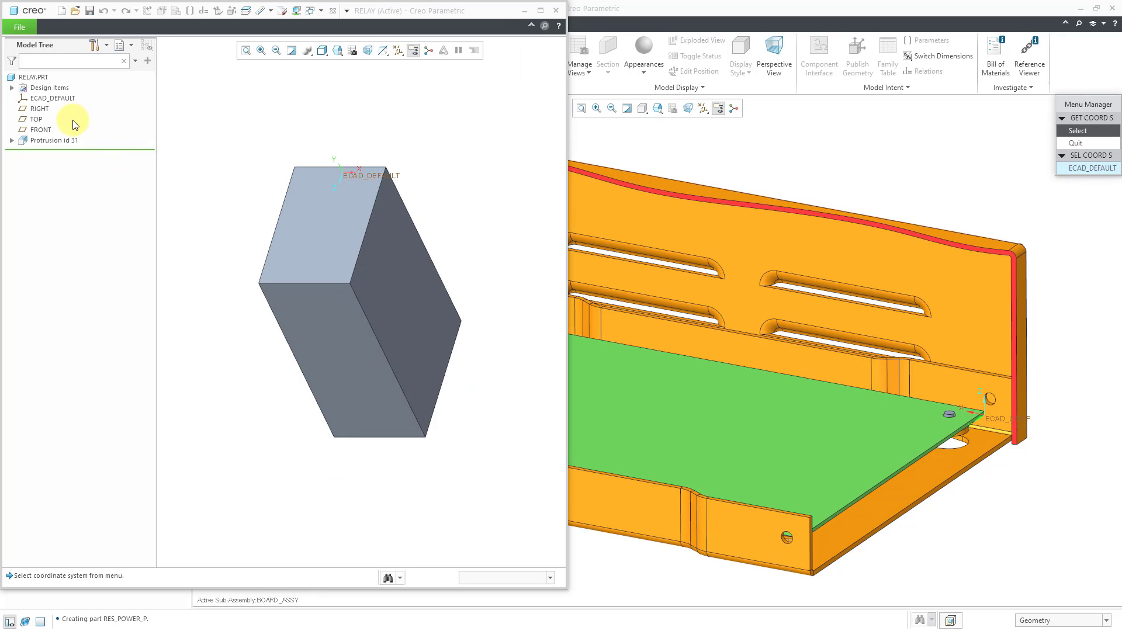
mouse_move(176, 178)
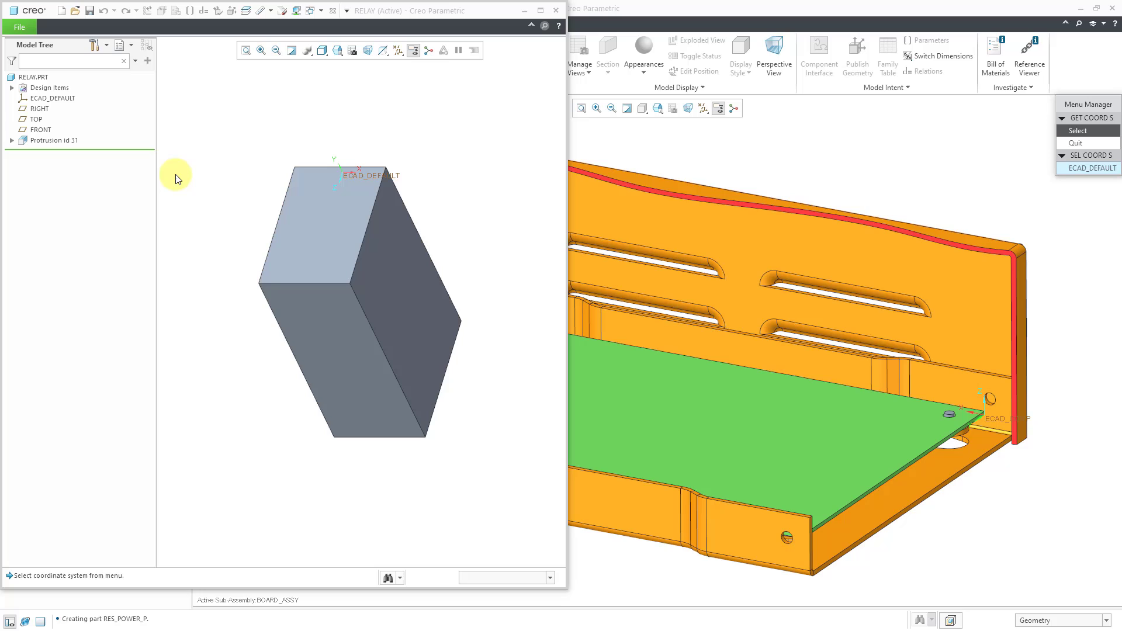
mouse_move(99, 575)
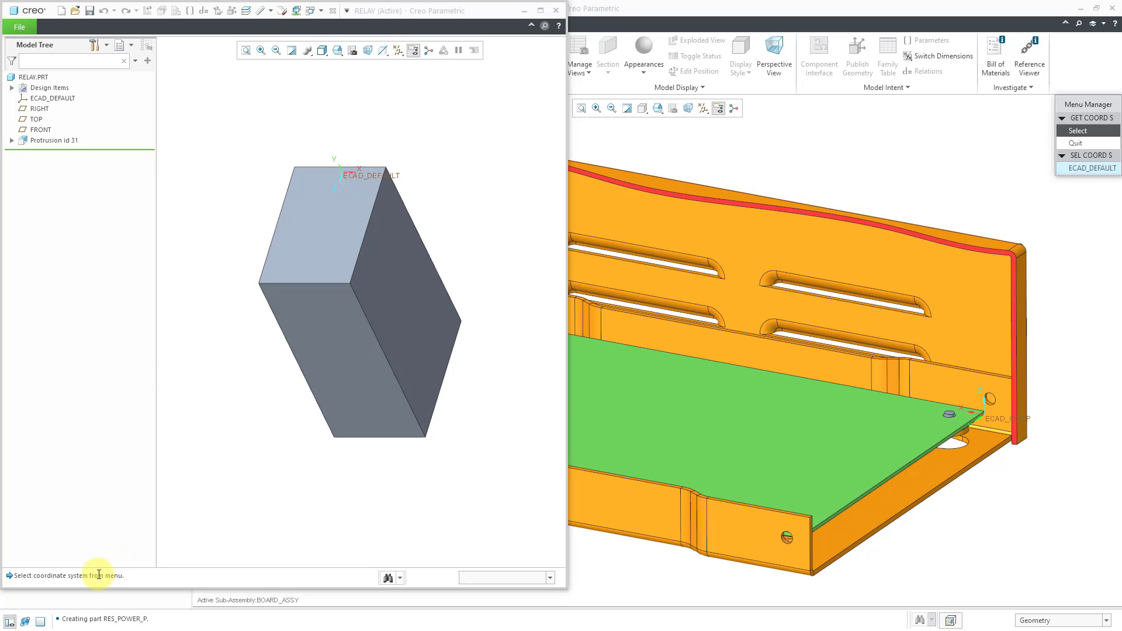
mouse_move(176, 309)
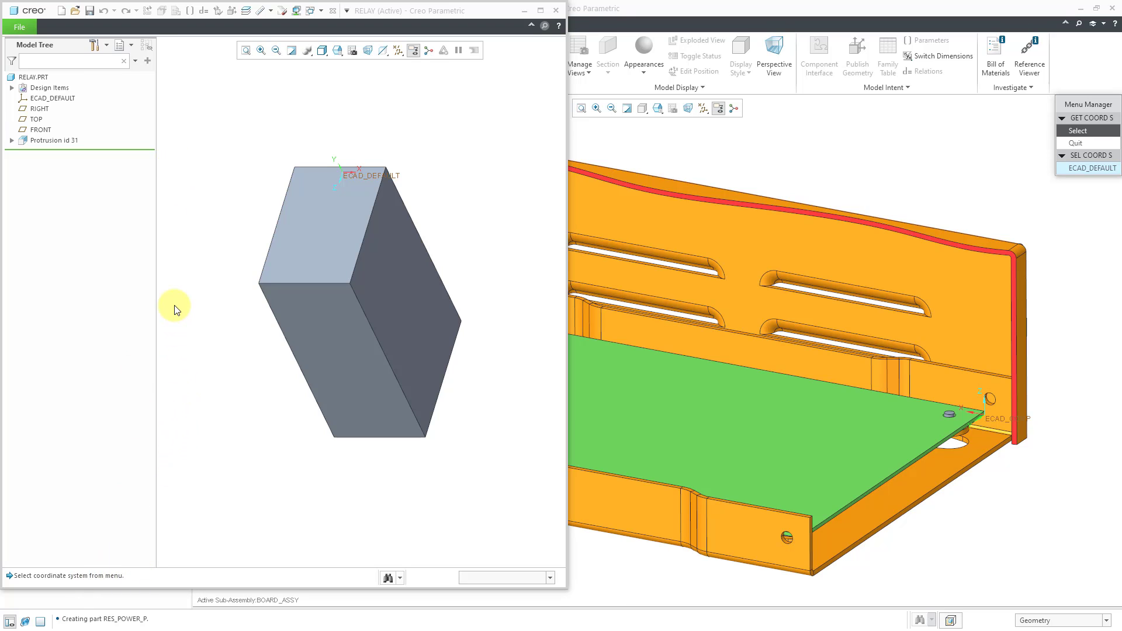
mouse_move(109, 131)
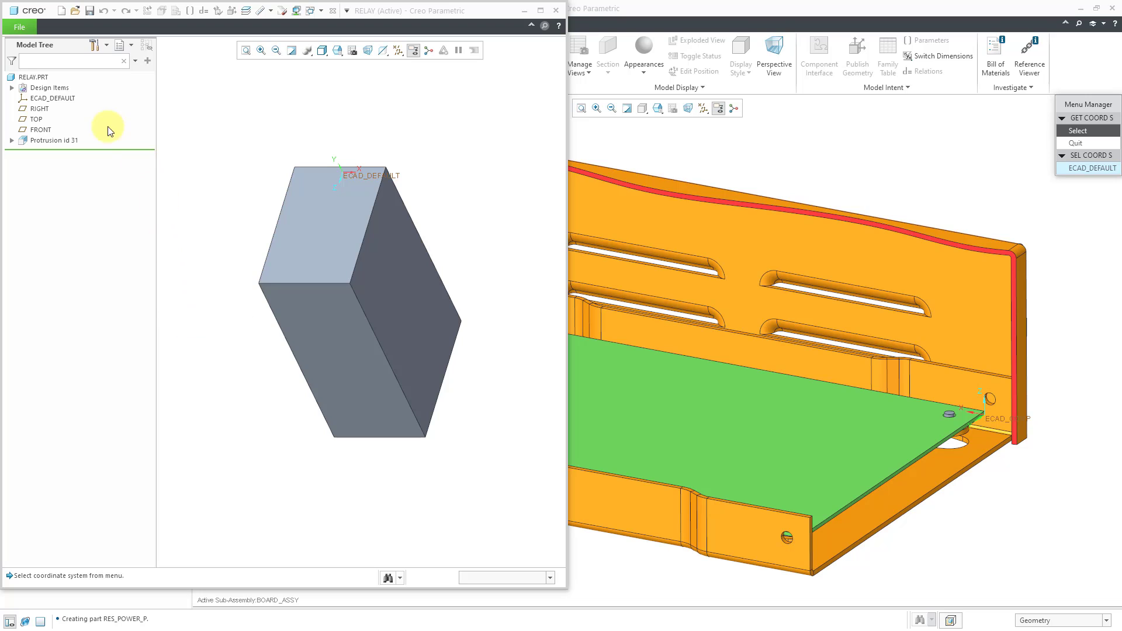
mouse_move(64, 104)
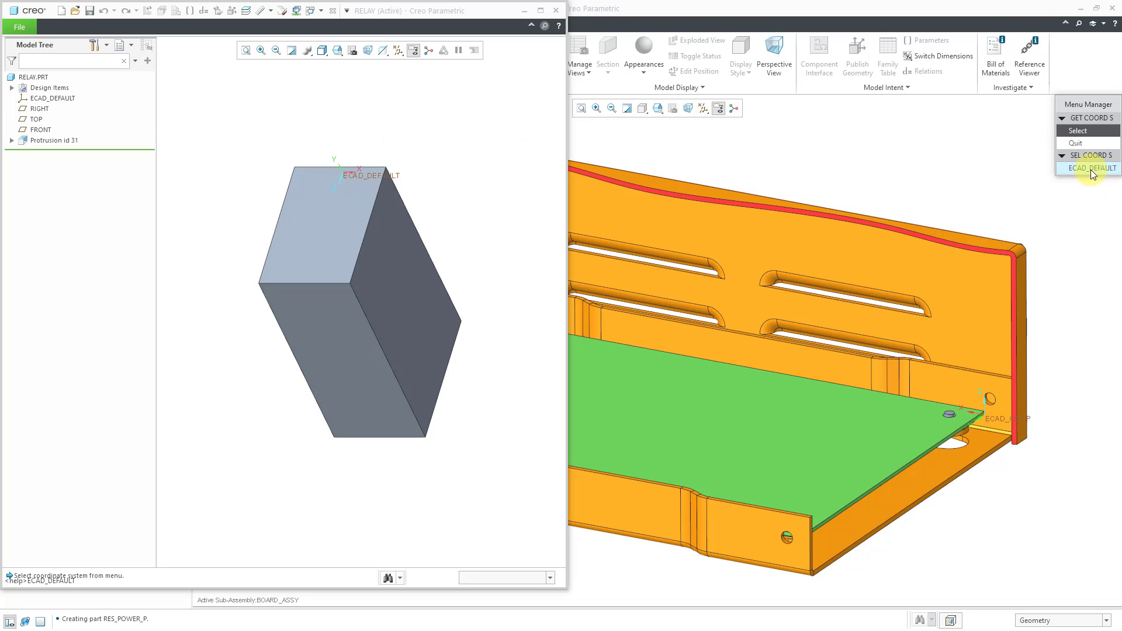
click(1088, 167)
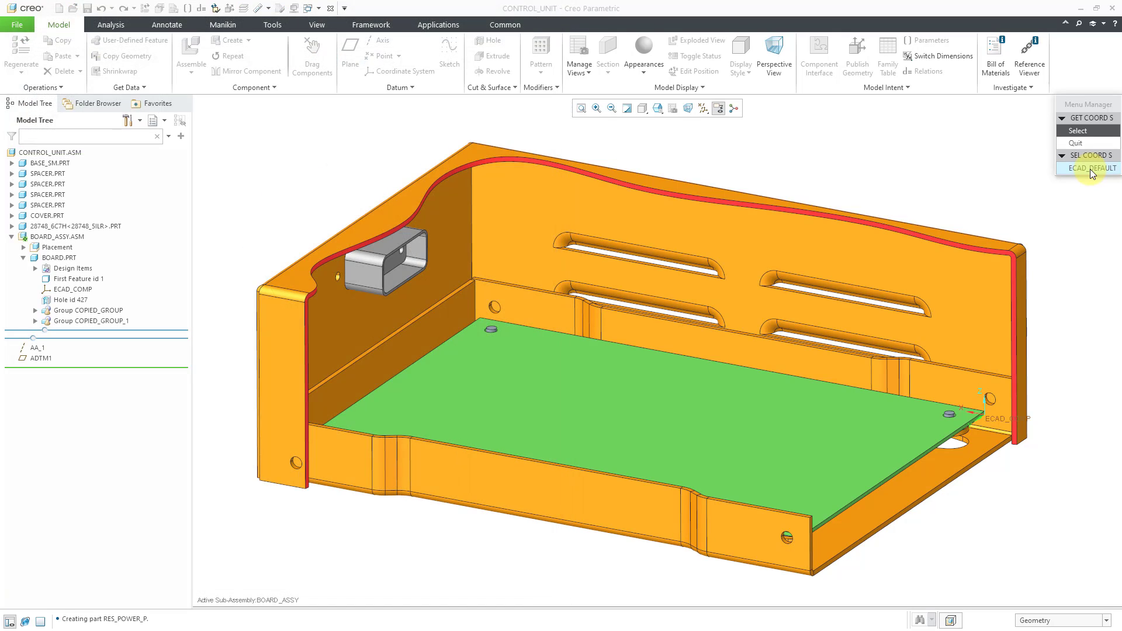
click(1086, 167)
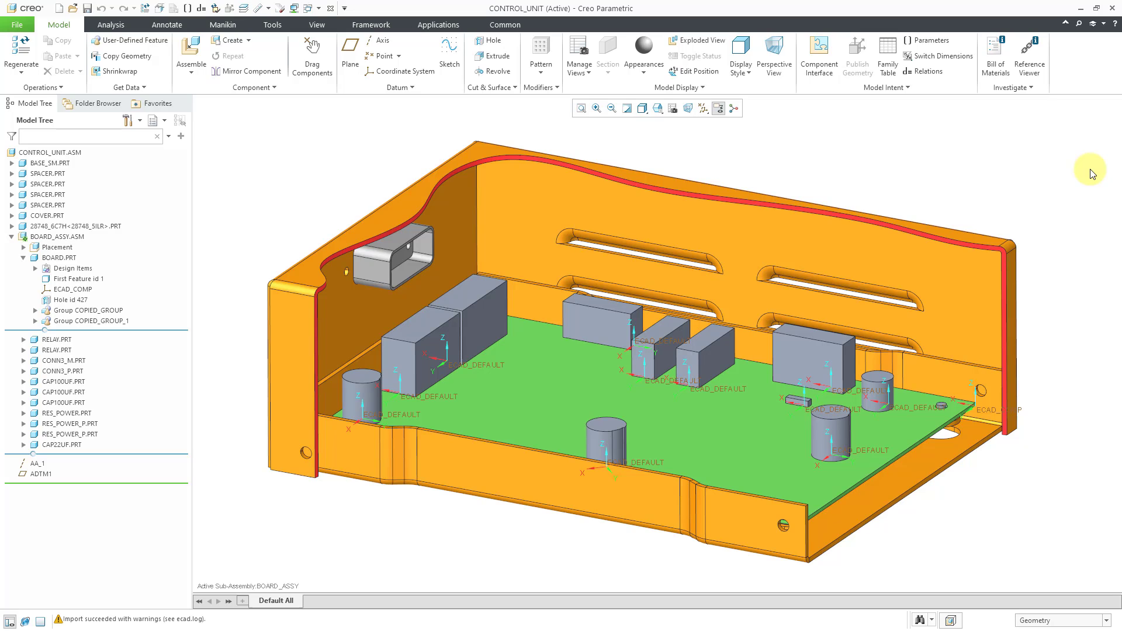
mouse_move(316, 25)
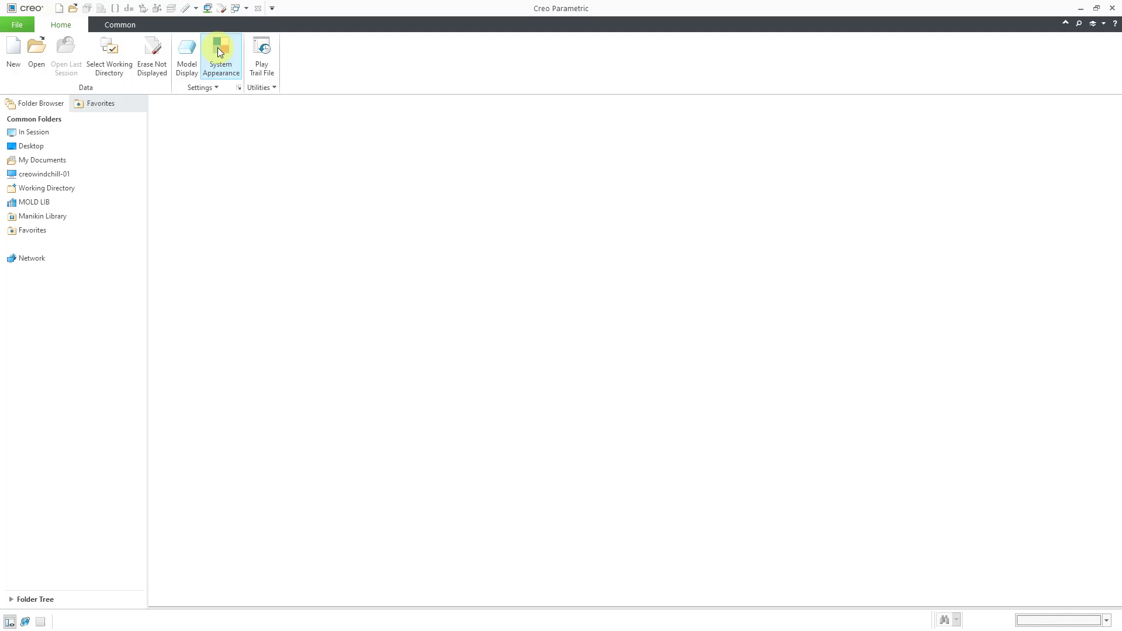
Step: Erase undisplayed models from session, then open the cap22uf.prt part
click(151, 57)
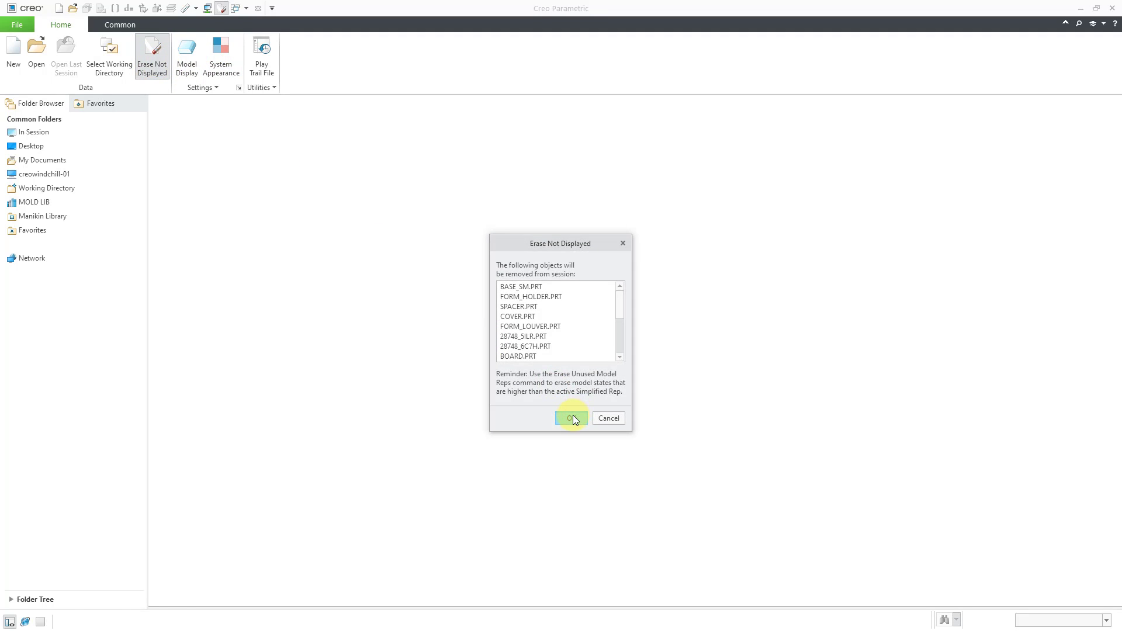
click(570, 417)
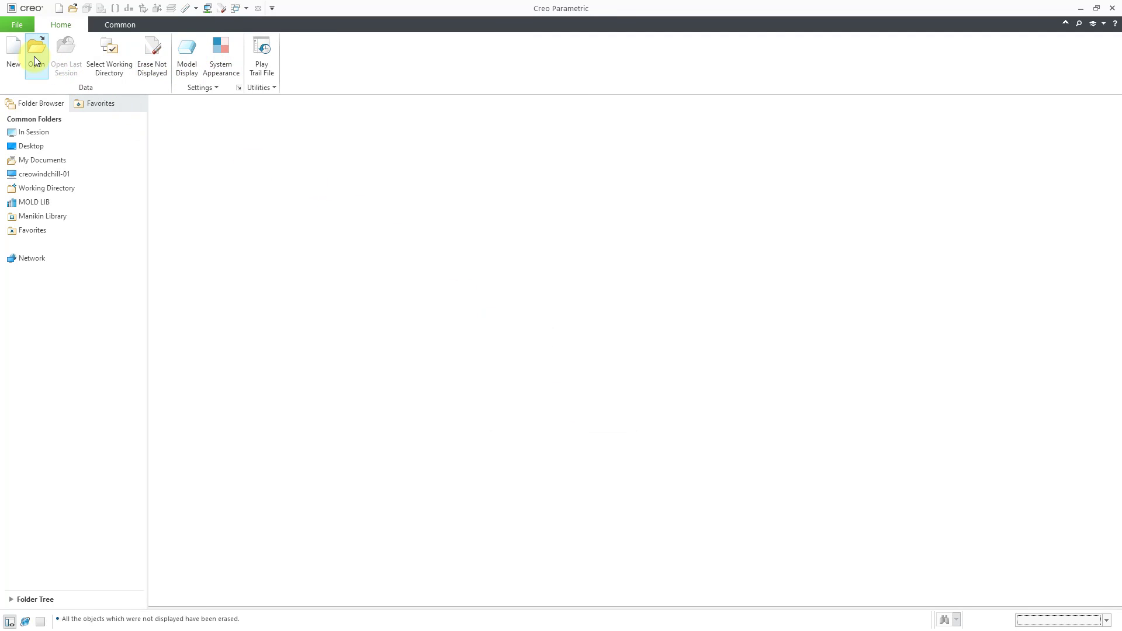
click(35, 51)
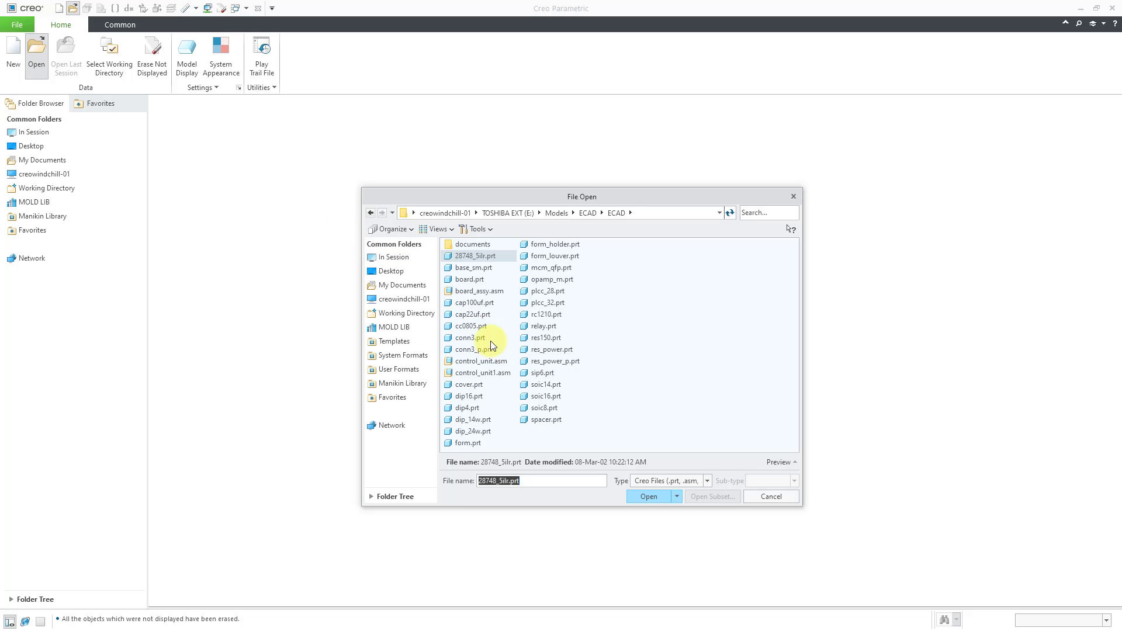
click(474, 314)
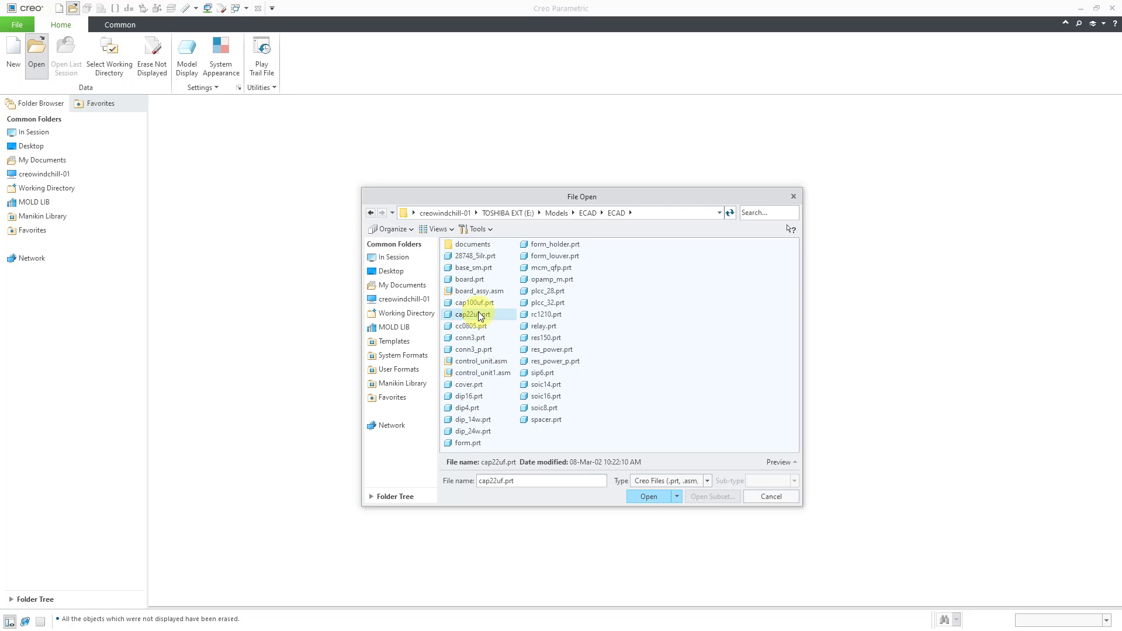
click(646, 496)
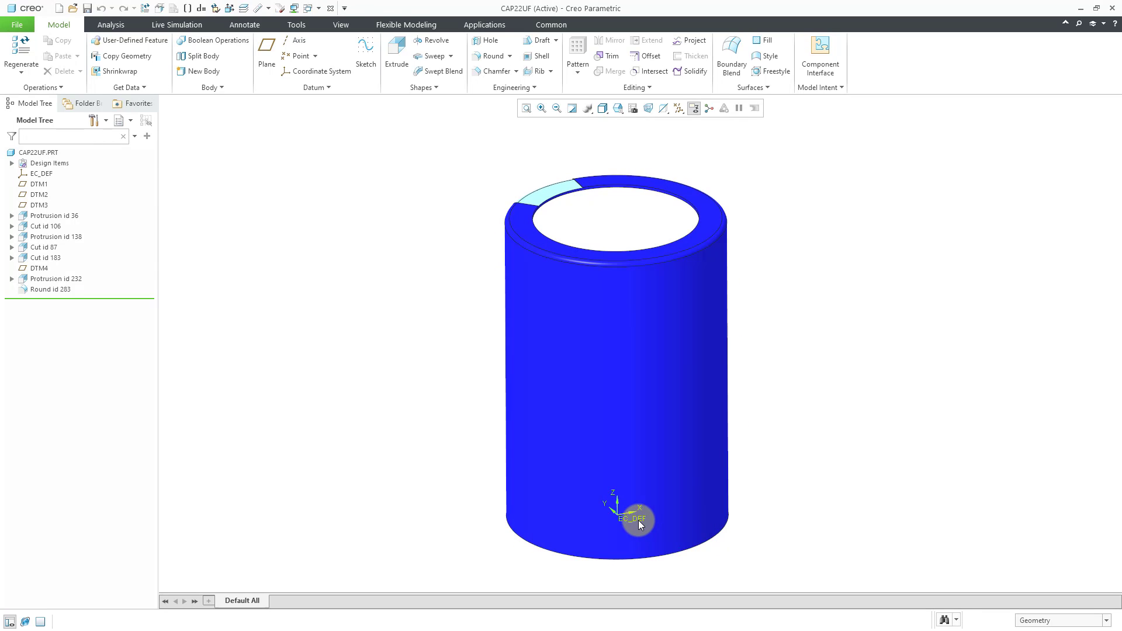
mouse_move(637, 522)
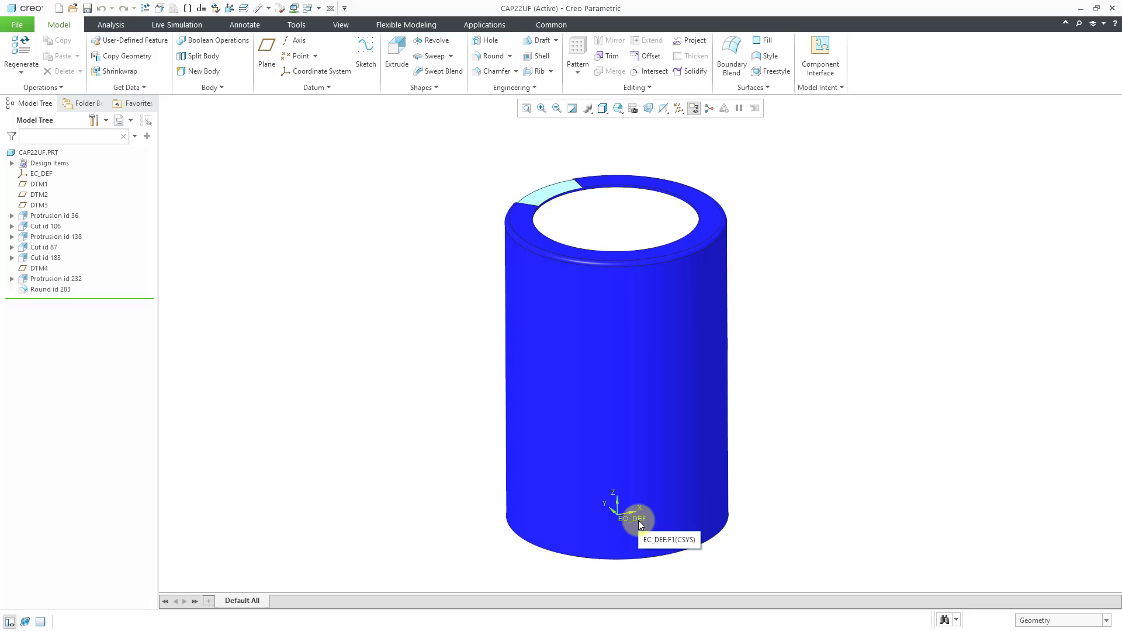
mouse_move(360, 421)
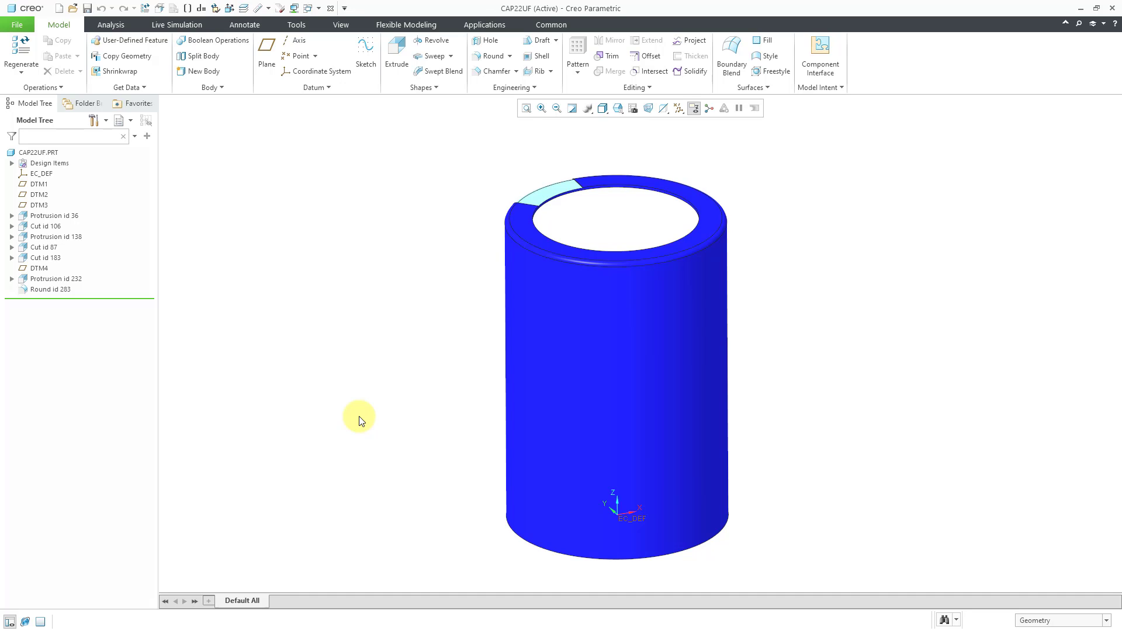
mouse_move(17, 24)
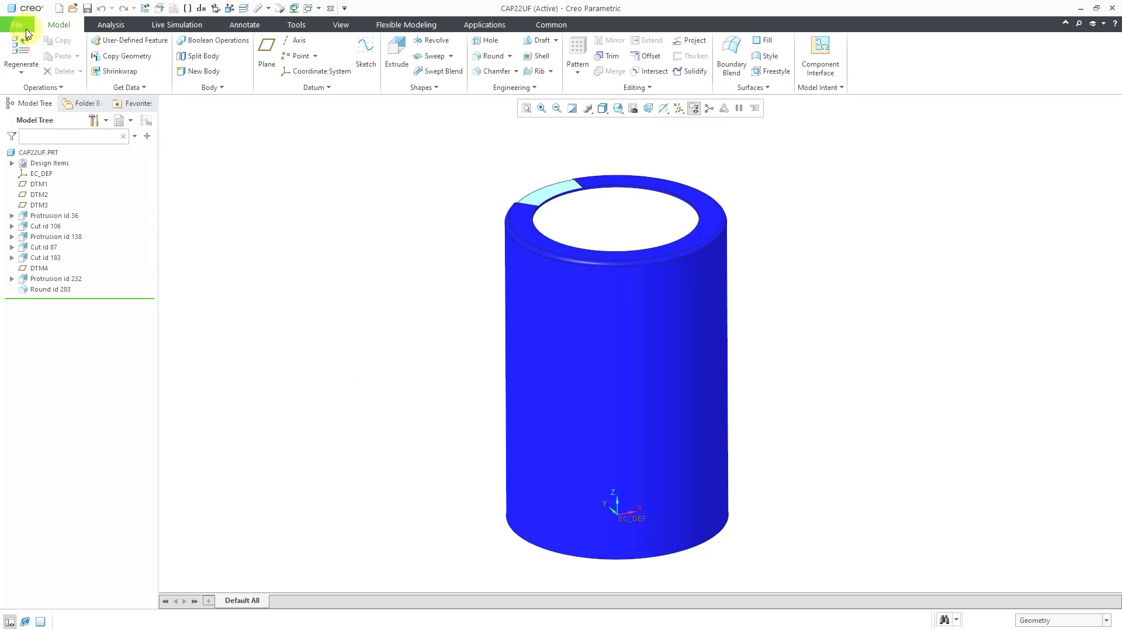
click(16, 25)
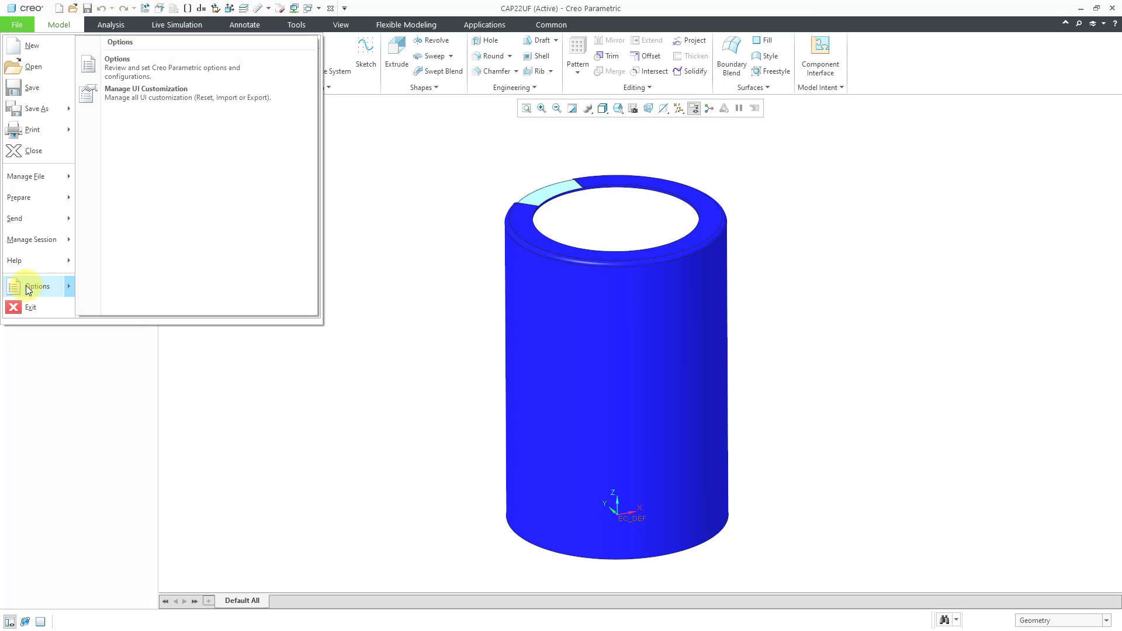
Step: Search the configuration options for 'ecad' and enlarge the Find Option window
click(37, 285)
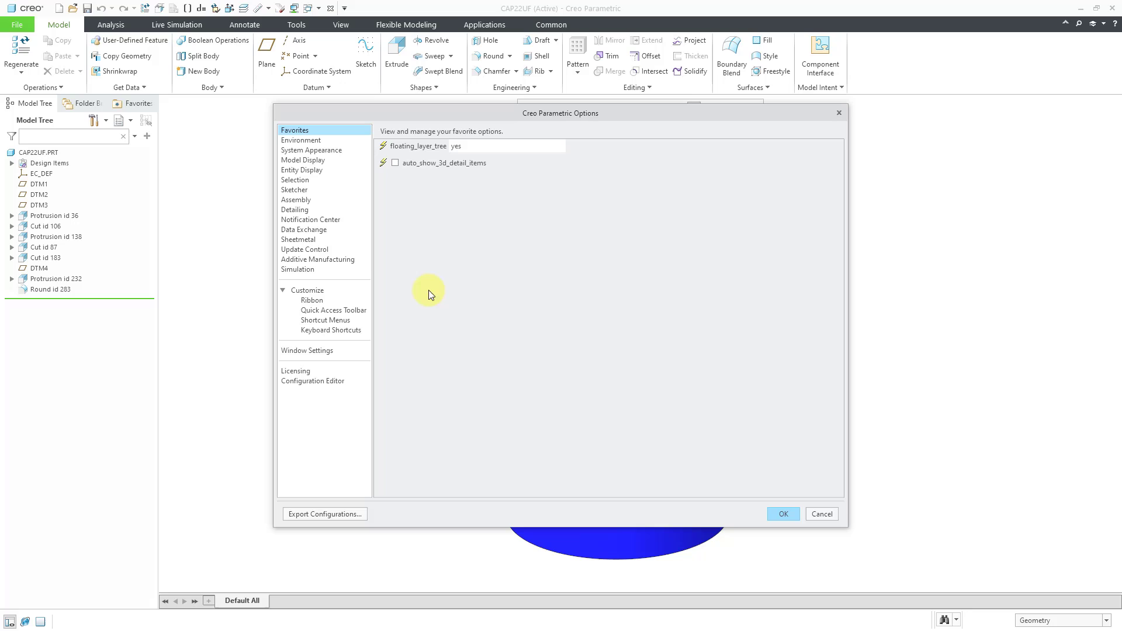
click(312, 381)
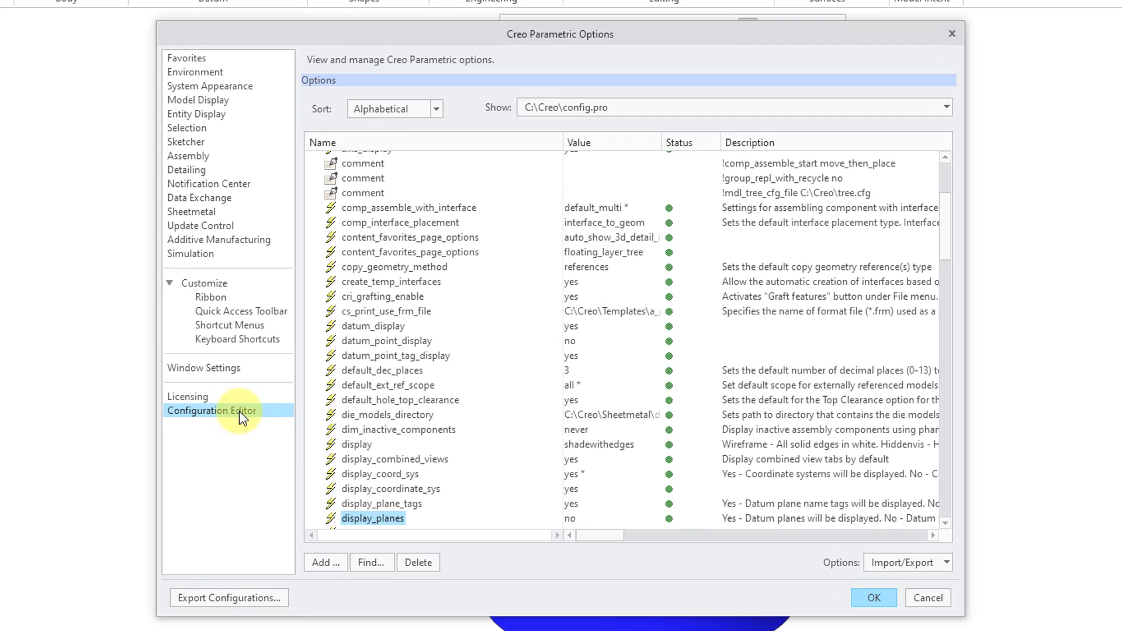
mouse_move(372, 562)
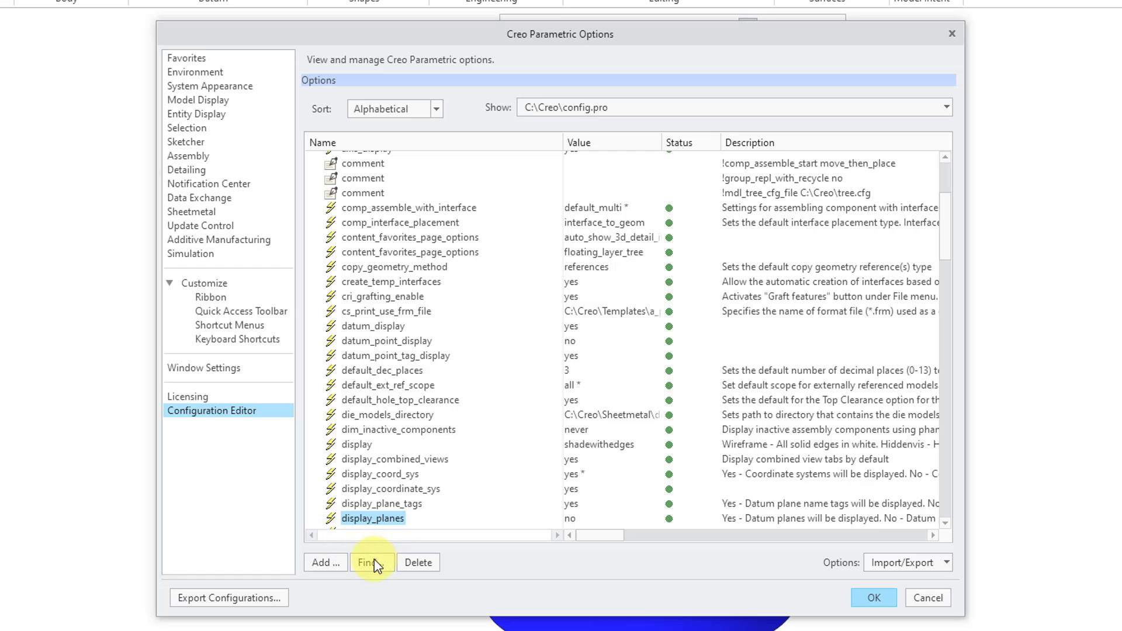
click(372, 562)
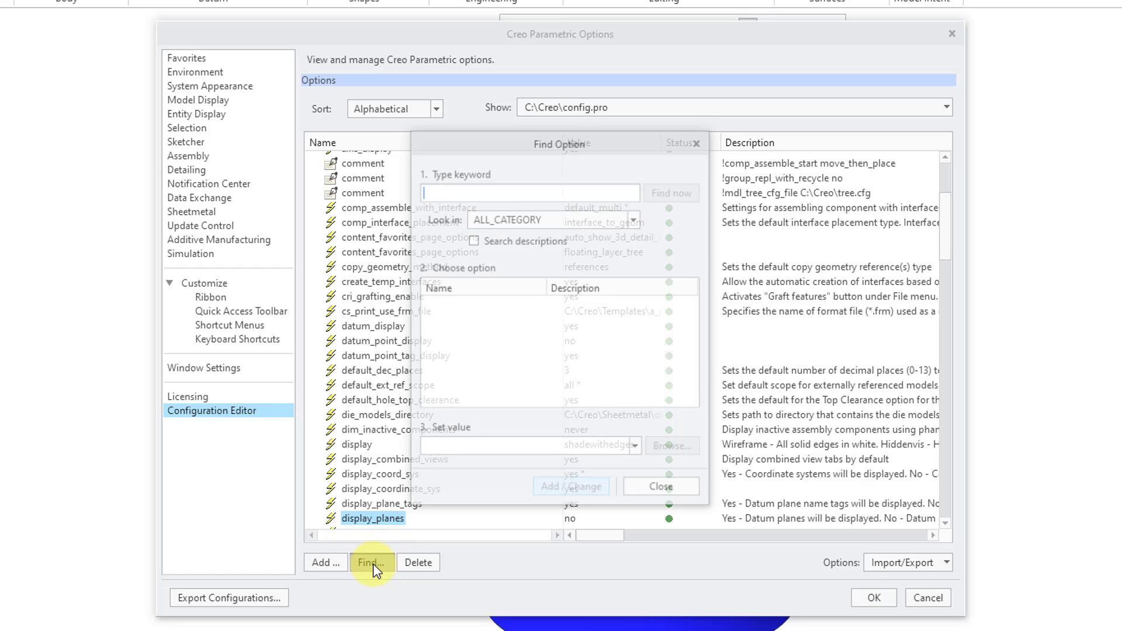
text(e)
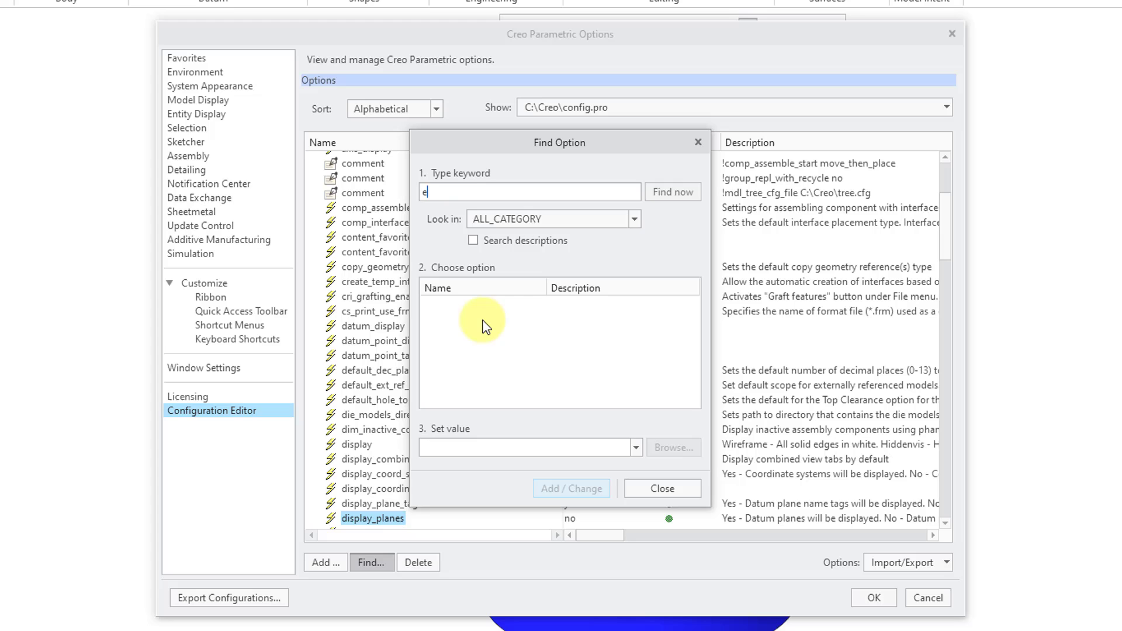
text(cad)
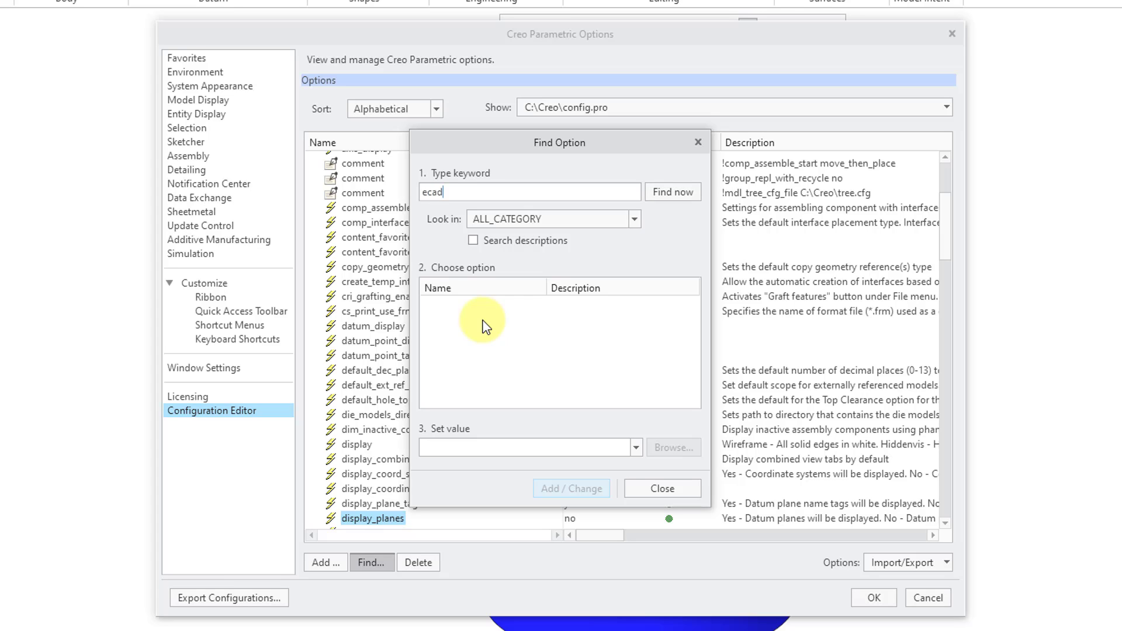
click(671, 192)
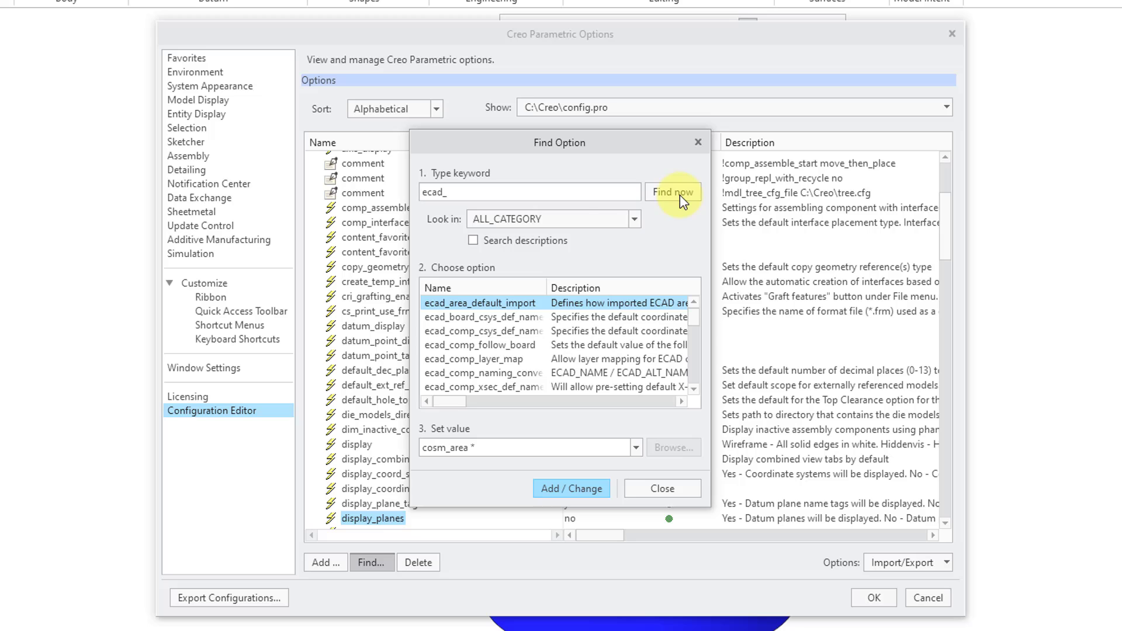
mouse_move(718, 465)
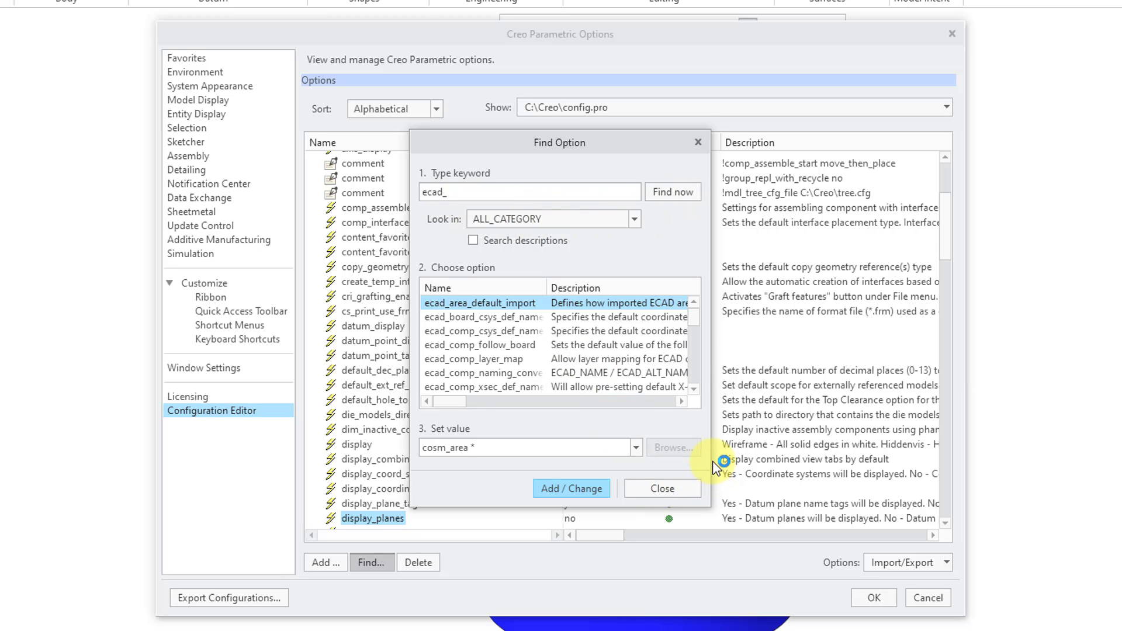
click(570, 487)
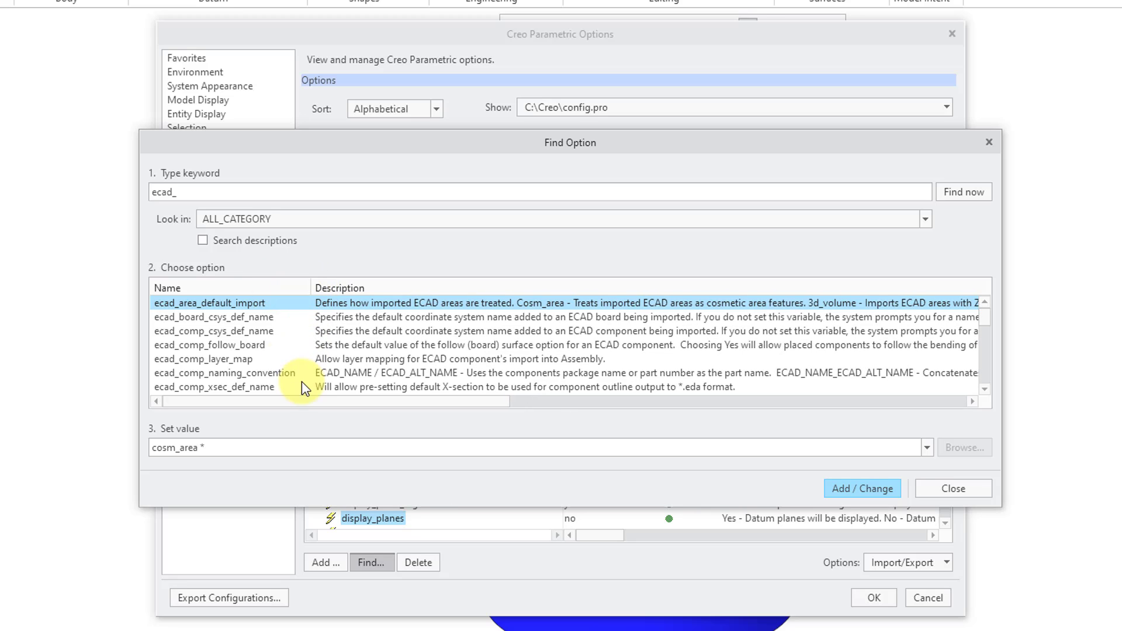
click(214, 317)
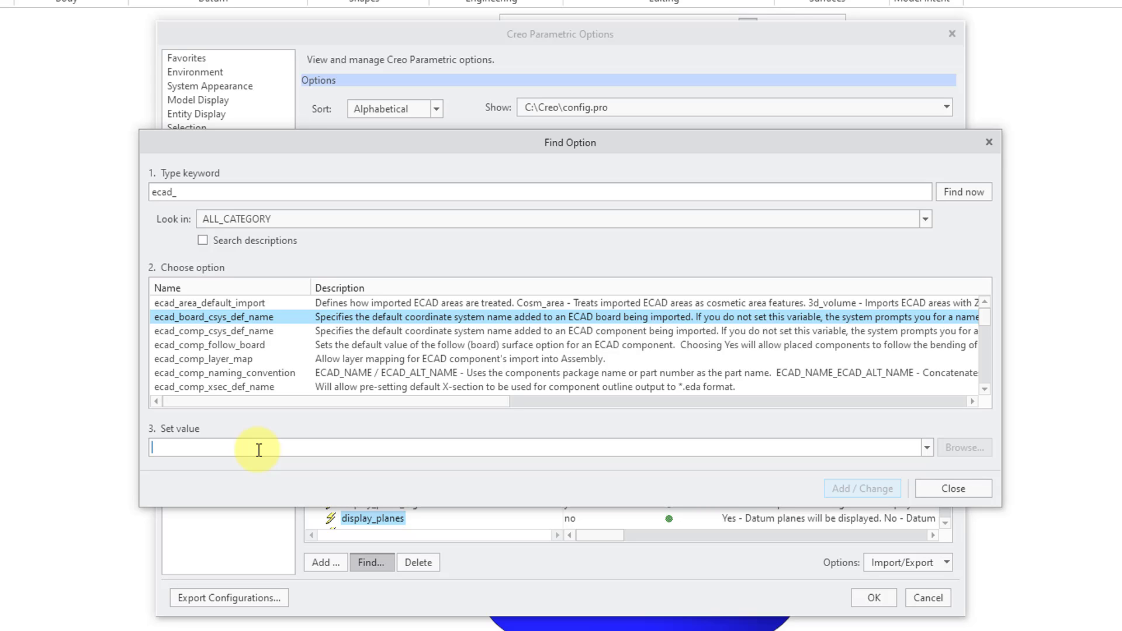
text(ECAD)
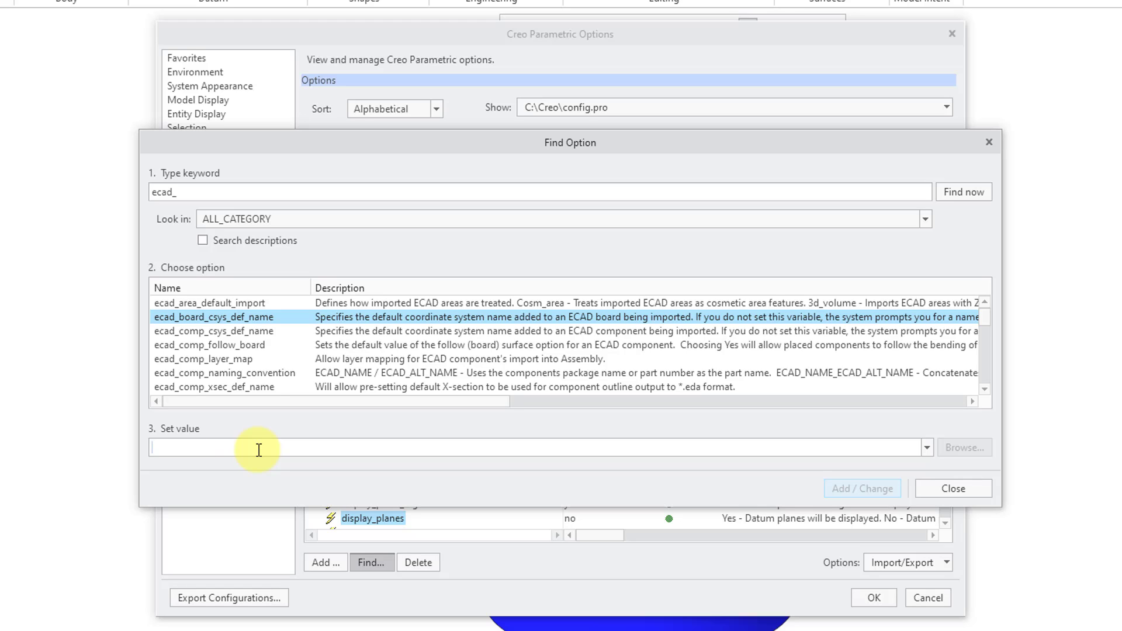
mouse_move(241, 340)
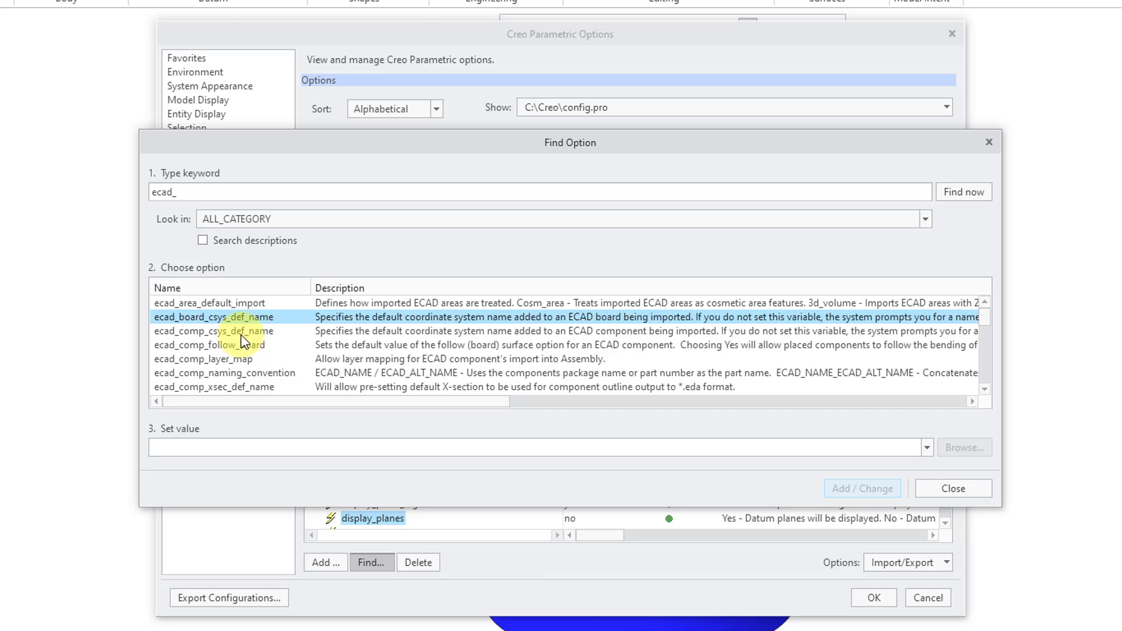
click(212, 330)
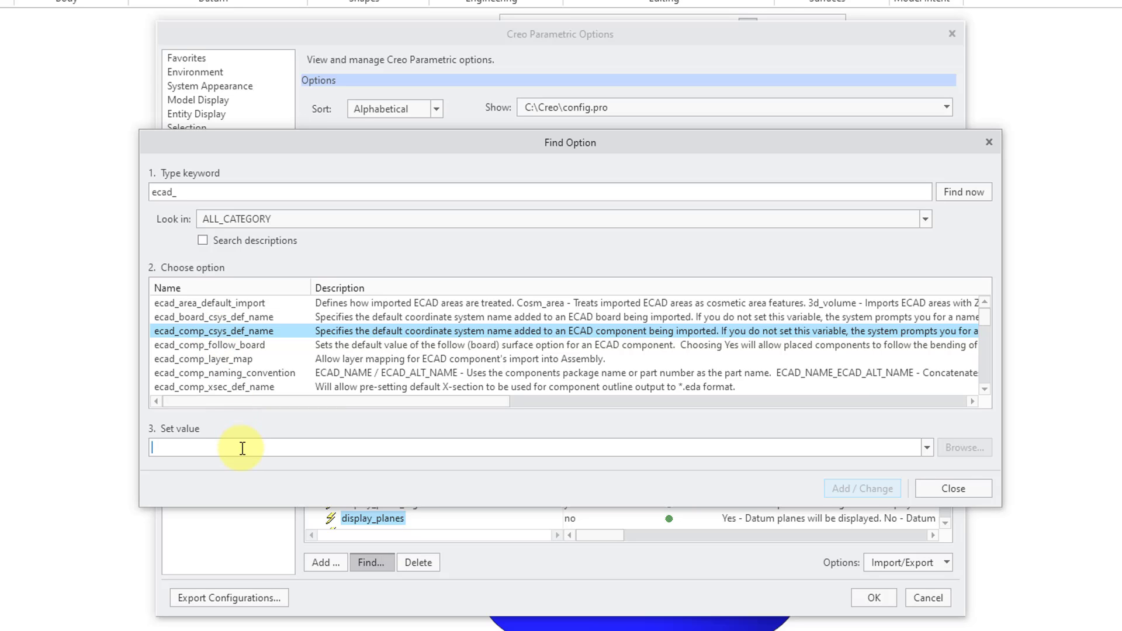
text(EC)
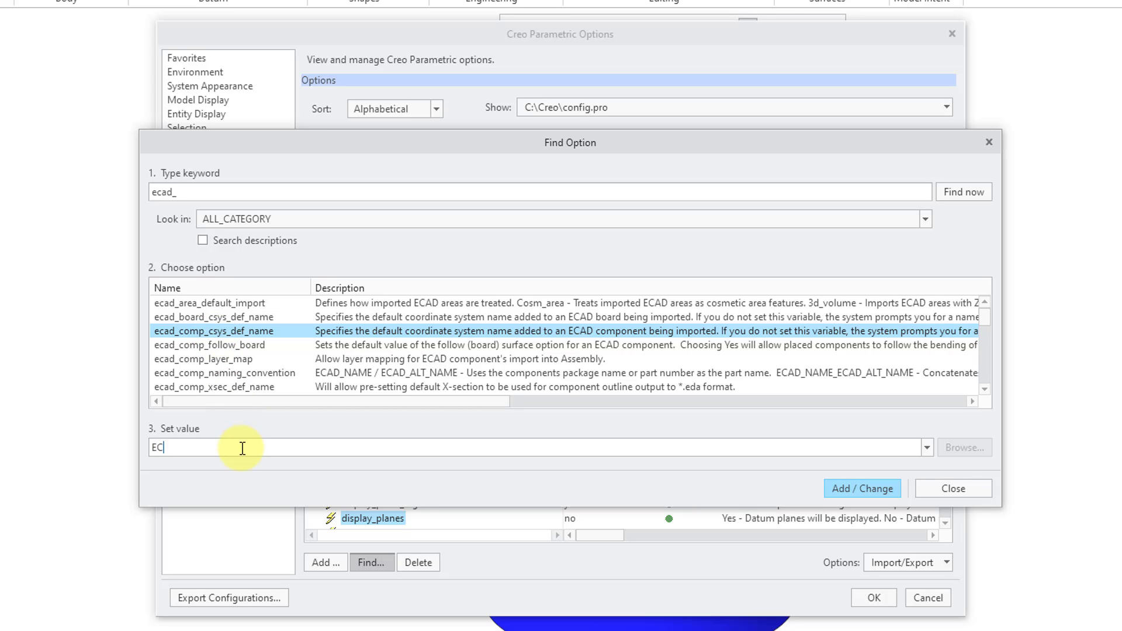
text(_)
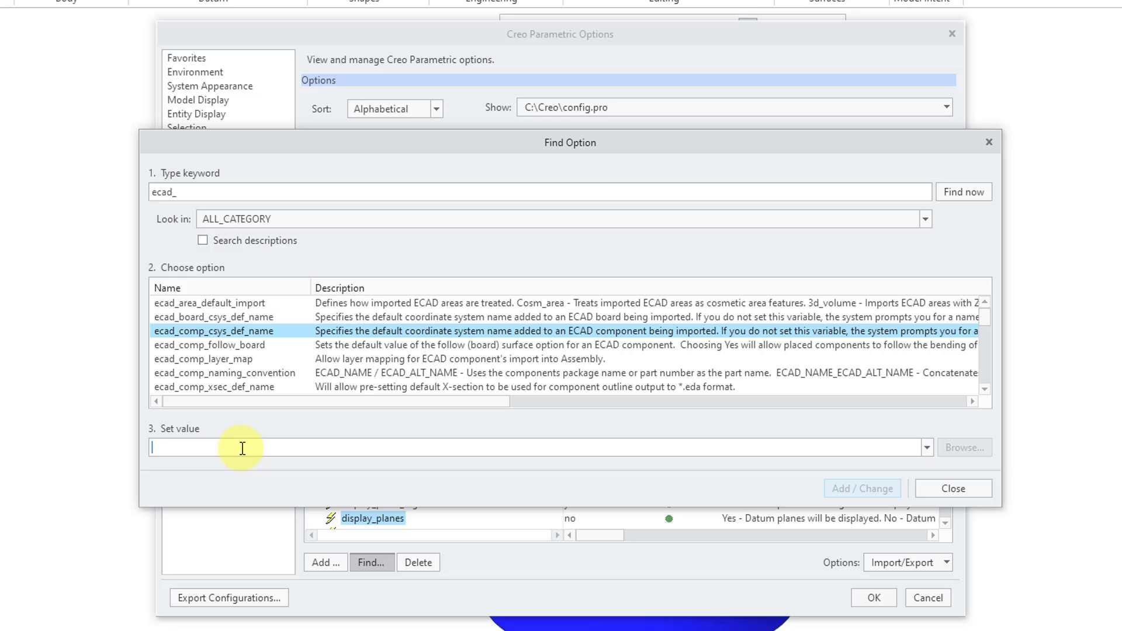
mouse_move(986, 388)
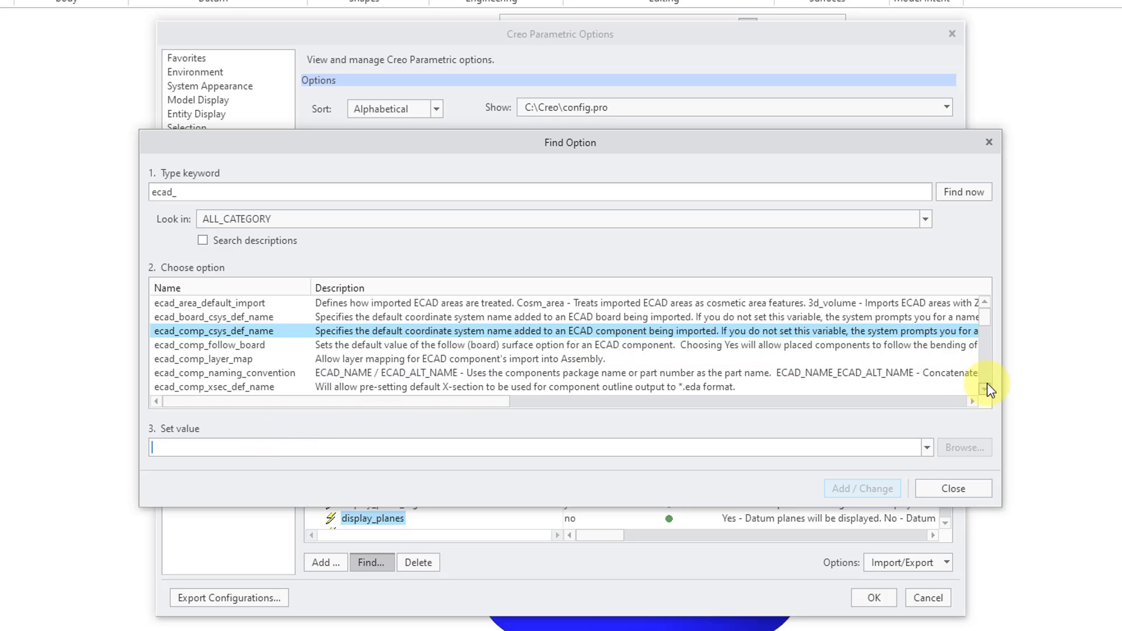
scroll(down, 3)
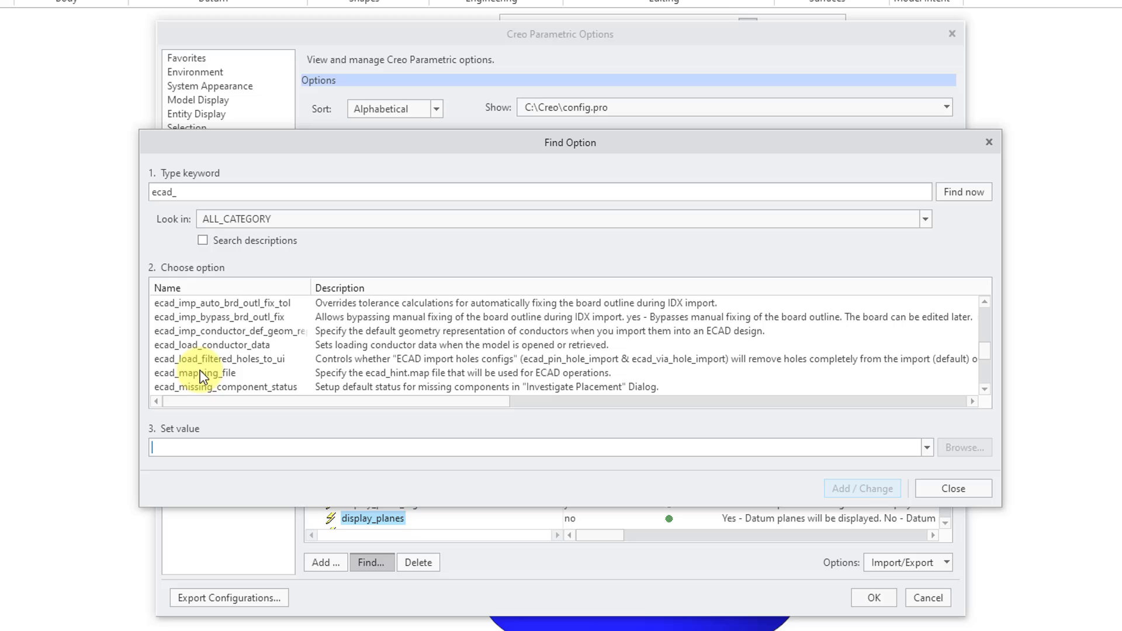
Step: Set the ecad_mapping_file option by browsing to ecad_hint.map
click(195, 372)
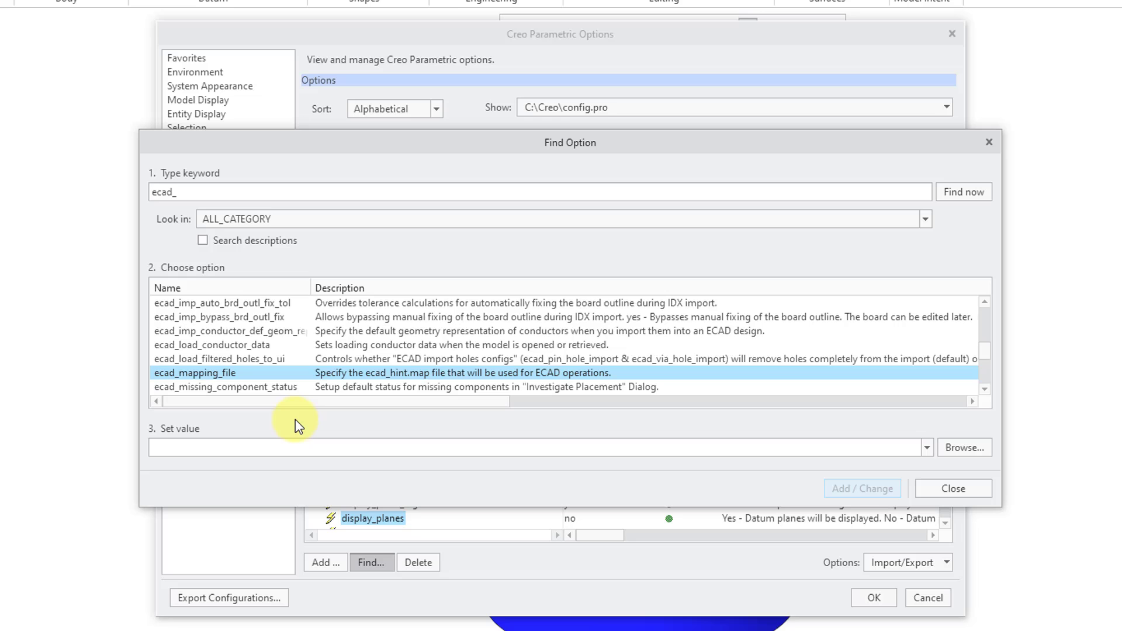
mouse_move(405, 438)
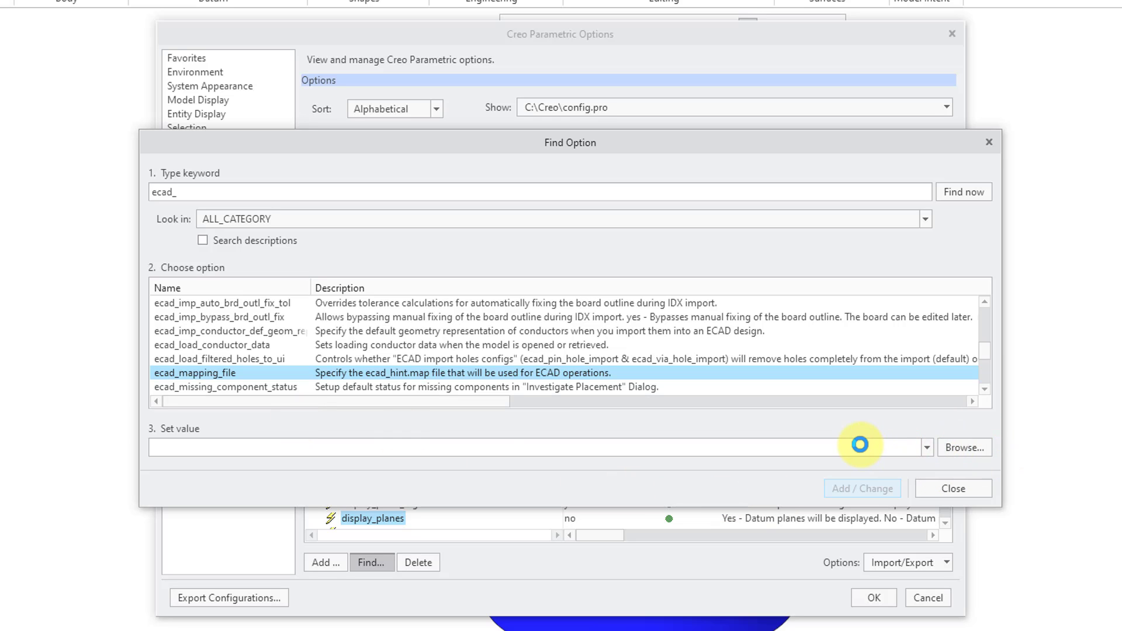
click(963, 447)
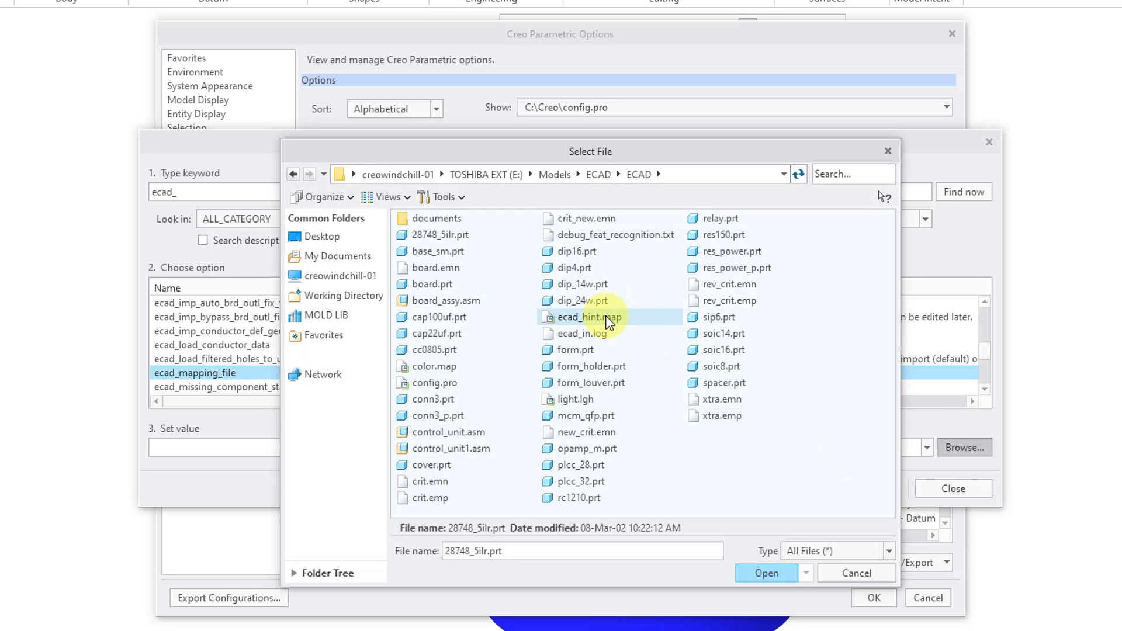
click(590, 316)
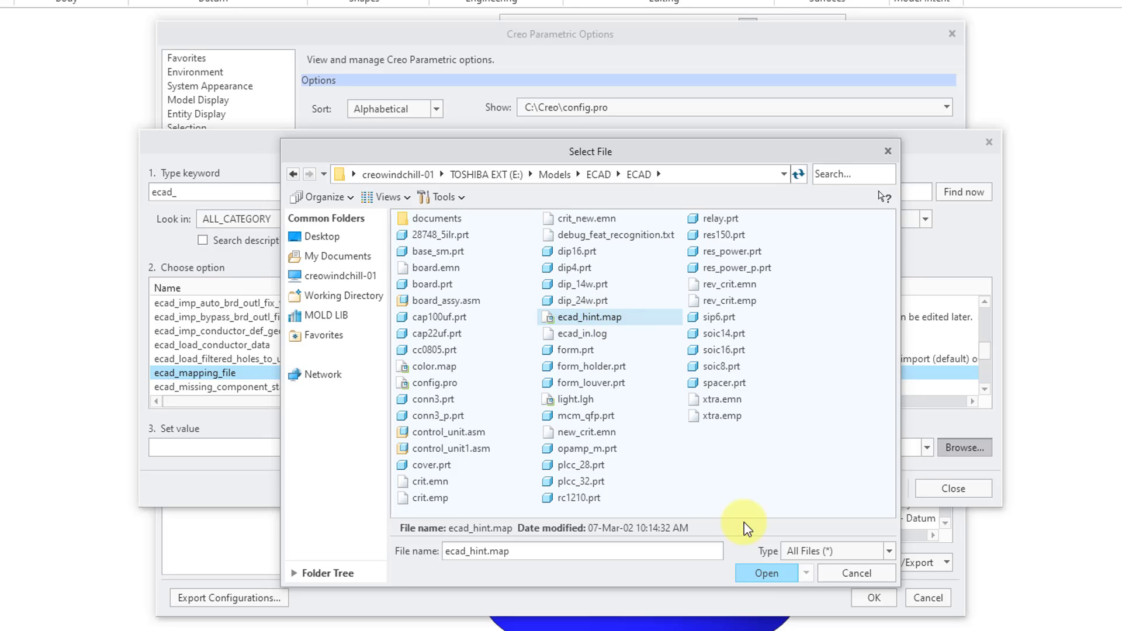
click(766, 572)
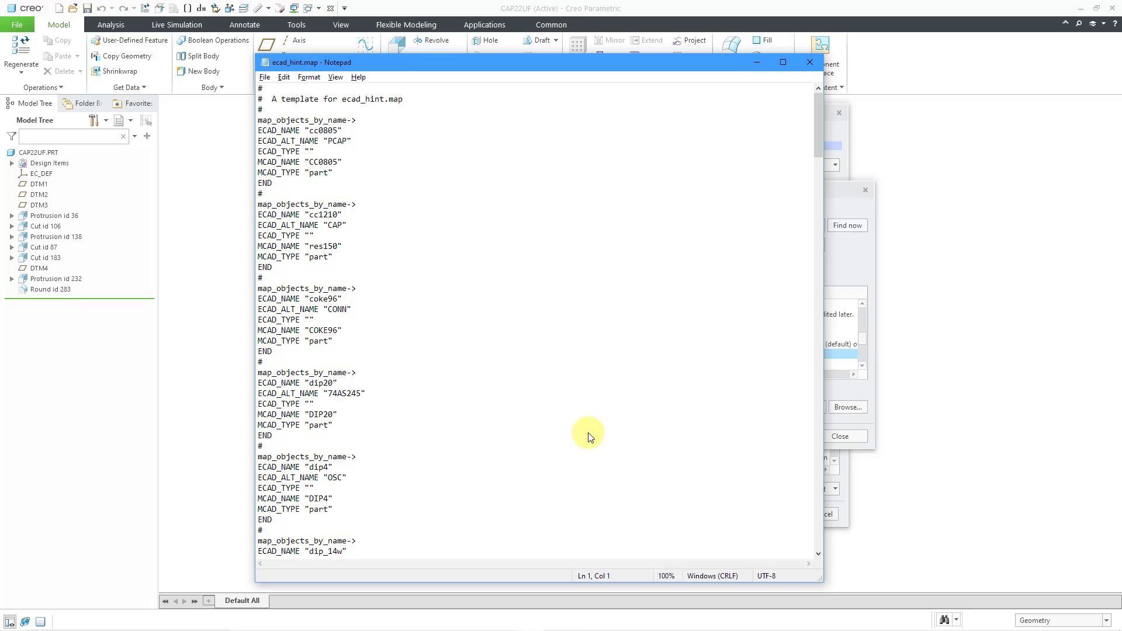
mouse_move(422, 170)
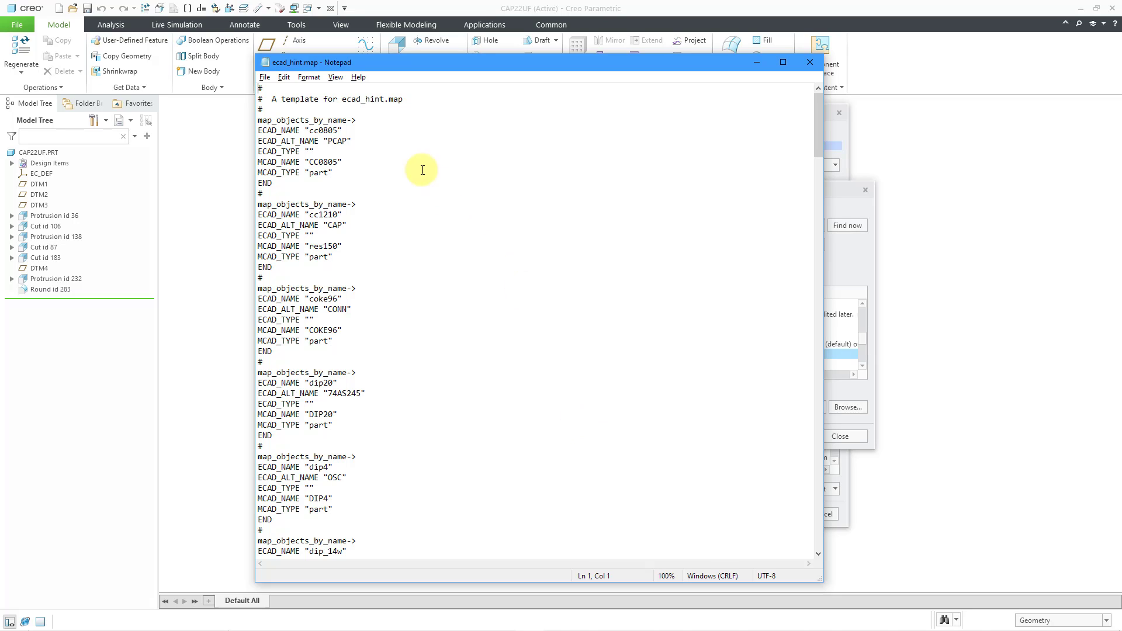
mouse_move(477, 195)
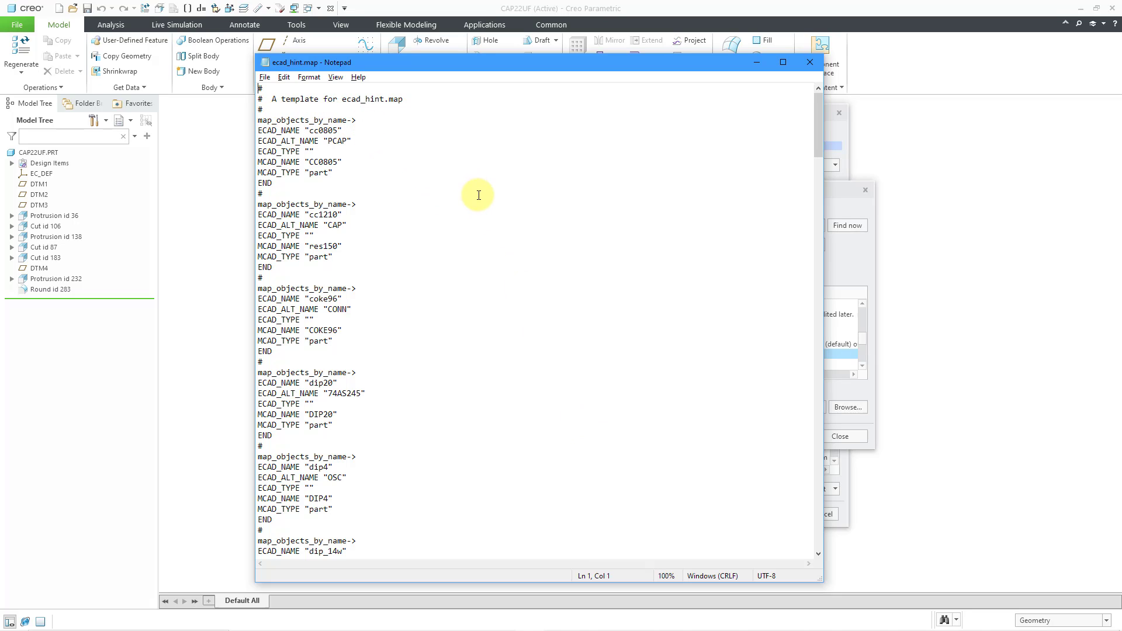
mouse_move(452, 195)
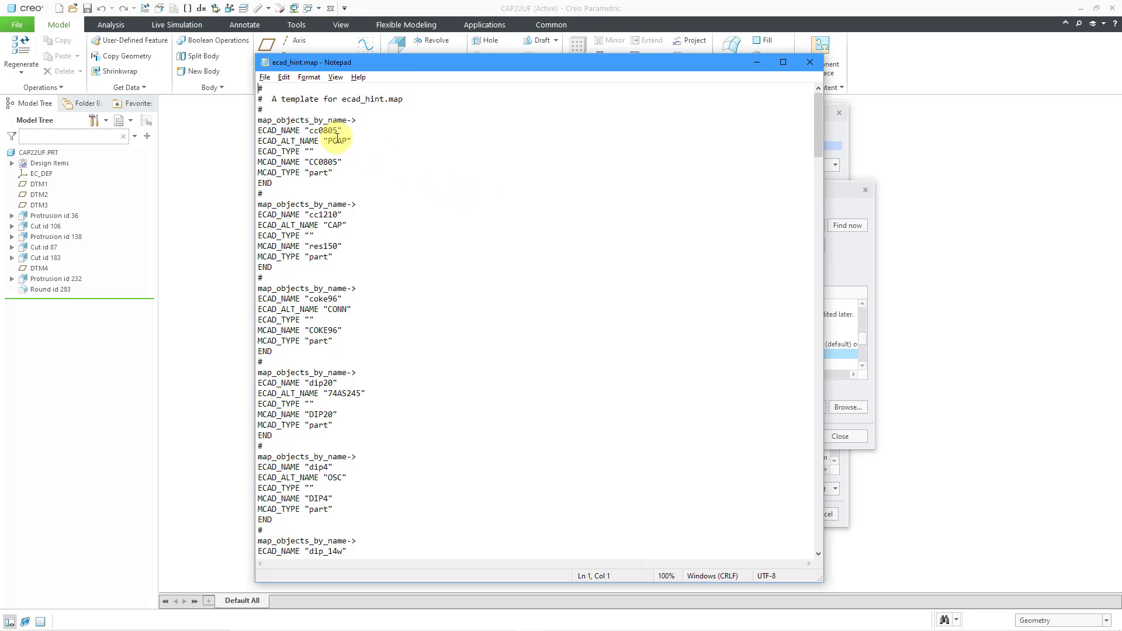
mouse_move(379, 157)
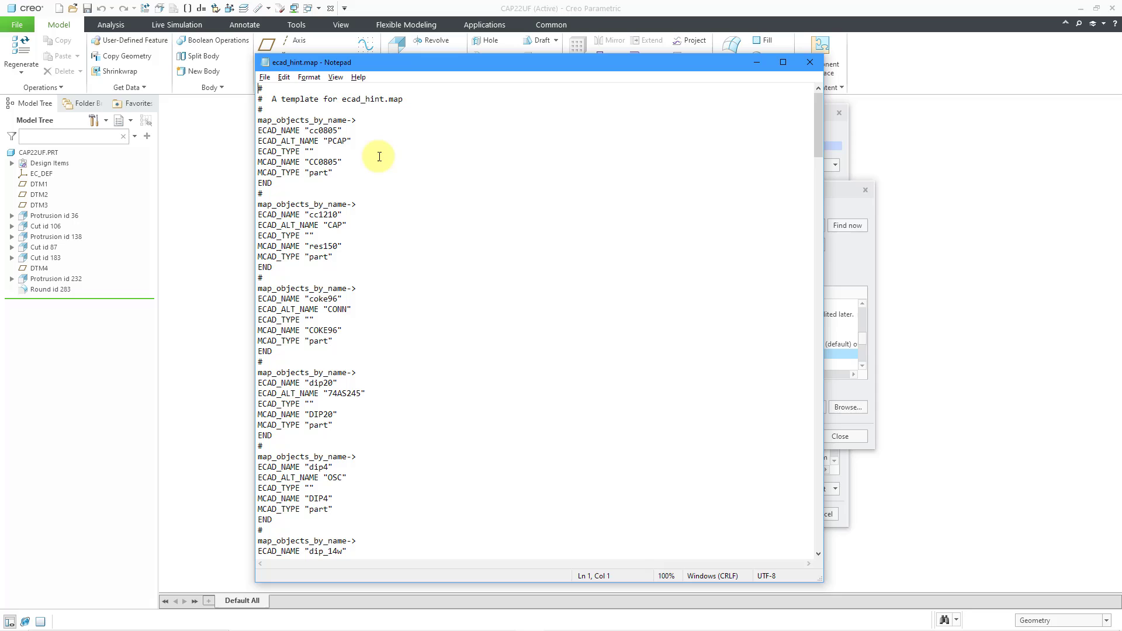
mouse_move(407, 210)
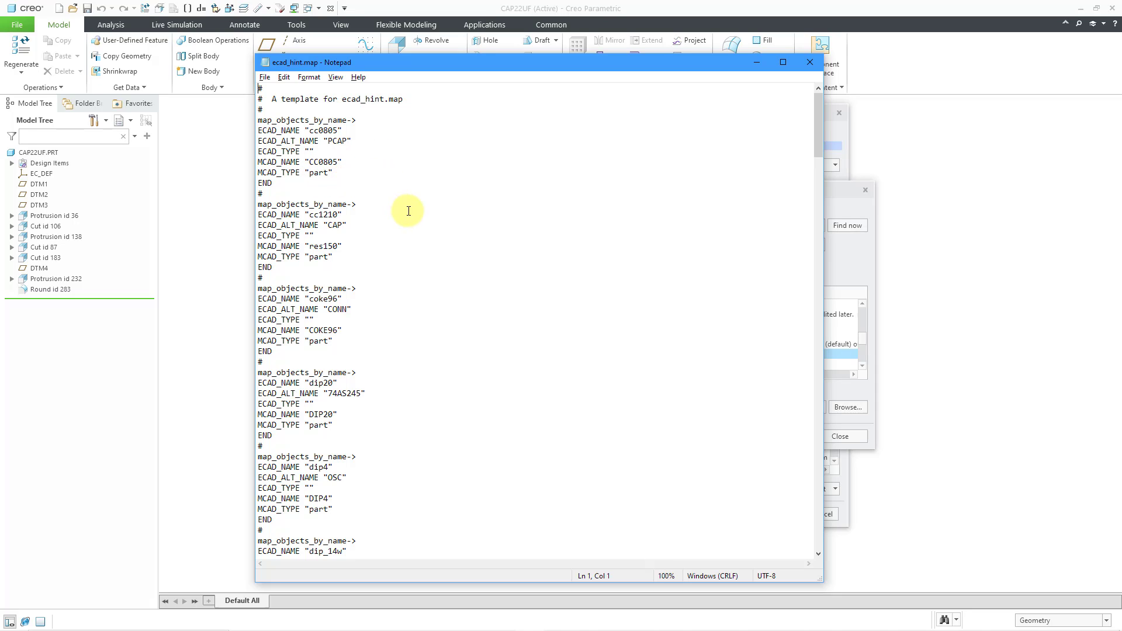
mouse_move(322, 222)
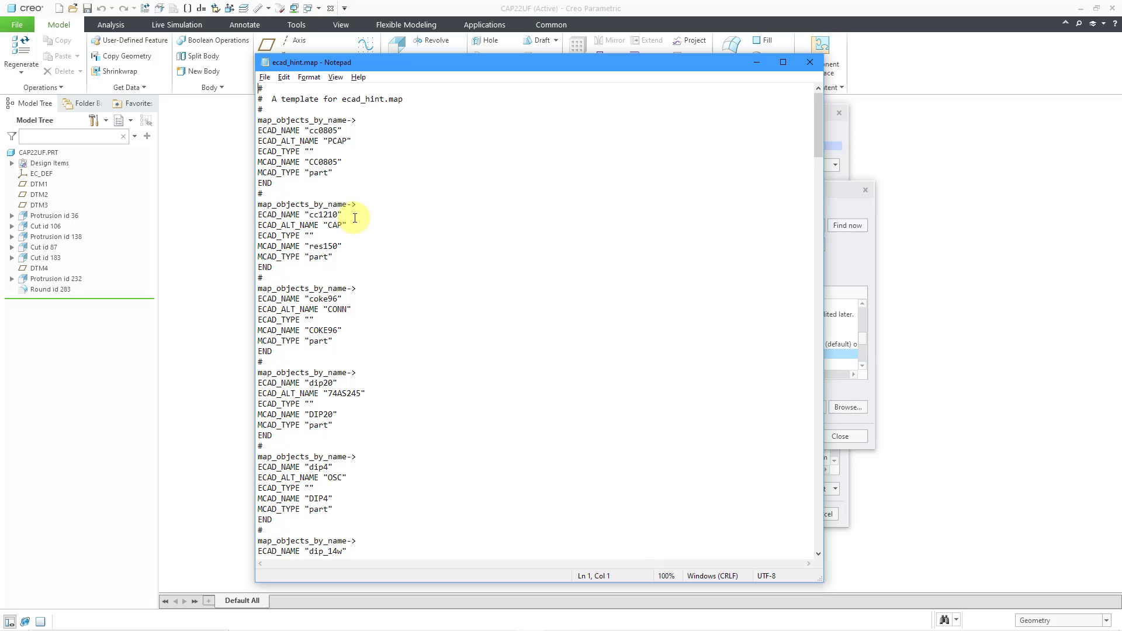
mouse_move(351, 244)
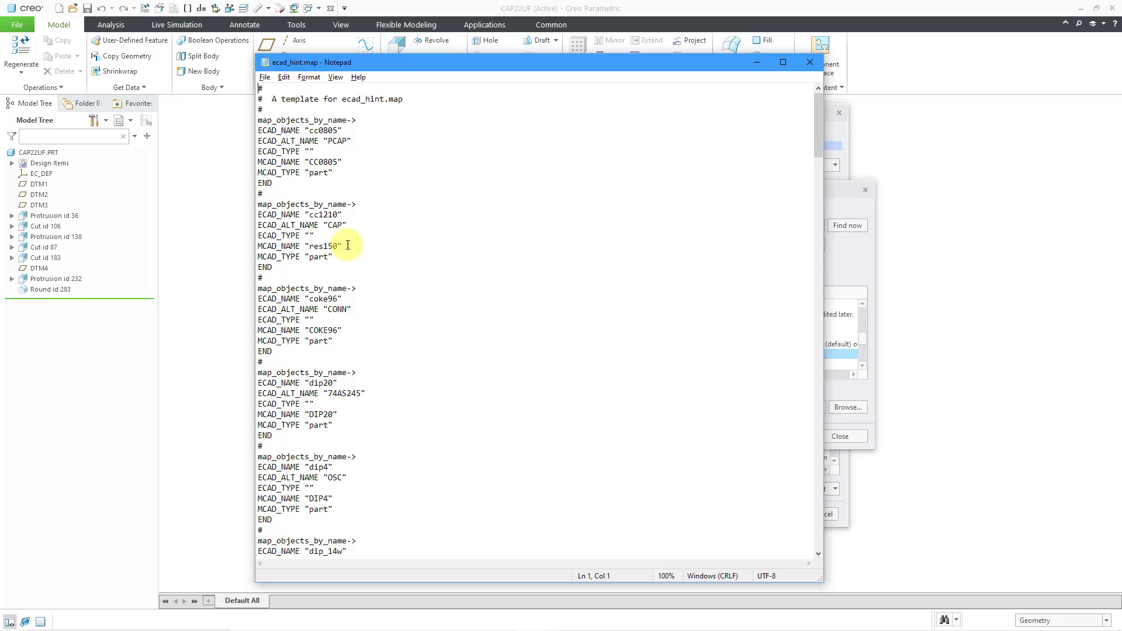
mouse_move(635, 113)
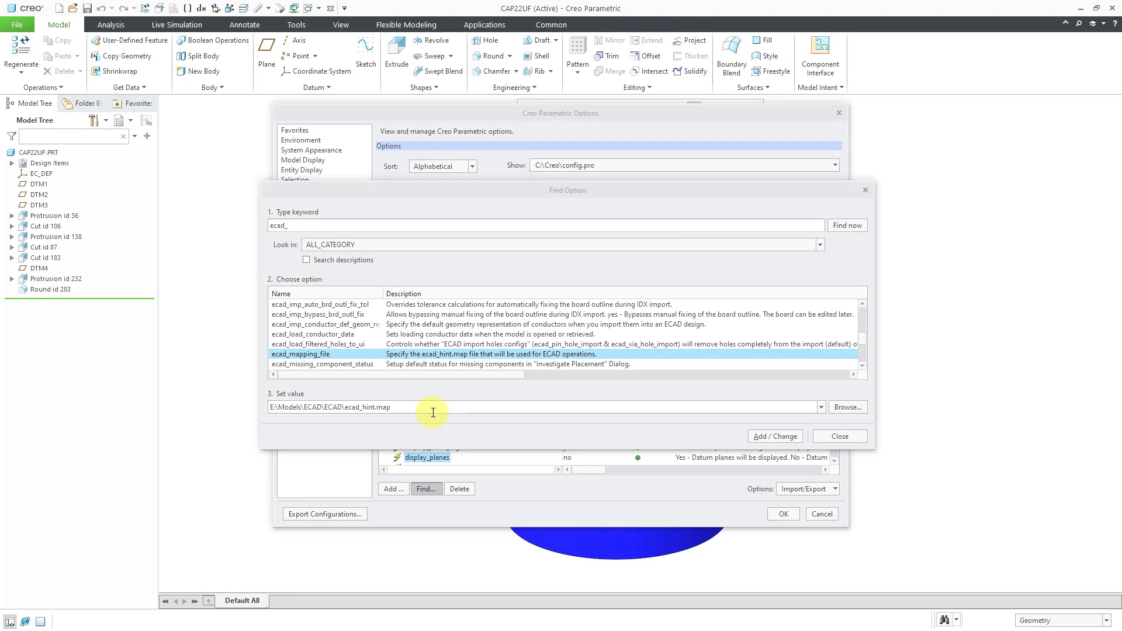
mouse_move(433, 412)
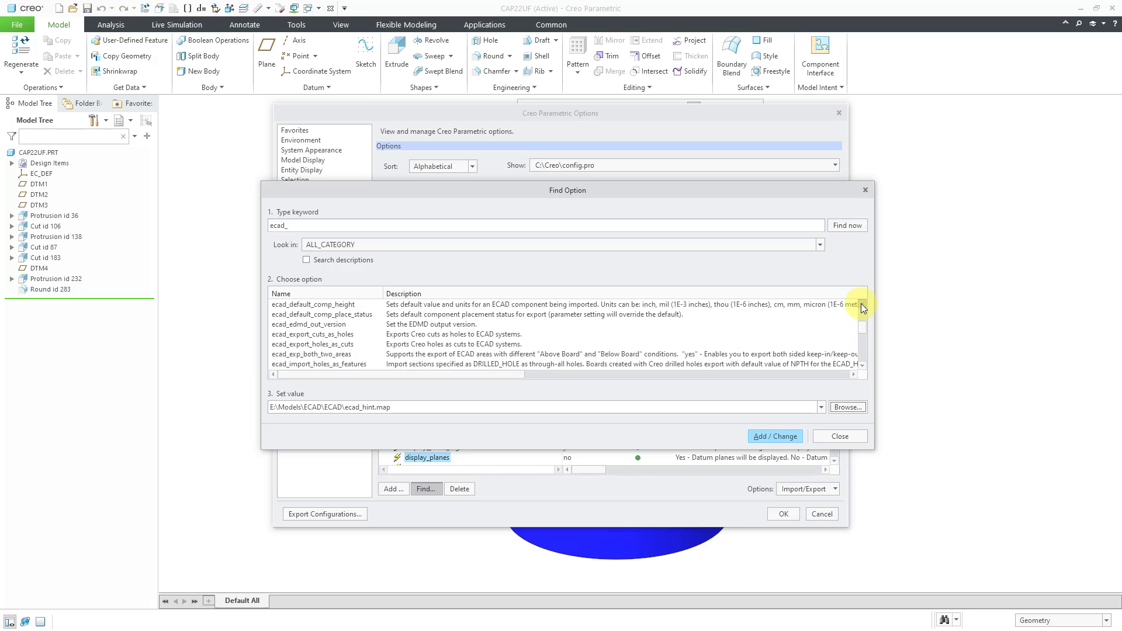
Step: Set ecad_create_hint_add to yes and close the Find Option window
scroll(up, 3)
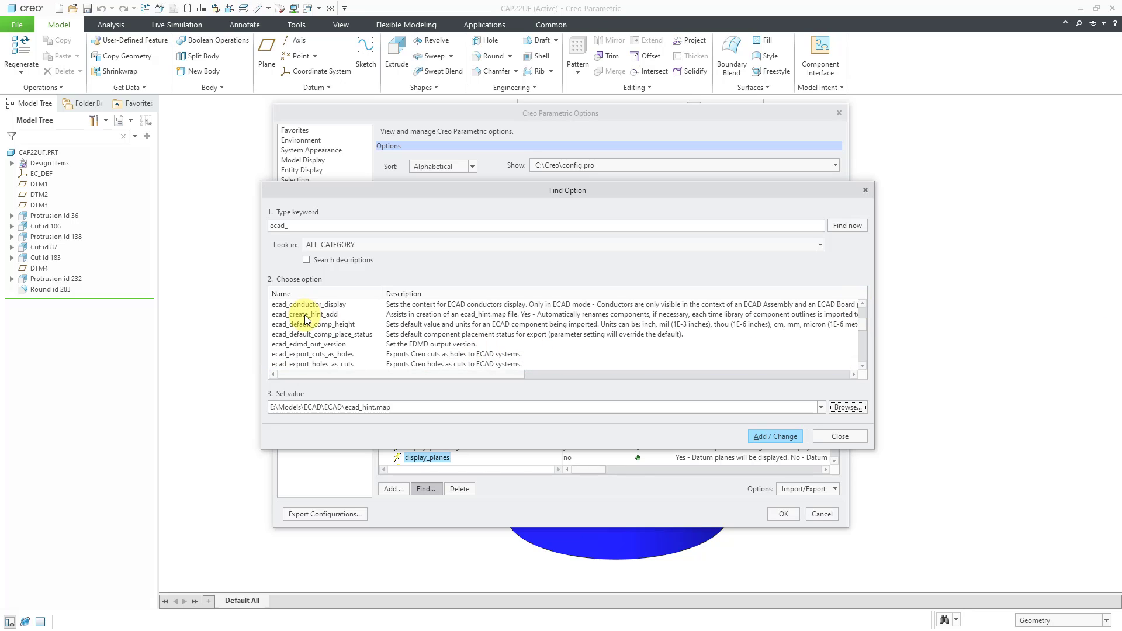
click(308, 314)
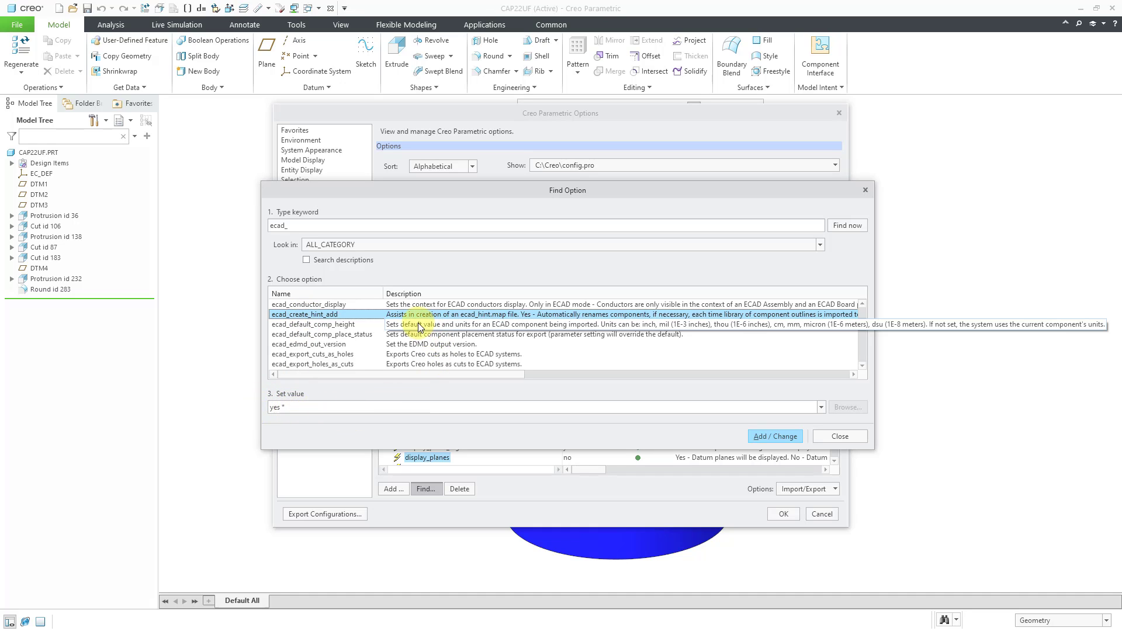
mouse_move(332, 437)
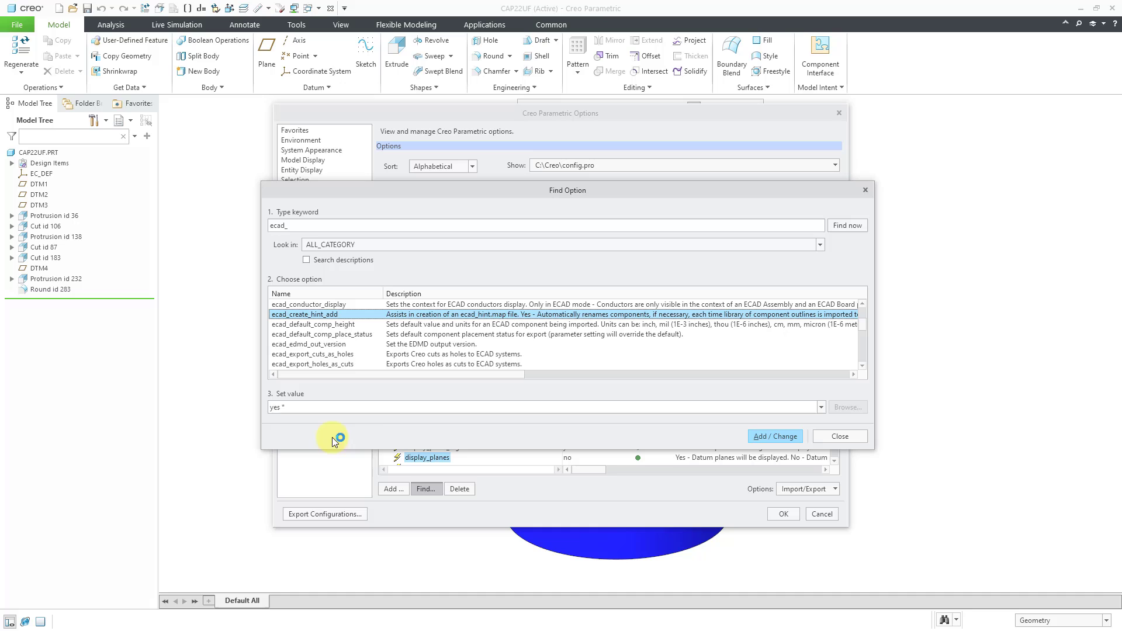
mouse_move(369, 426)
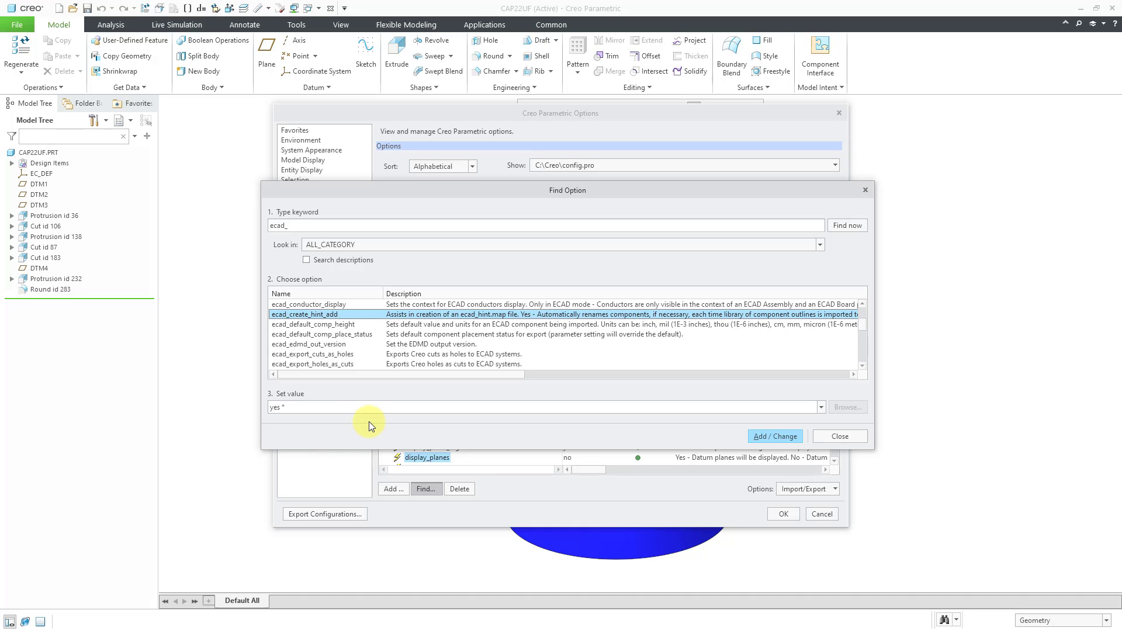
mouse_move(486, 375)
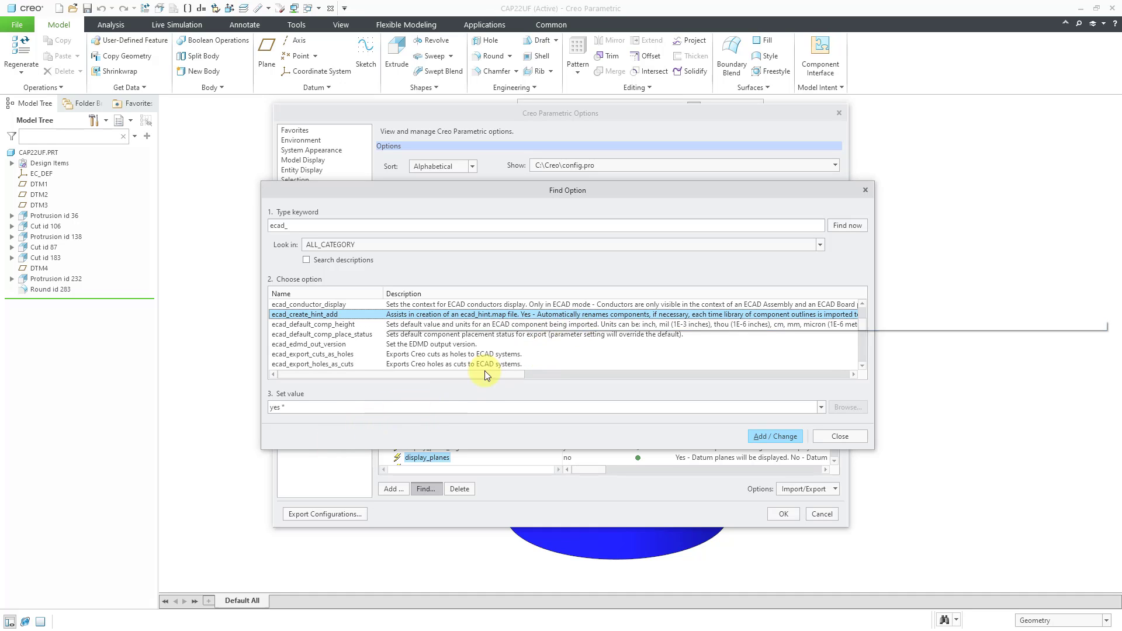
mouse_move(442, 418)
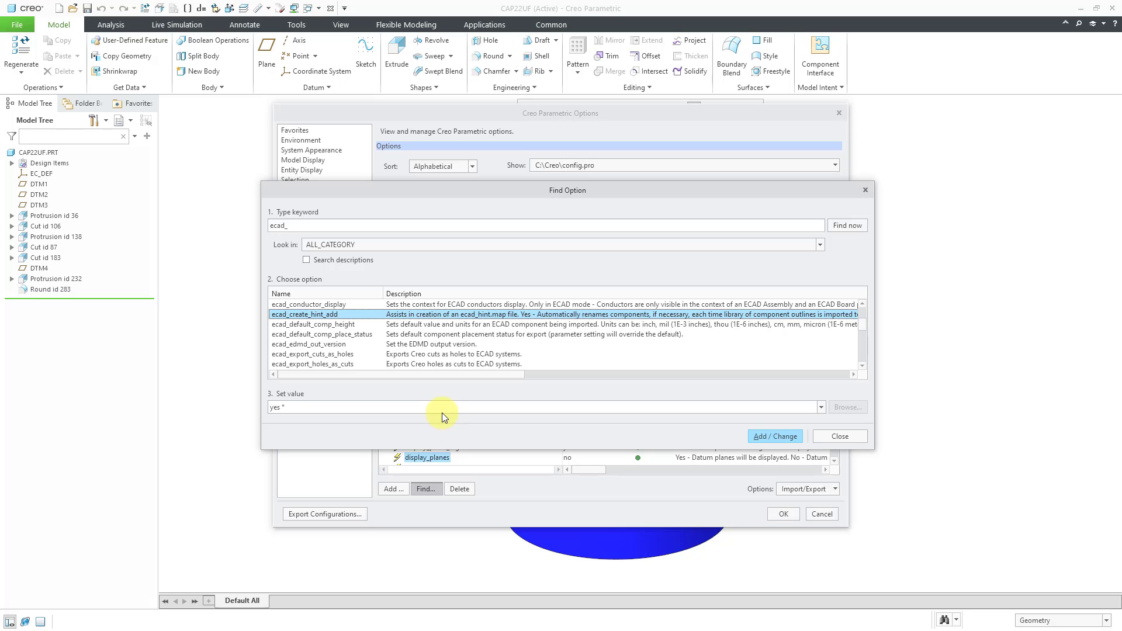
mouse_move(449, 406)
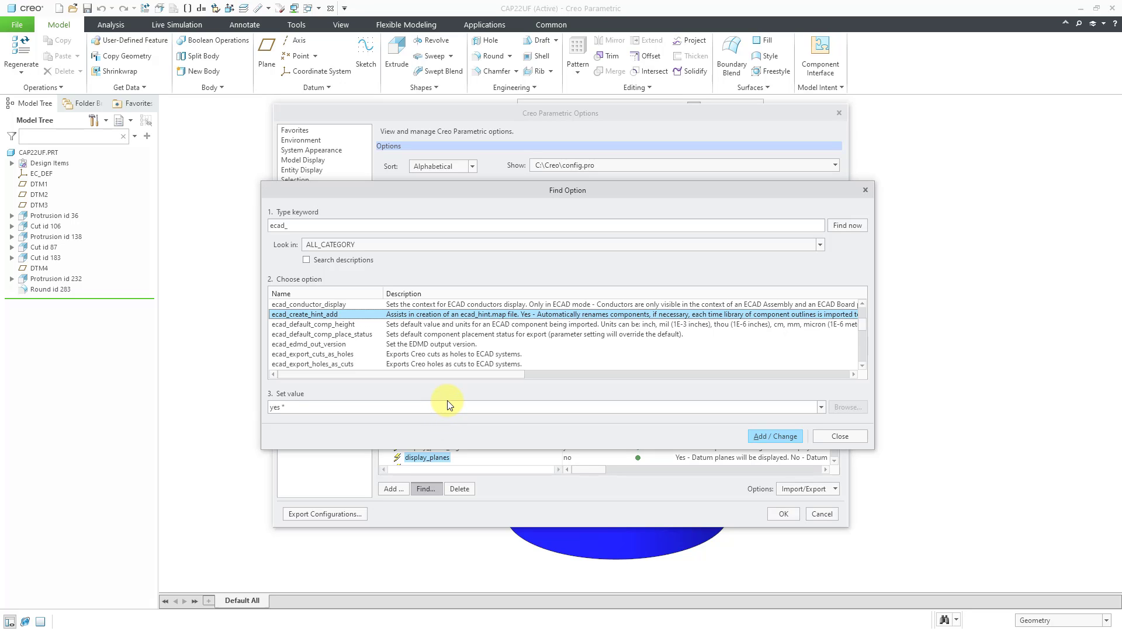
mouse_move(467, 385)
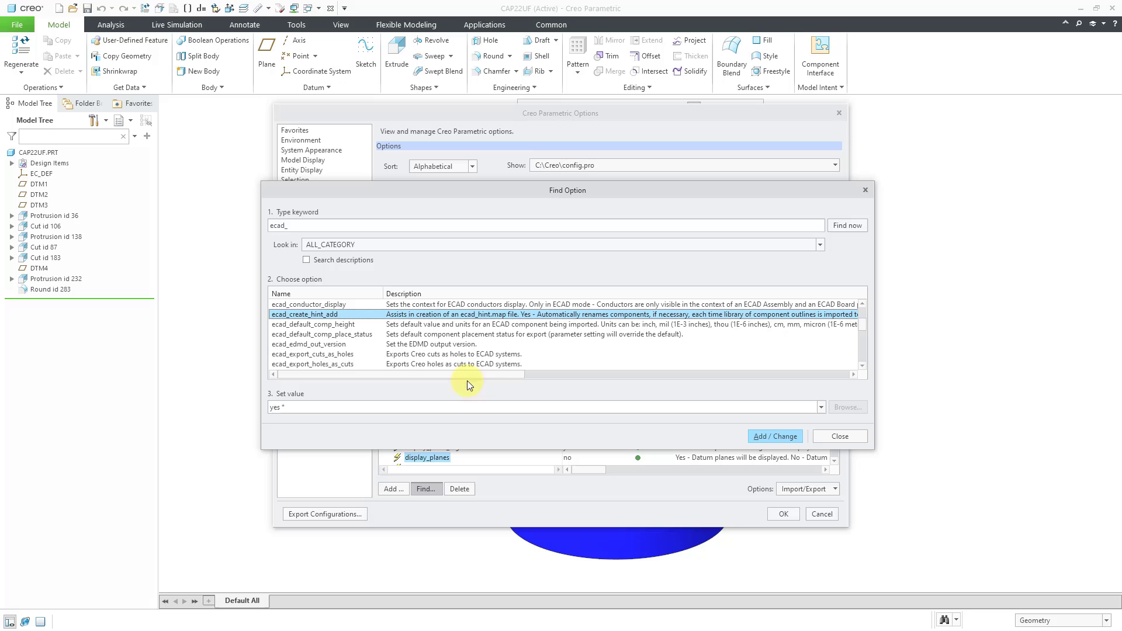
mouse_move(632, 416)
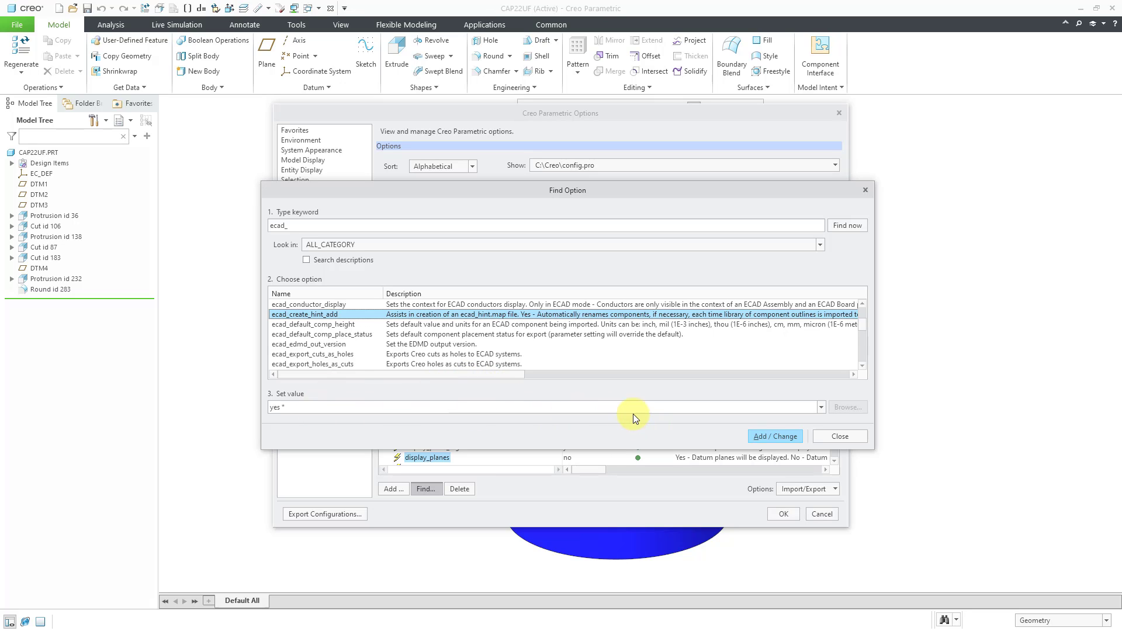
mouse_move(775, 436)
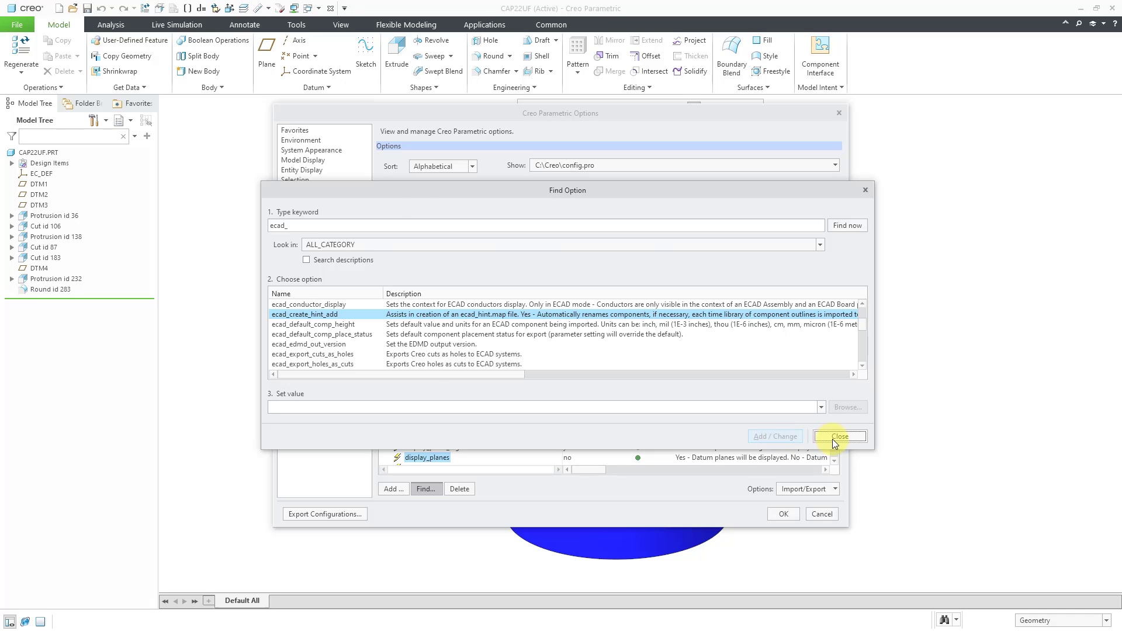
click(839, 436)
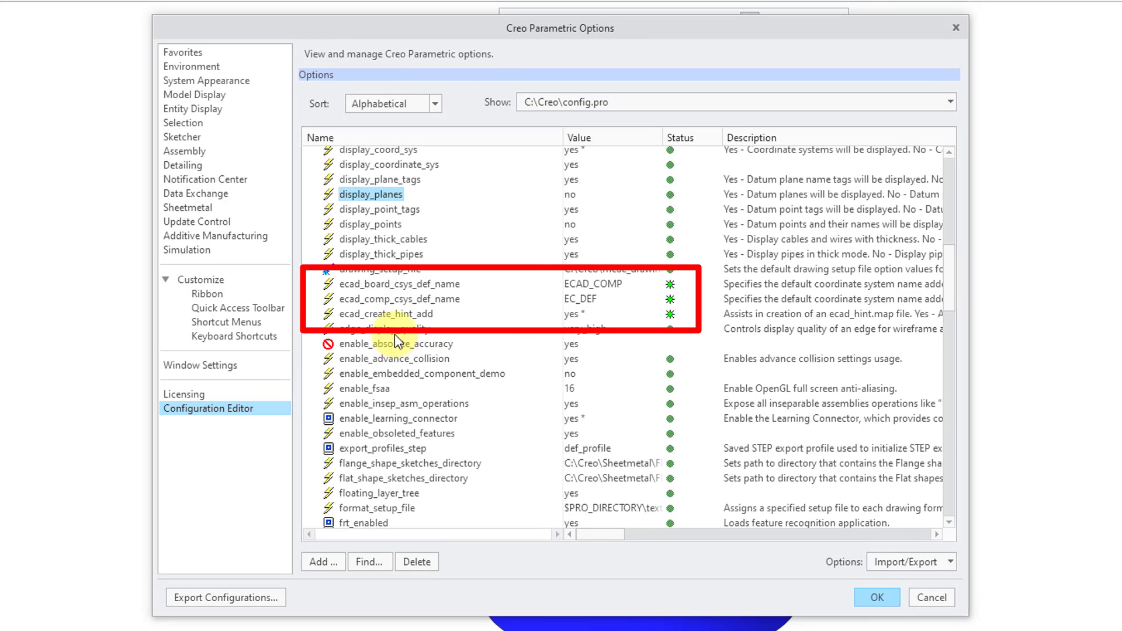
mouse_move(332, 308)
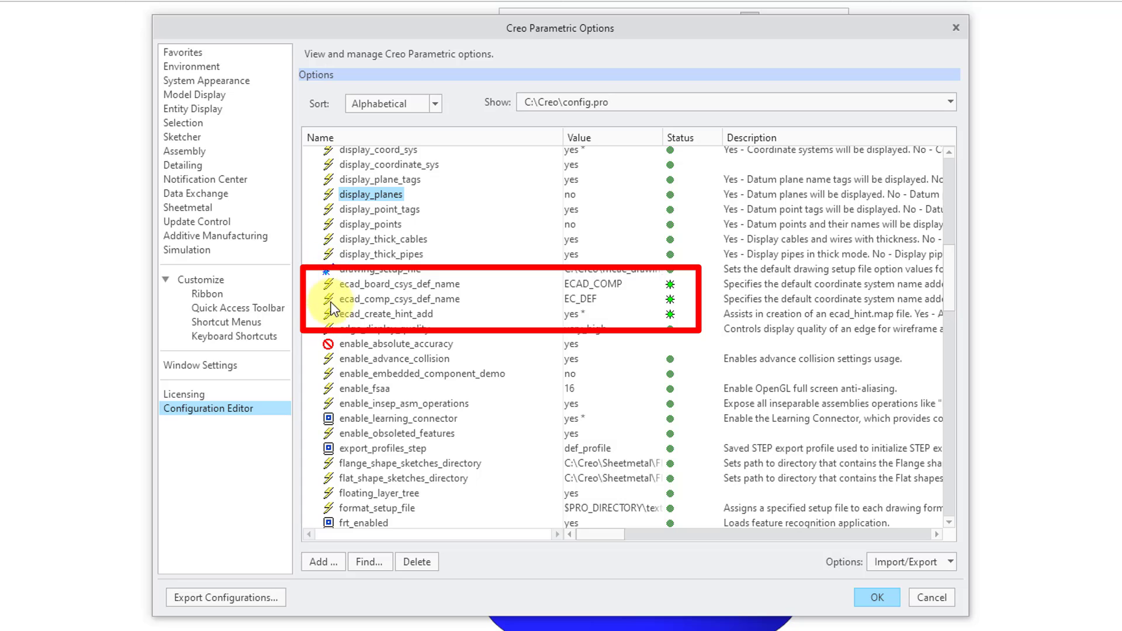
mouse_move(479, 323)
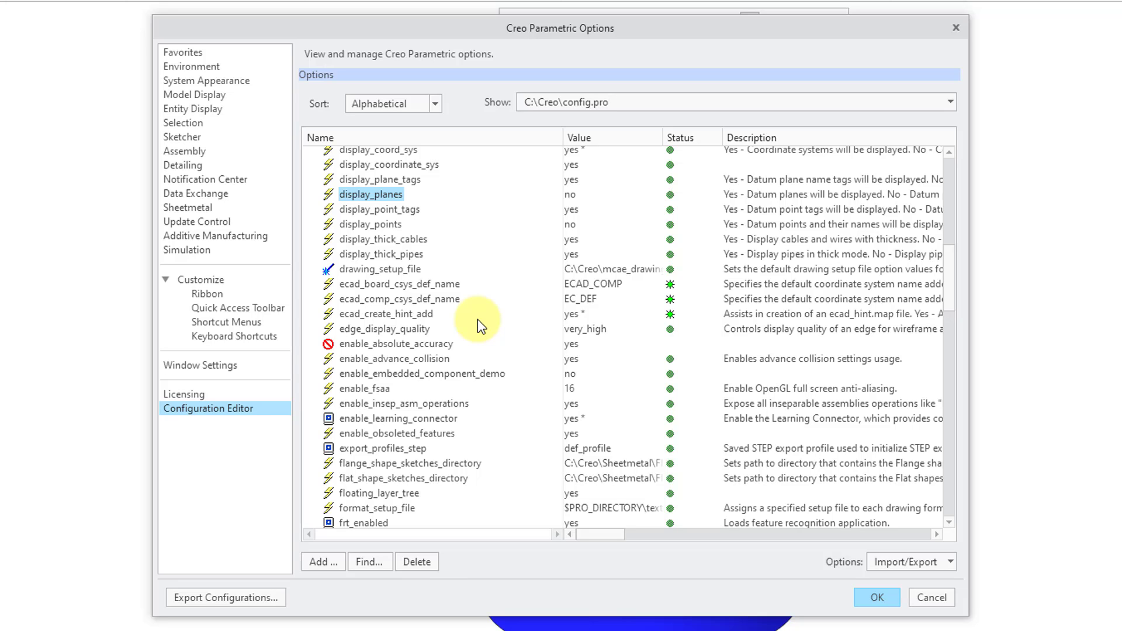
mouse_move(347, 293)
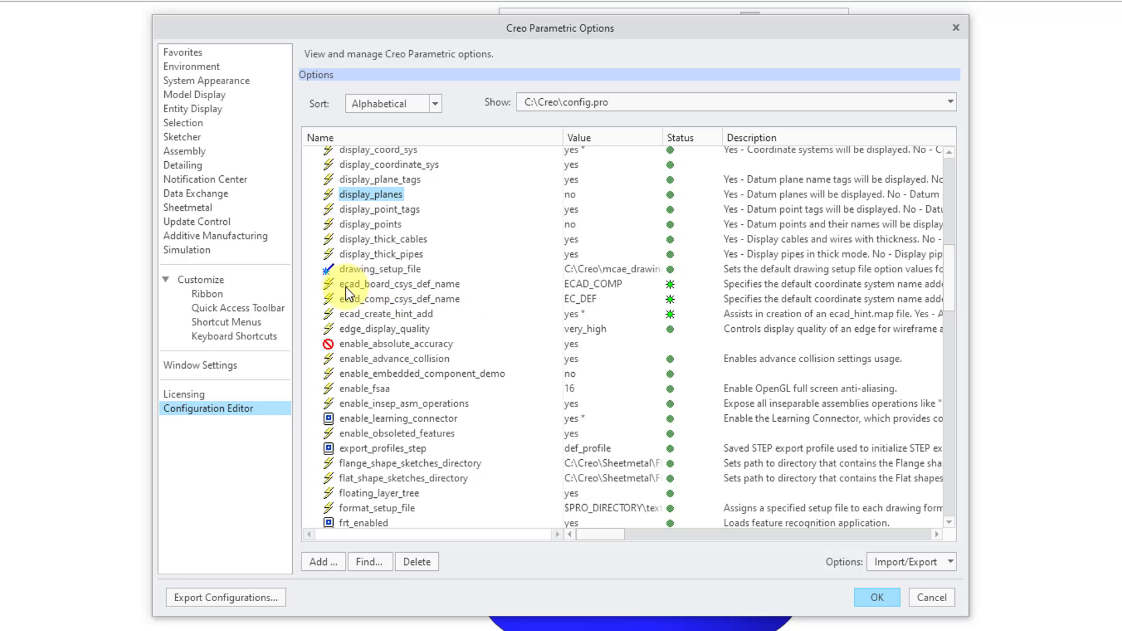
Step: Use the Import/Export configuration menu and close Creo Parametric Options
click(909, 560)
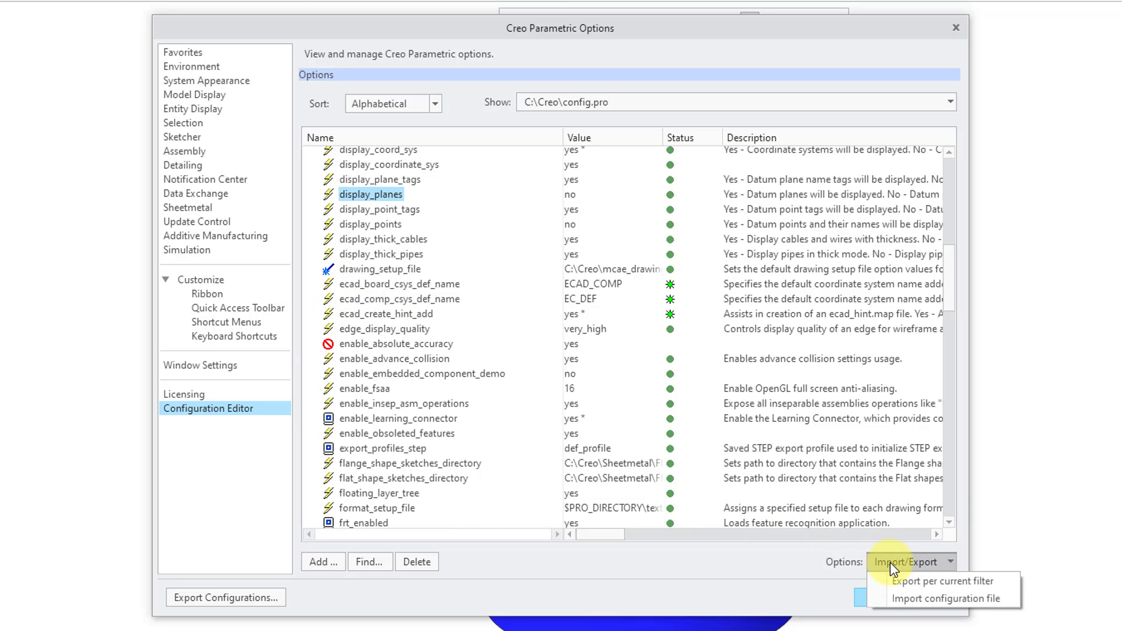
click(941, 580)
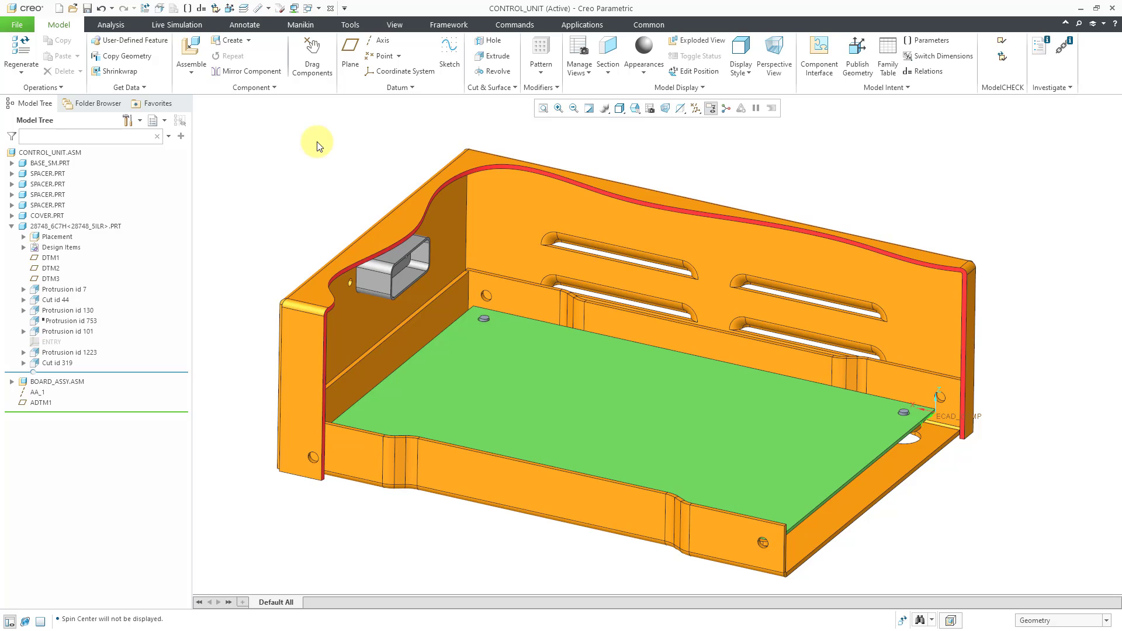
Step: Activate and expand BOARD_ASSY, then start Get Data > Import into it
click(56, 381)
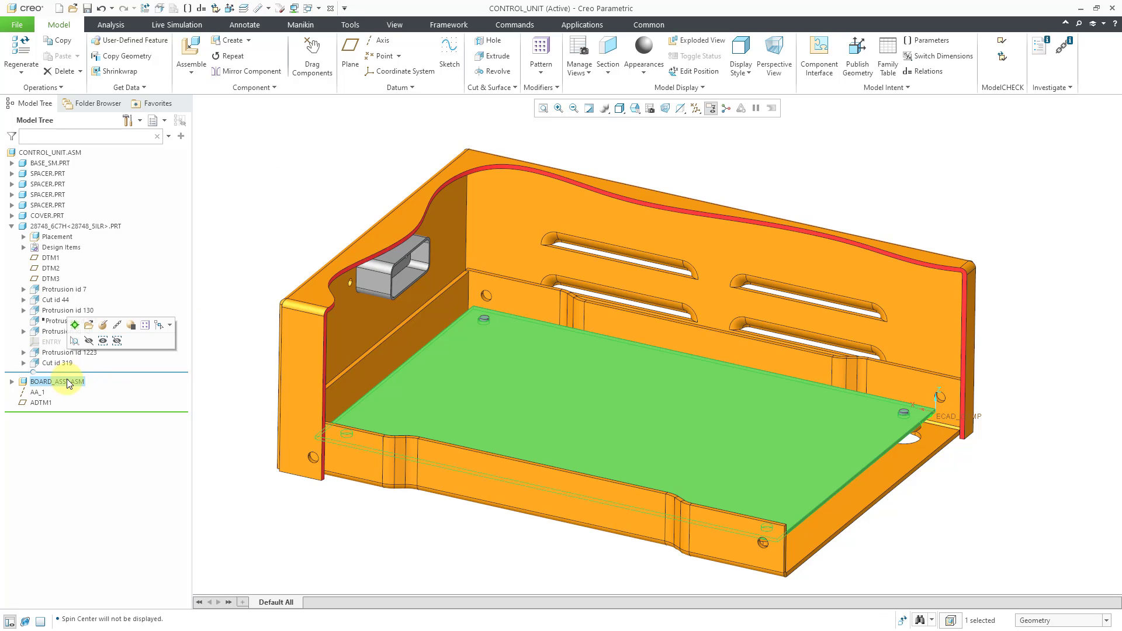
double_click(56, 380)
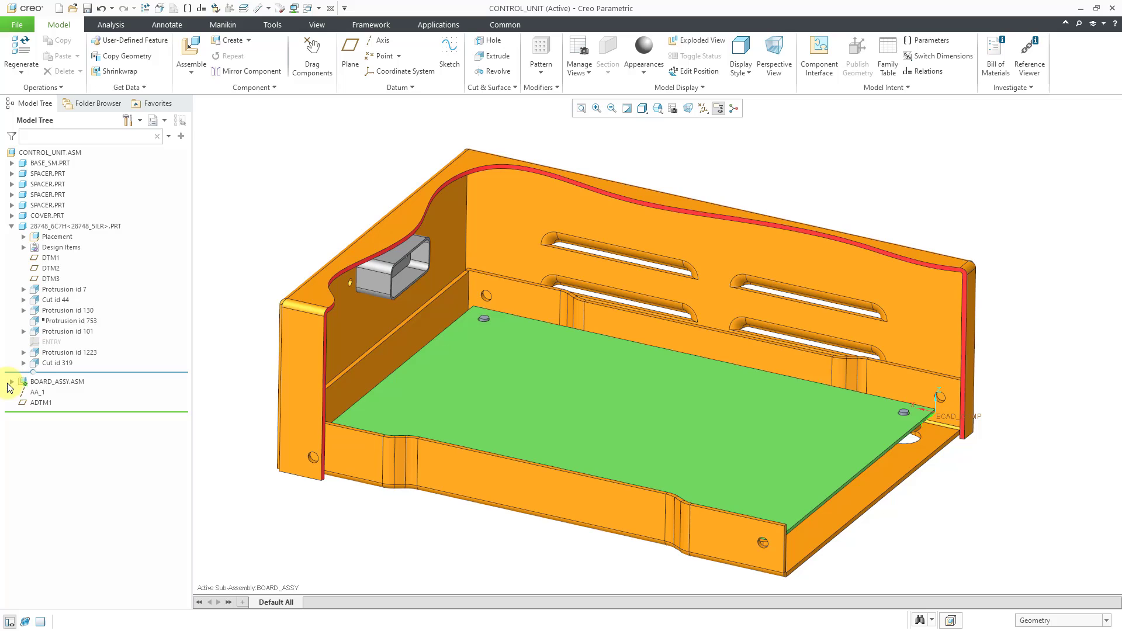
click(12, 380)
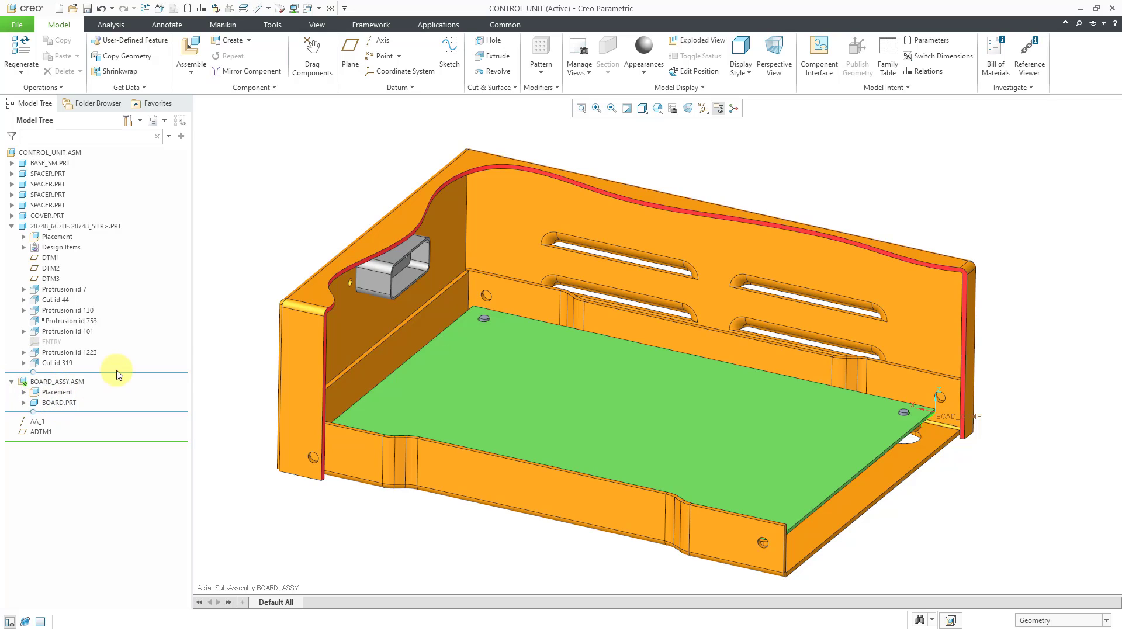
mouse_move(148, 92)
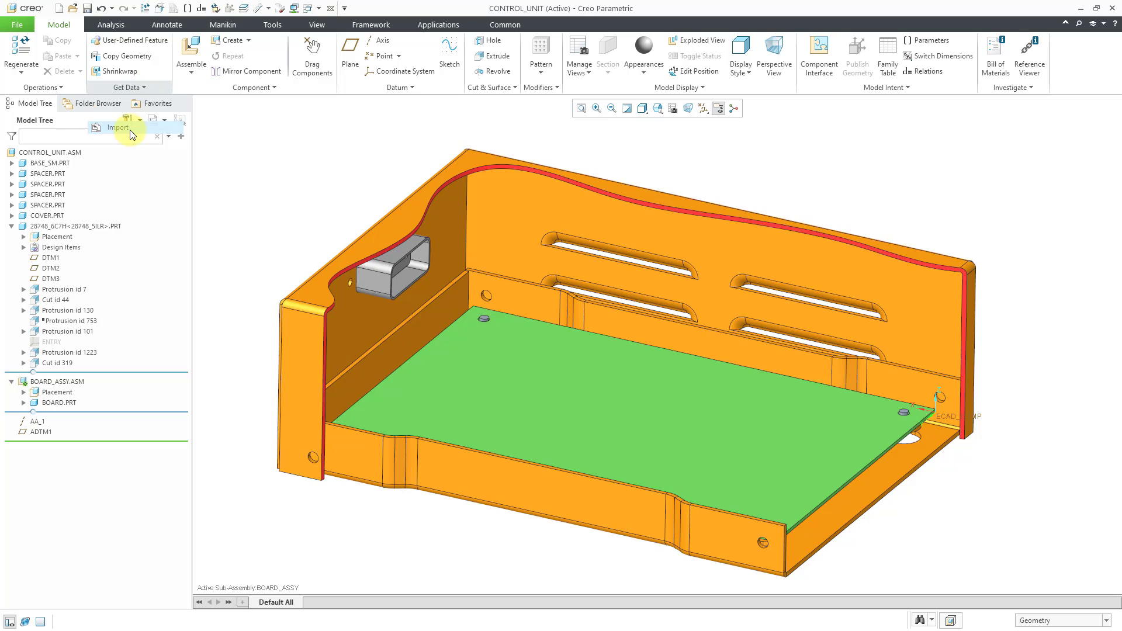
click(116, 127)
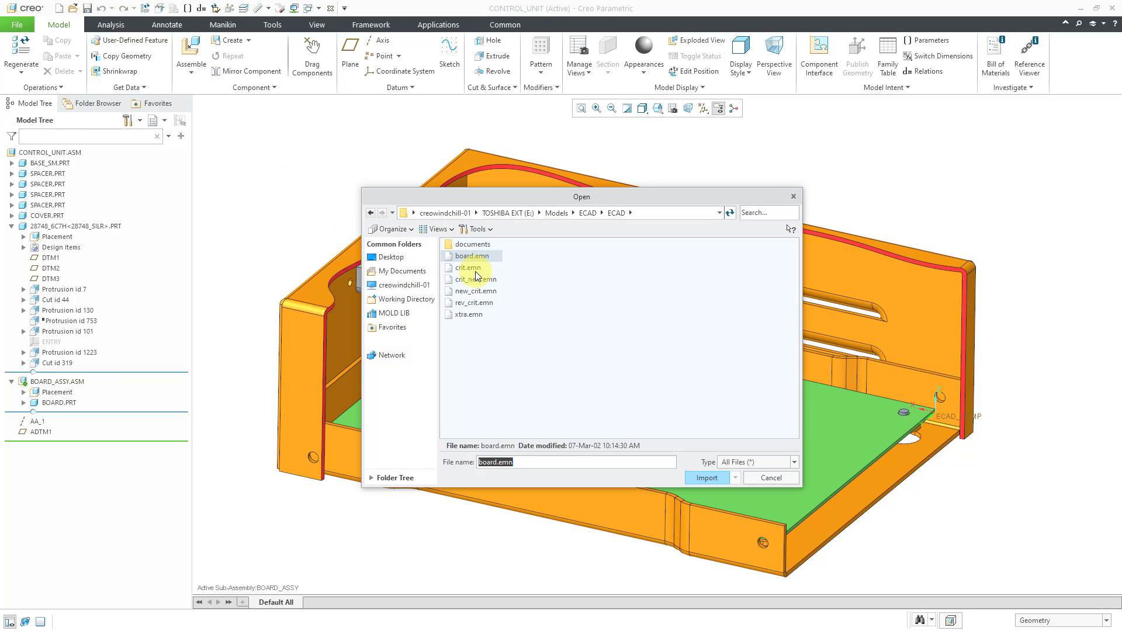
Step: Import crit.emn and accept the ECAD component list of relays, connectors, DIP16, MCM_QFP and capacitors
click(467, 267)
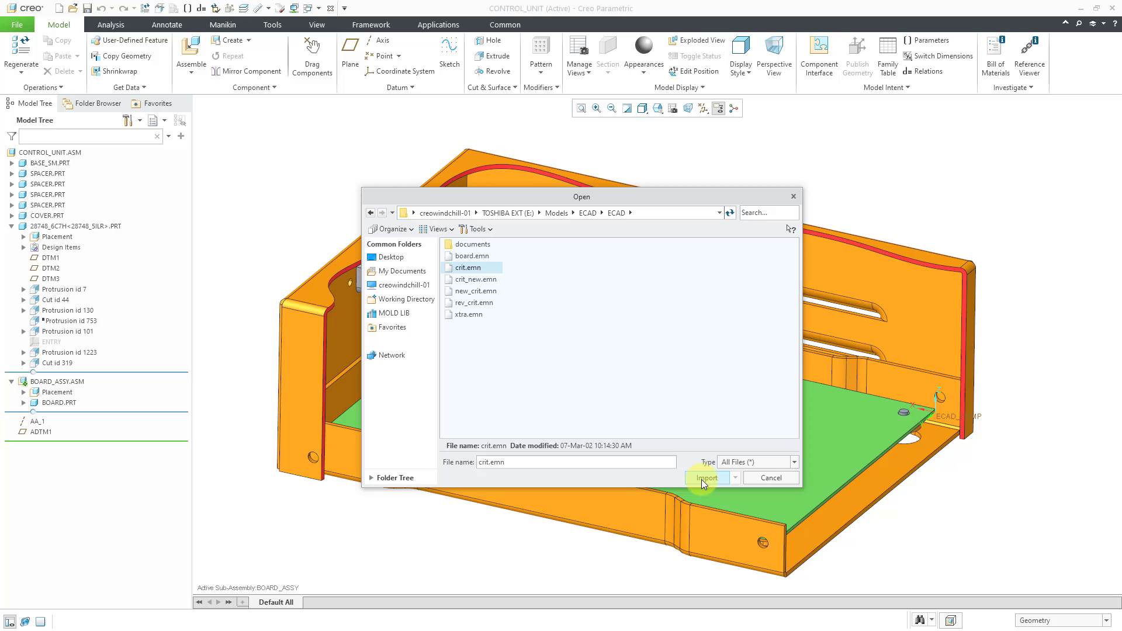
click(704, 478)
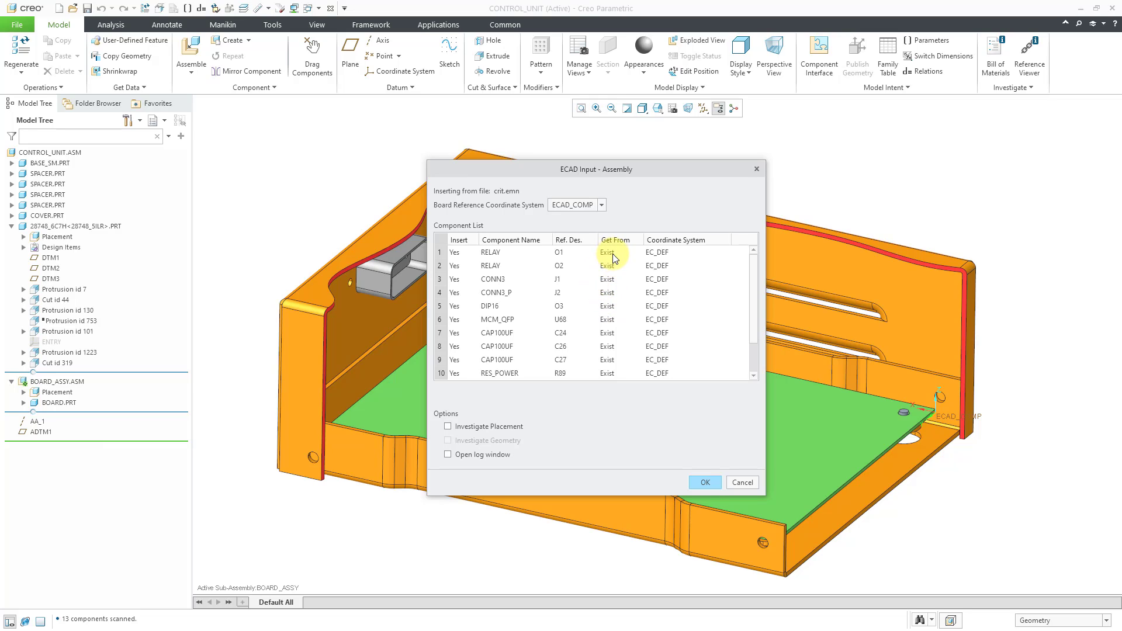
mouse_move(623, 427)
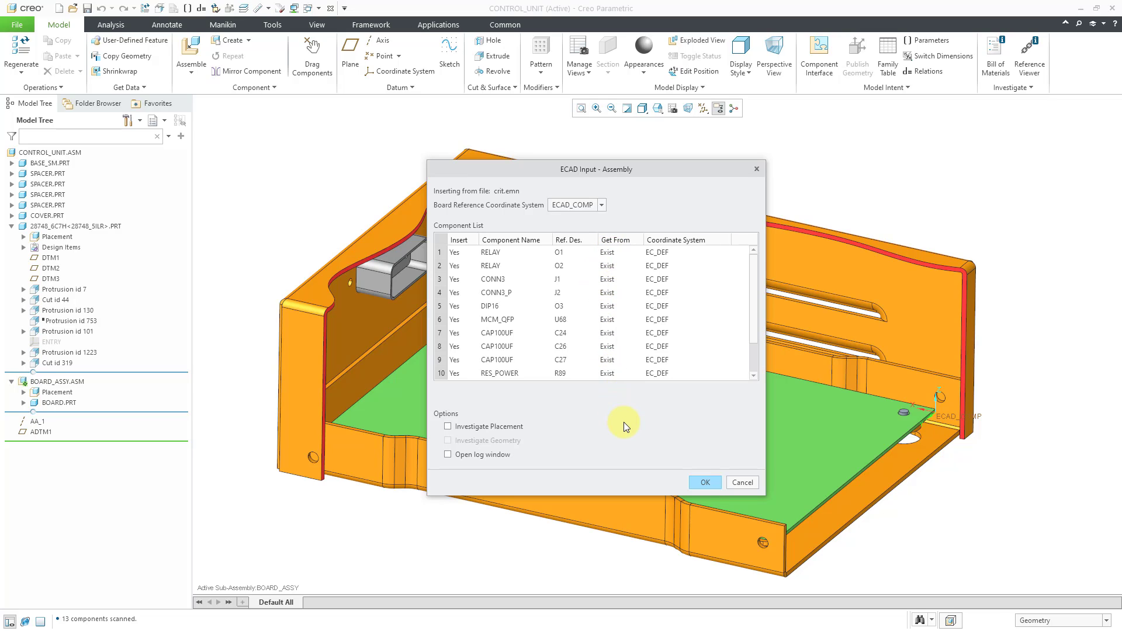
mouse_move(510, 328)
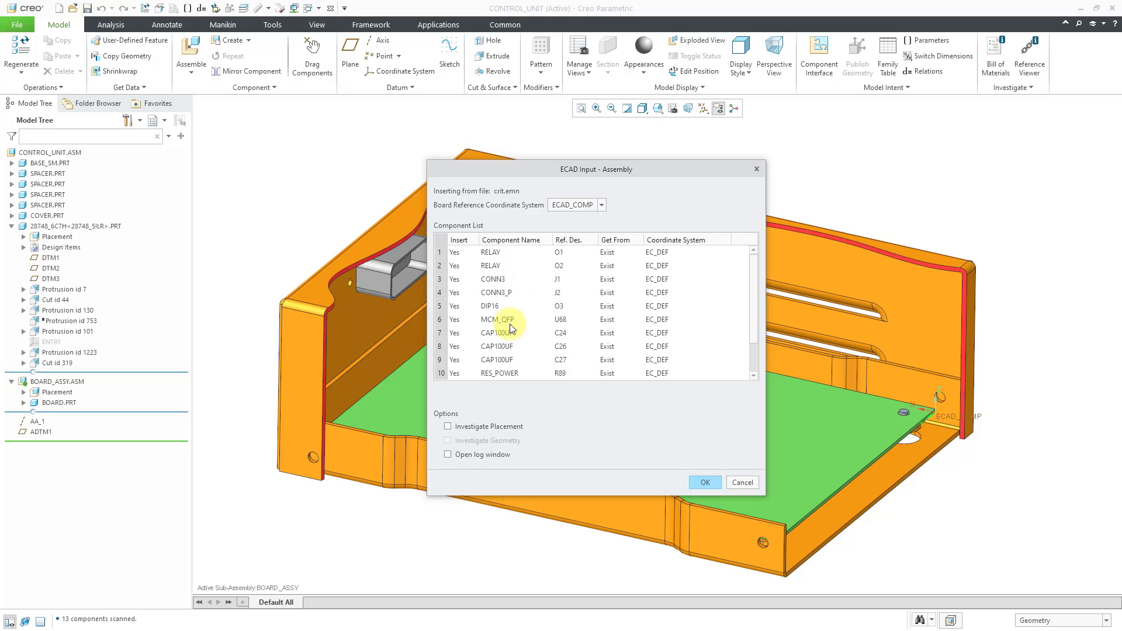
mouse_move(571, 397)
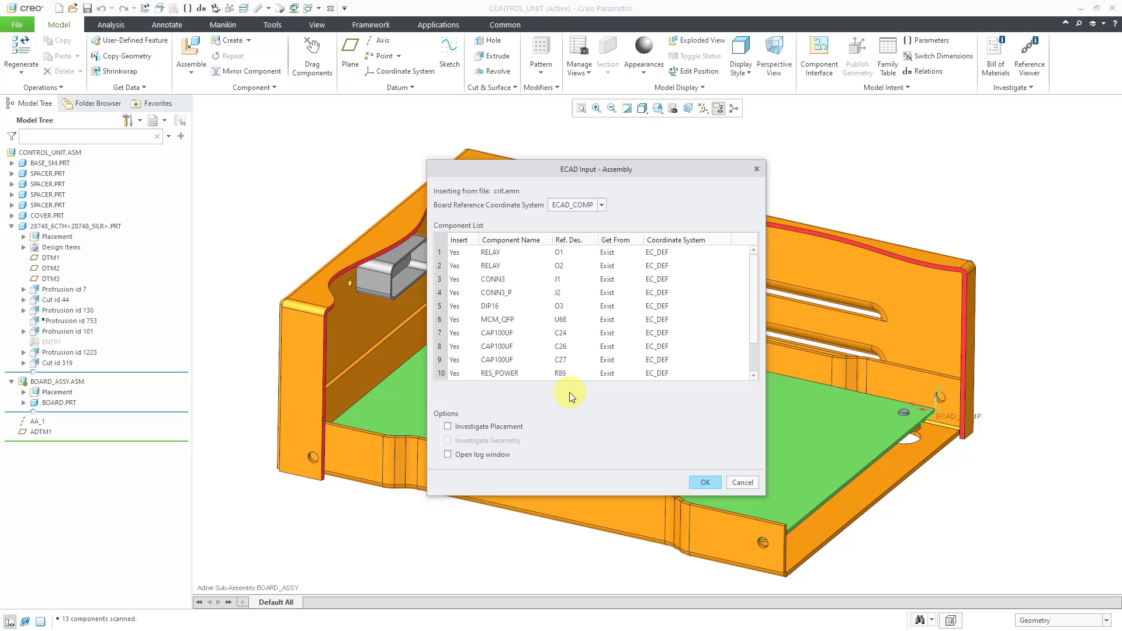
mouse_move(681, 370)
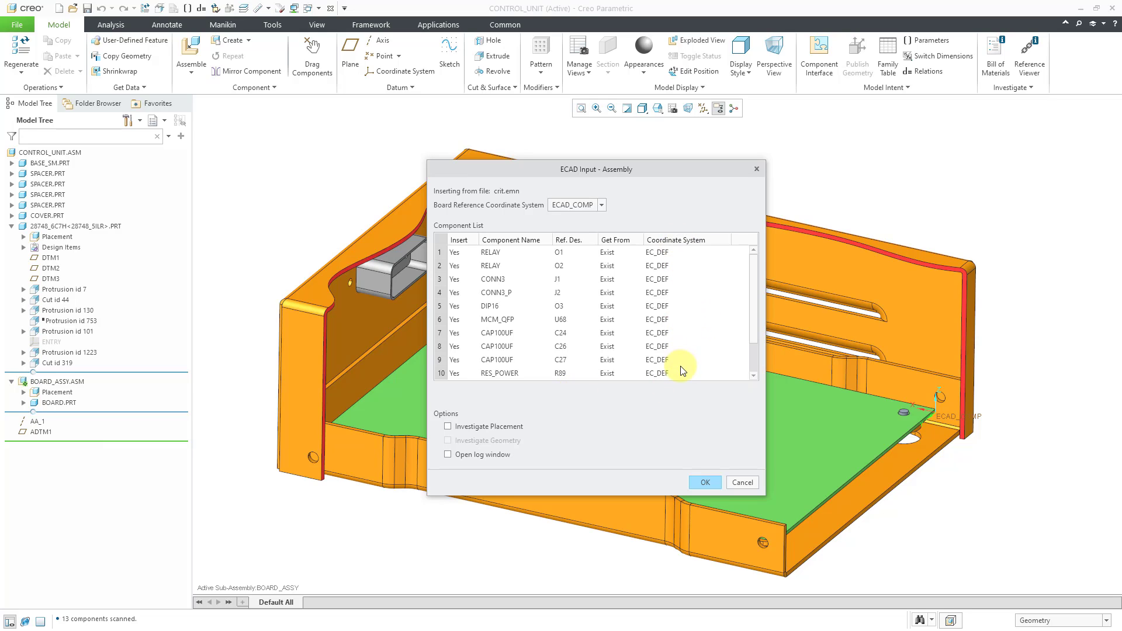
mouse_move(669, 364)
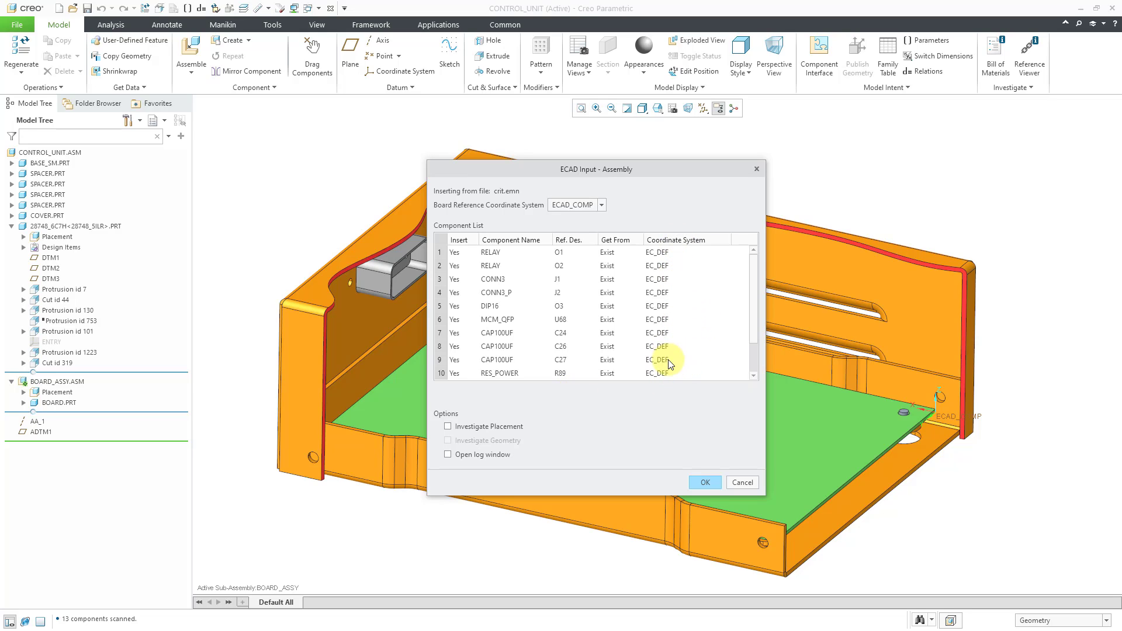
mouse_move(577, 410)
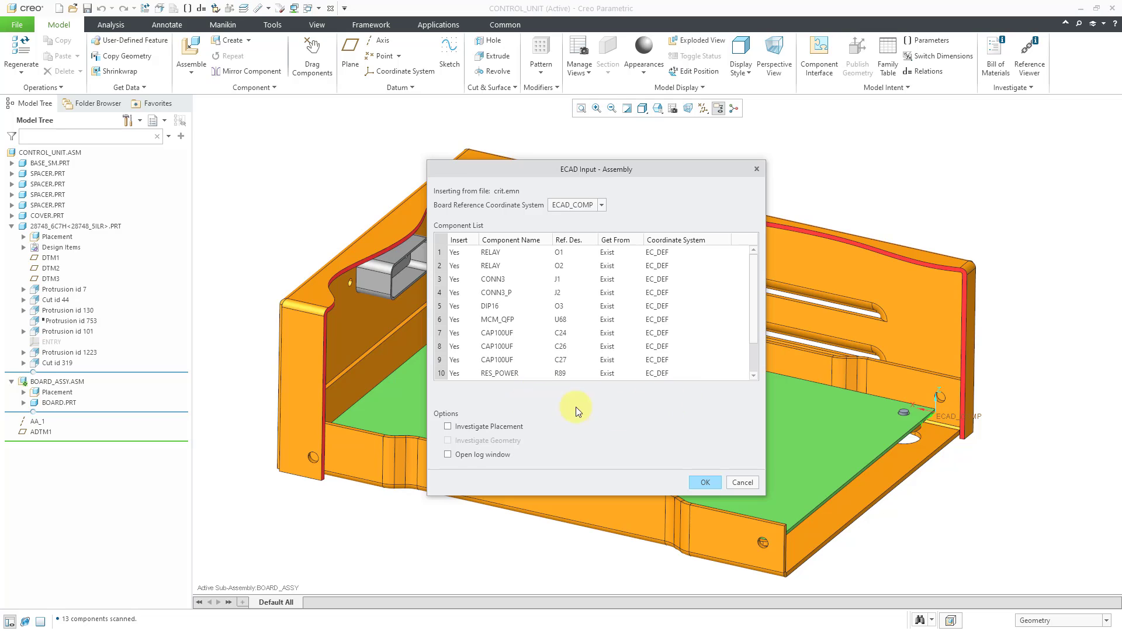
mouse_move(605, 411)
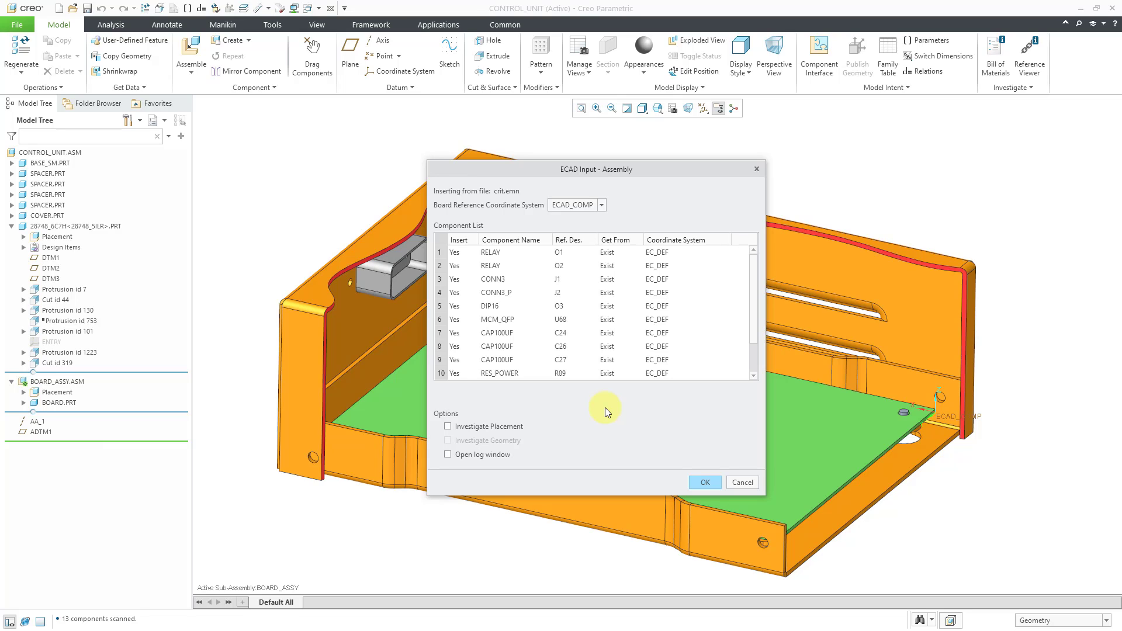
mouse_move(704, 482)
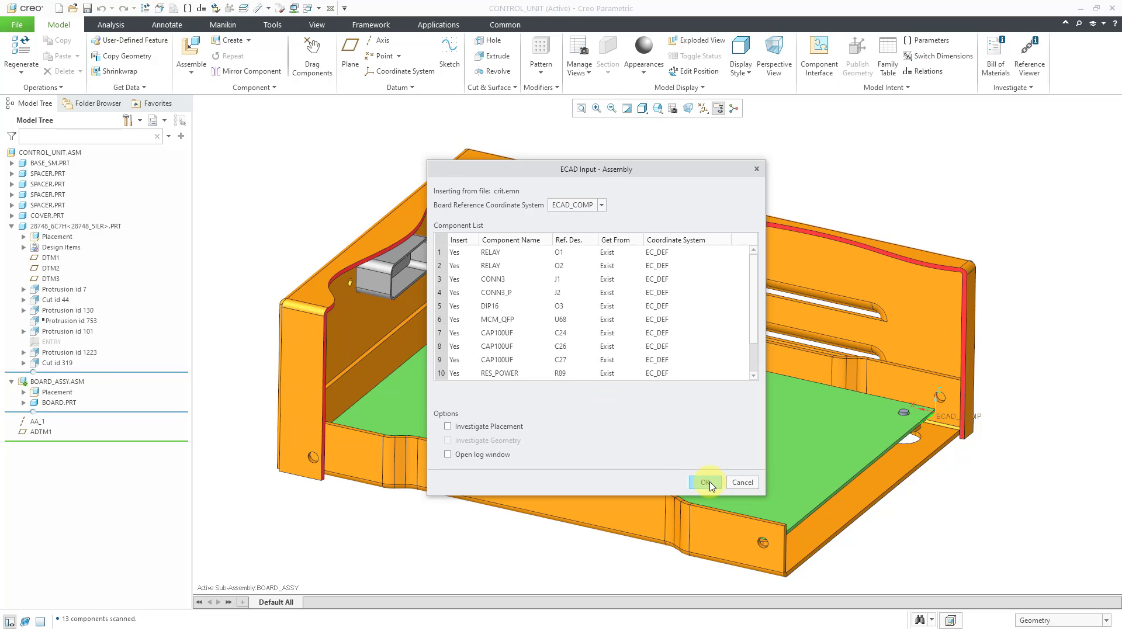
click(705, 482)
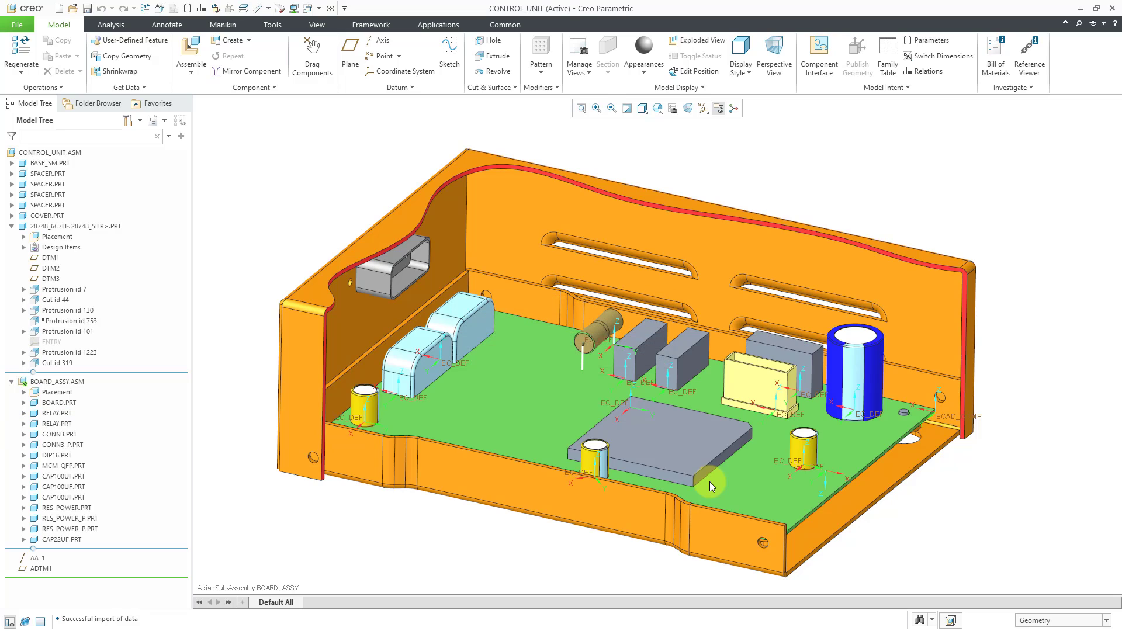
Step: Uncheck Csys Display in the Datum Display Filters to hide coordinate systems
click(702, 108)
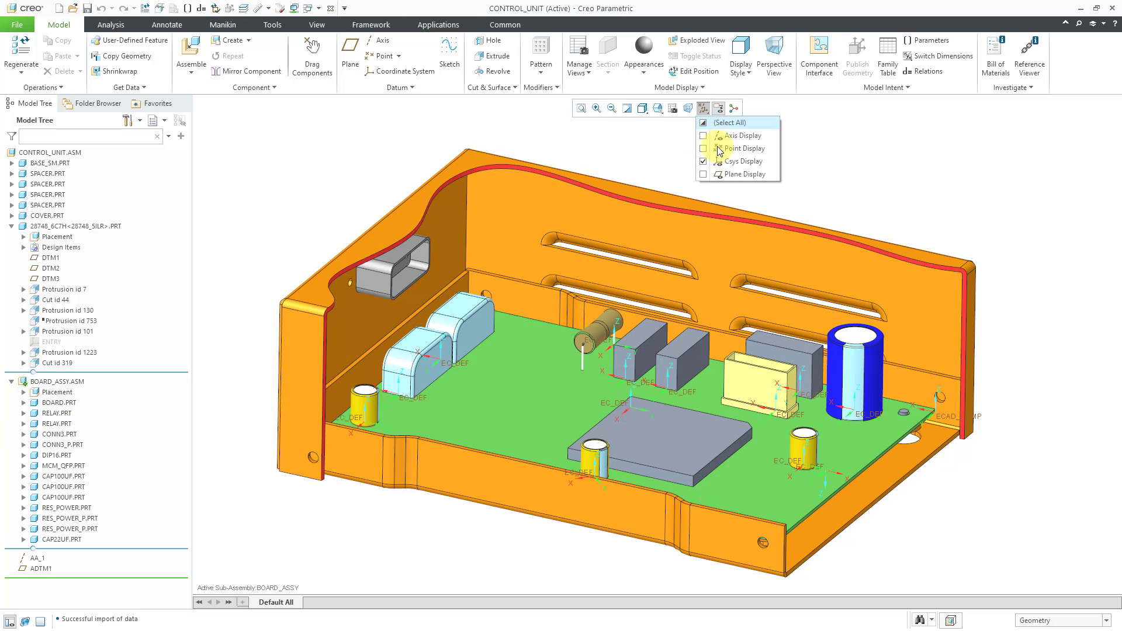
click(729, 161)
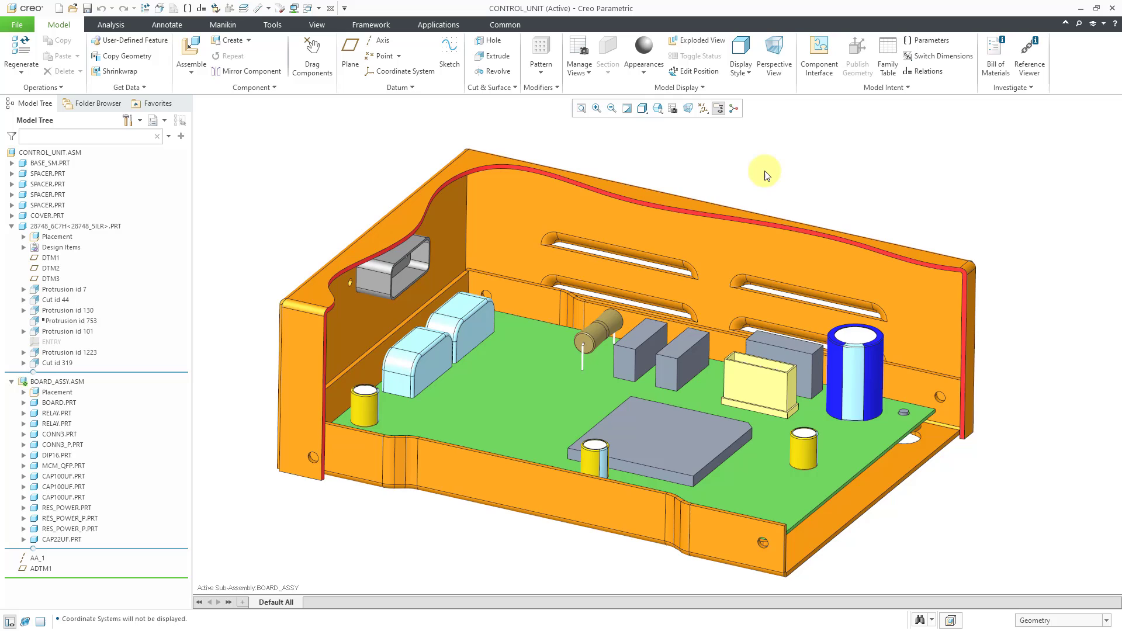